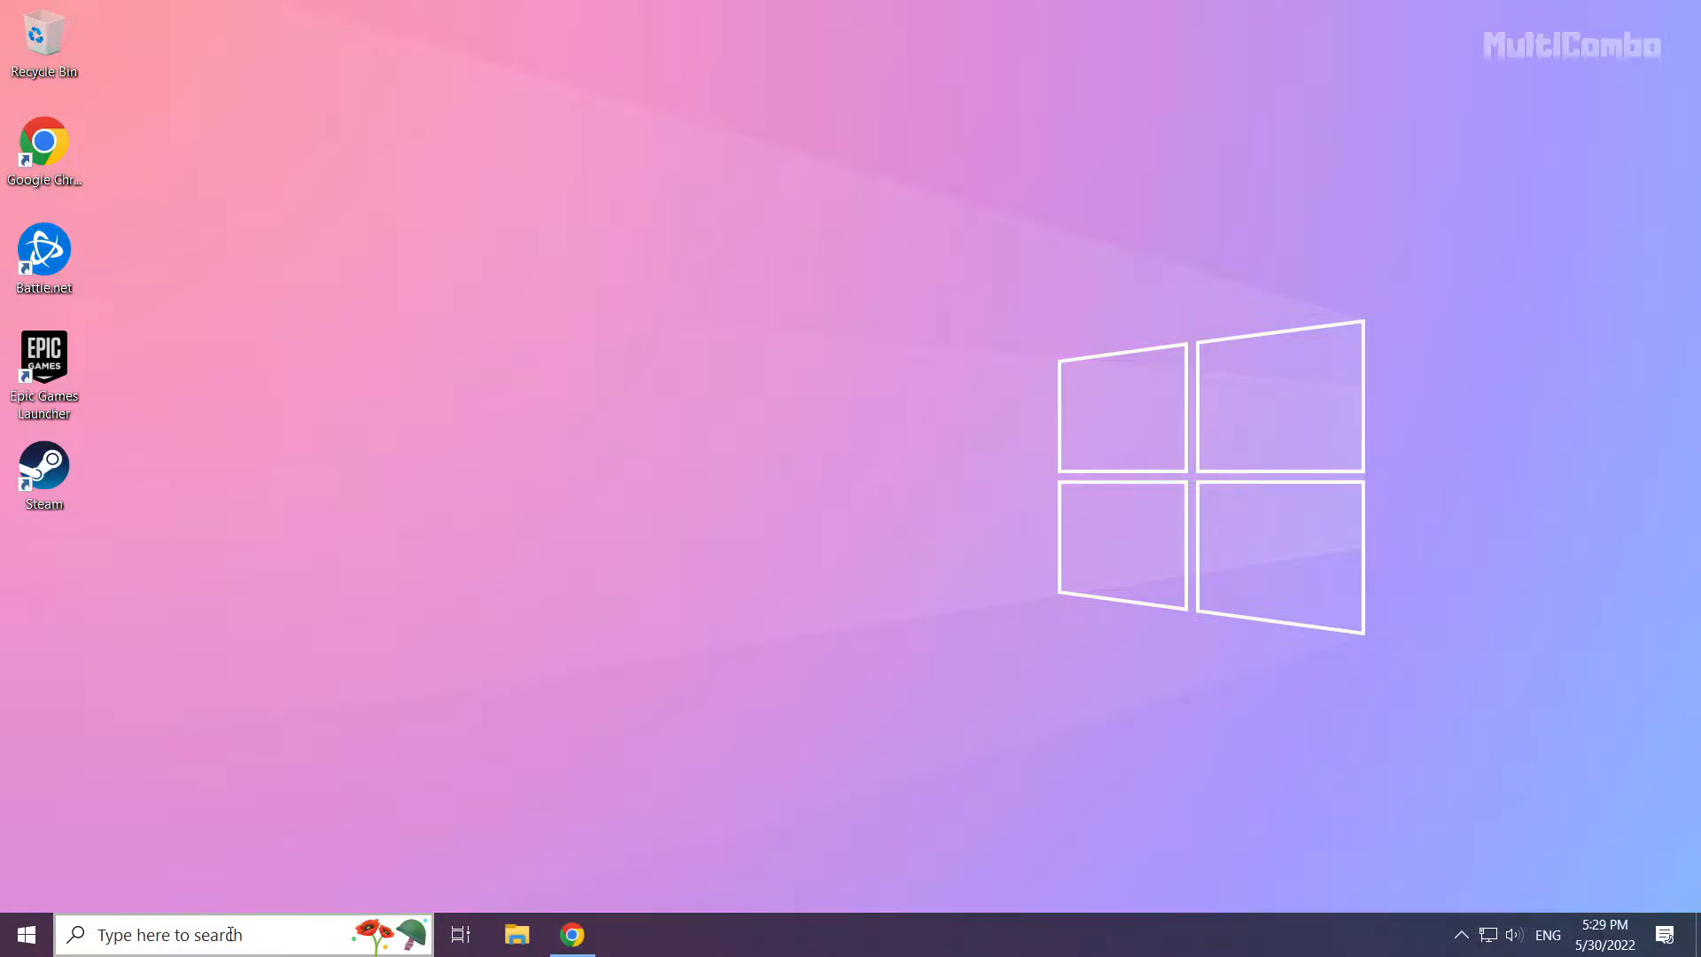
Search Windows for 'device manager'
left_click(163, 934)
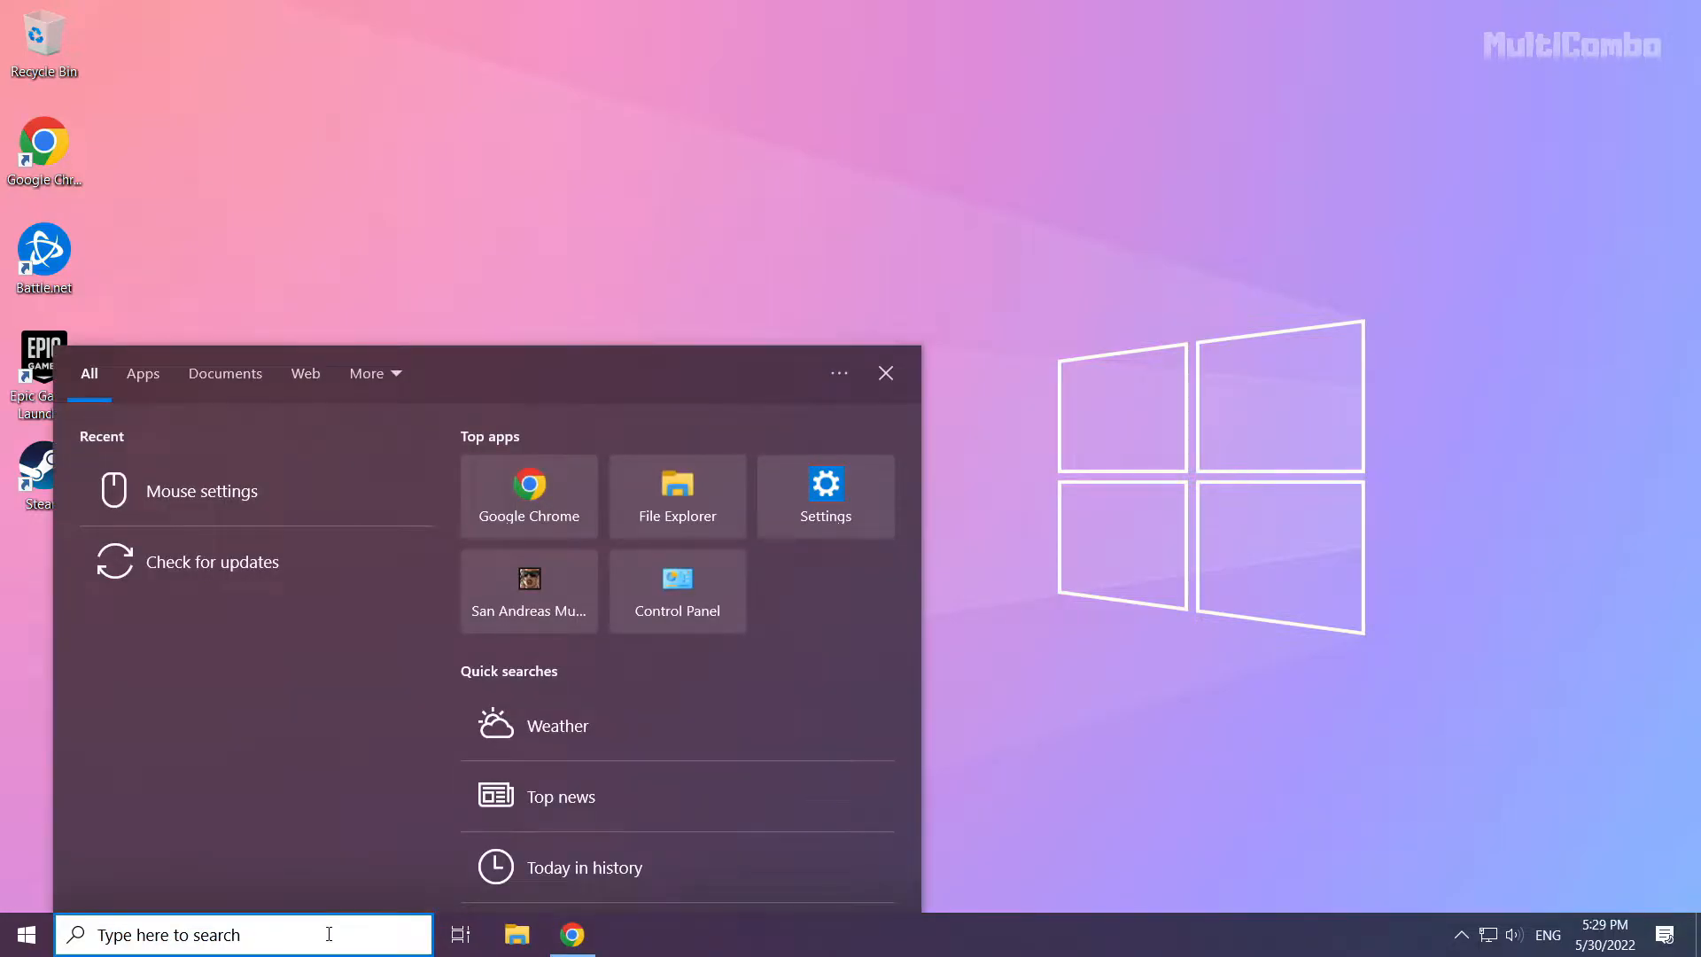
type("device Manager")
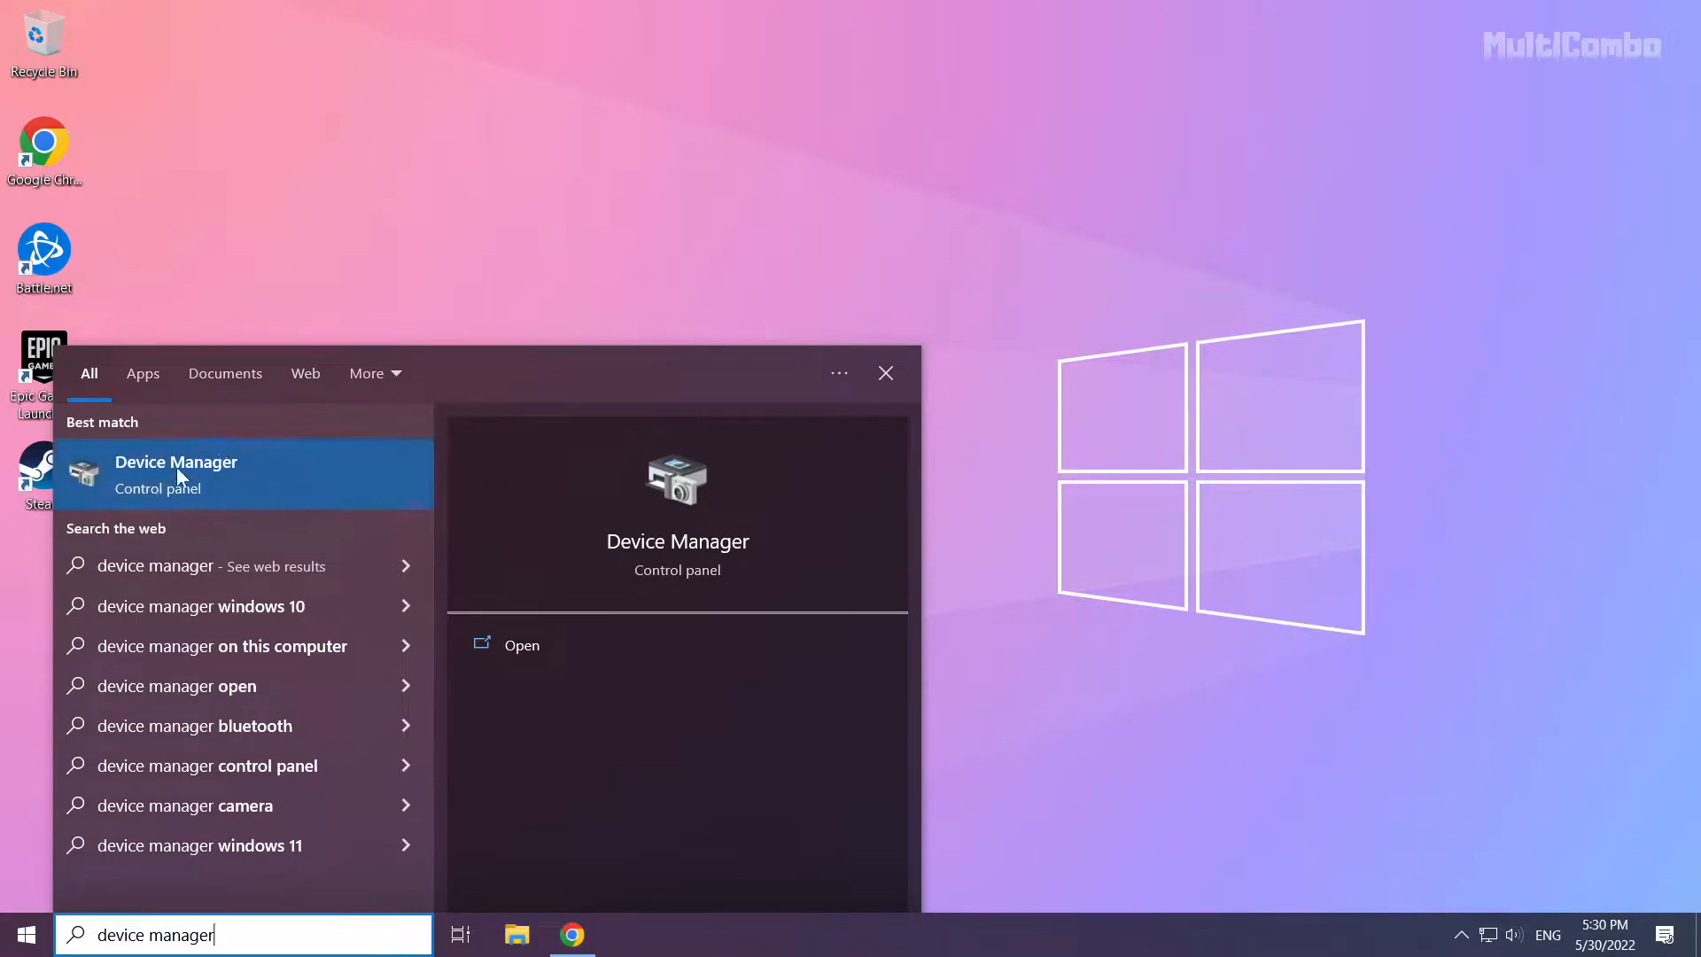
Open Device Manager, expand Display adapters, and select NVIDIA GeForce GTX 1050 Ti
left_click(175, 474)
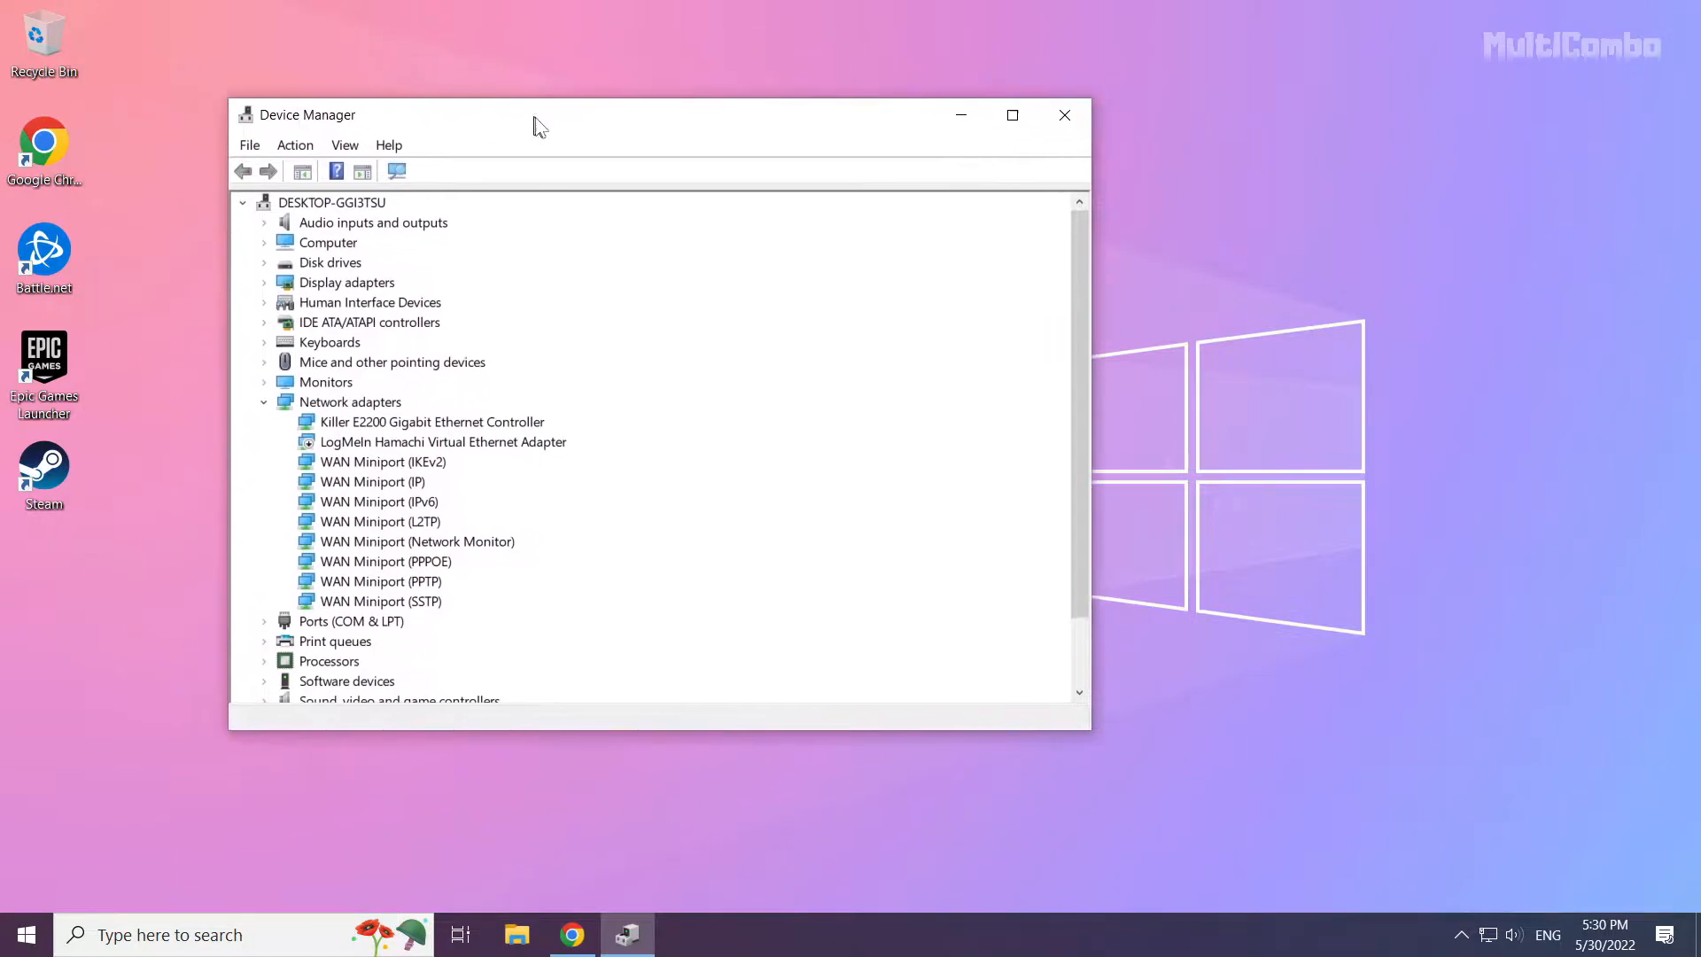
left_click_drag(540, 115, 712, 171)
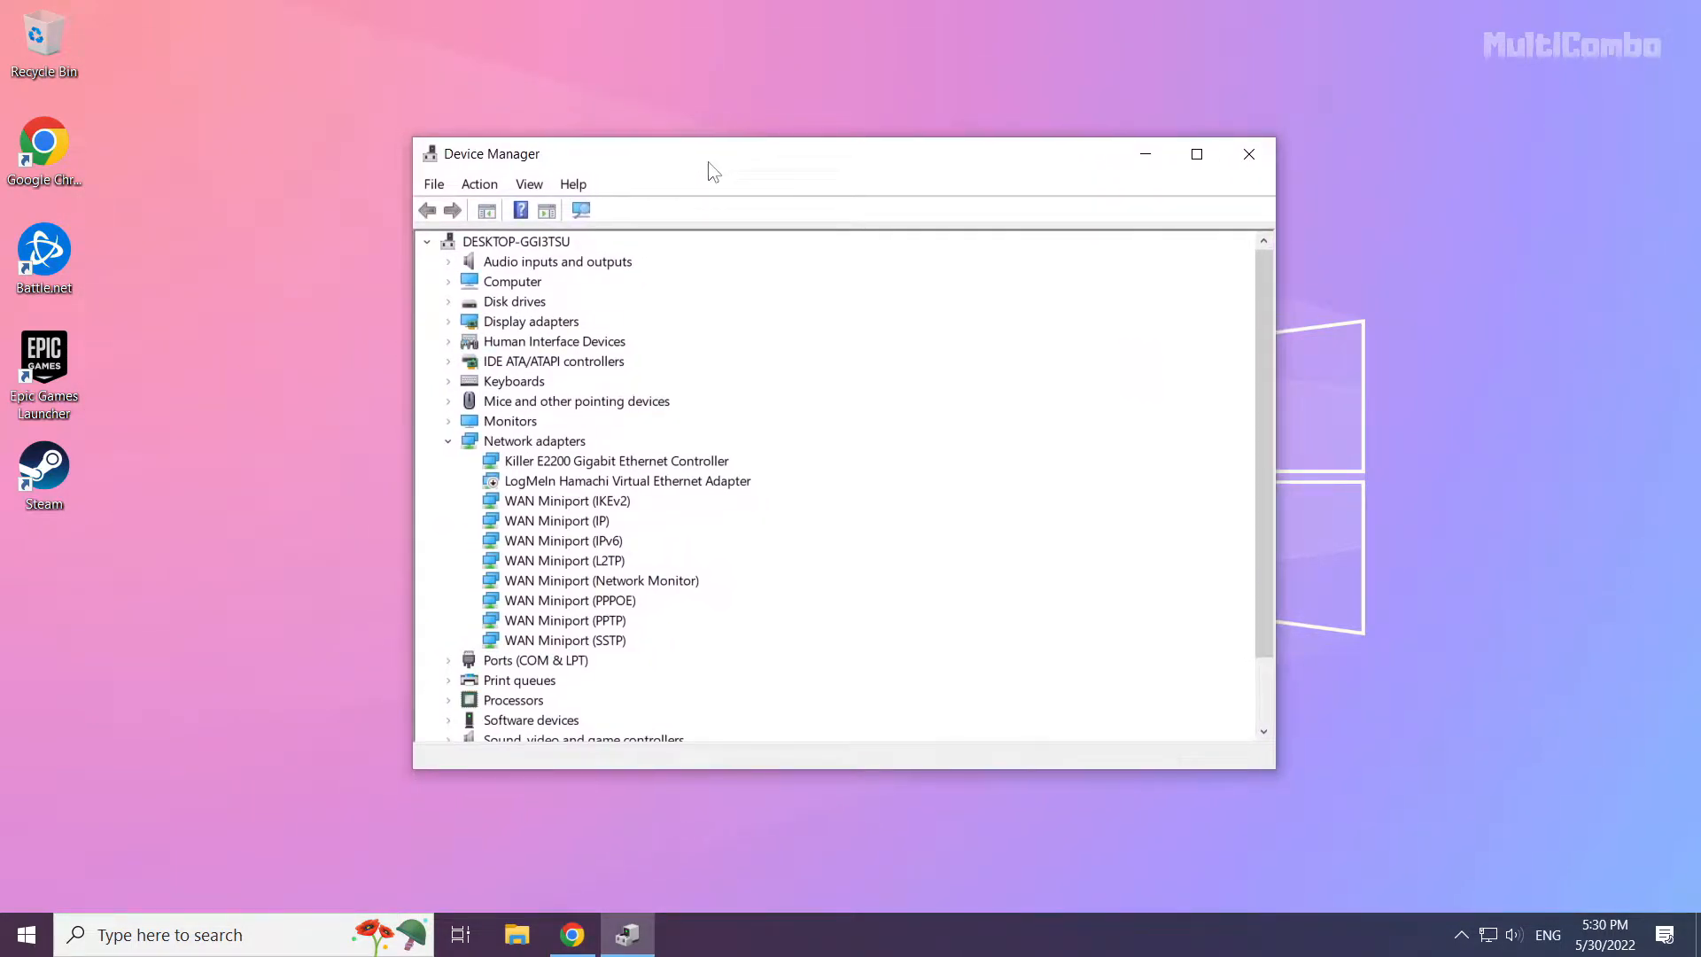
left_click(531, 321)
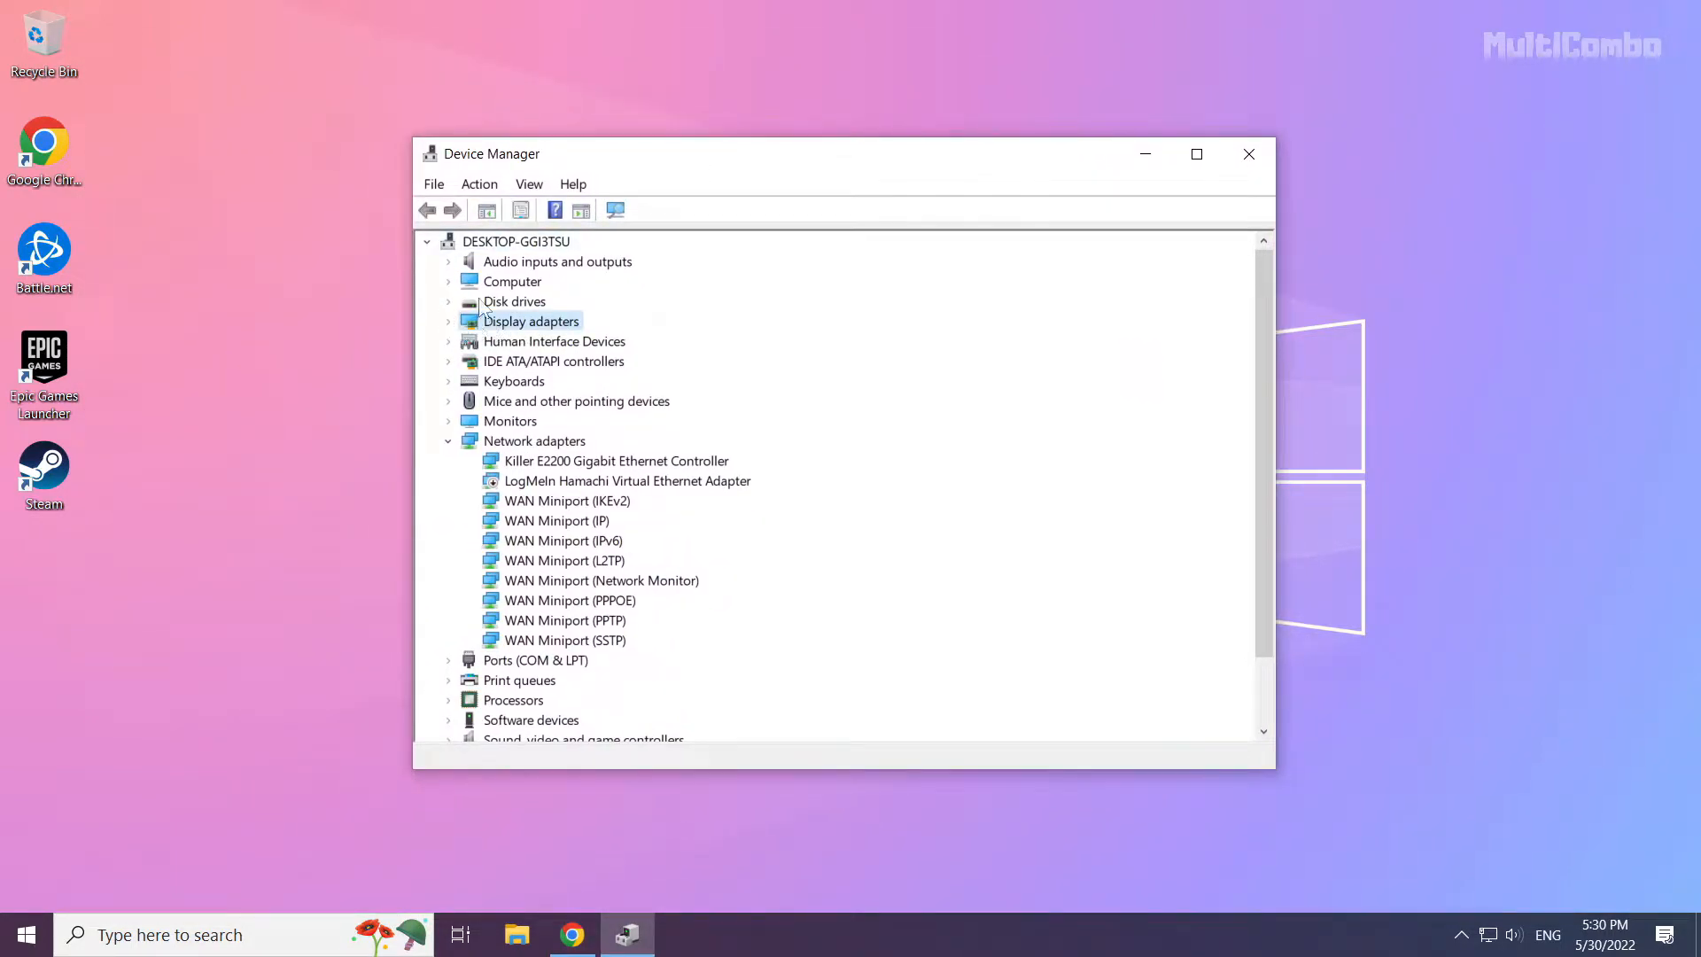
mouse_move(573, 343)
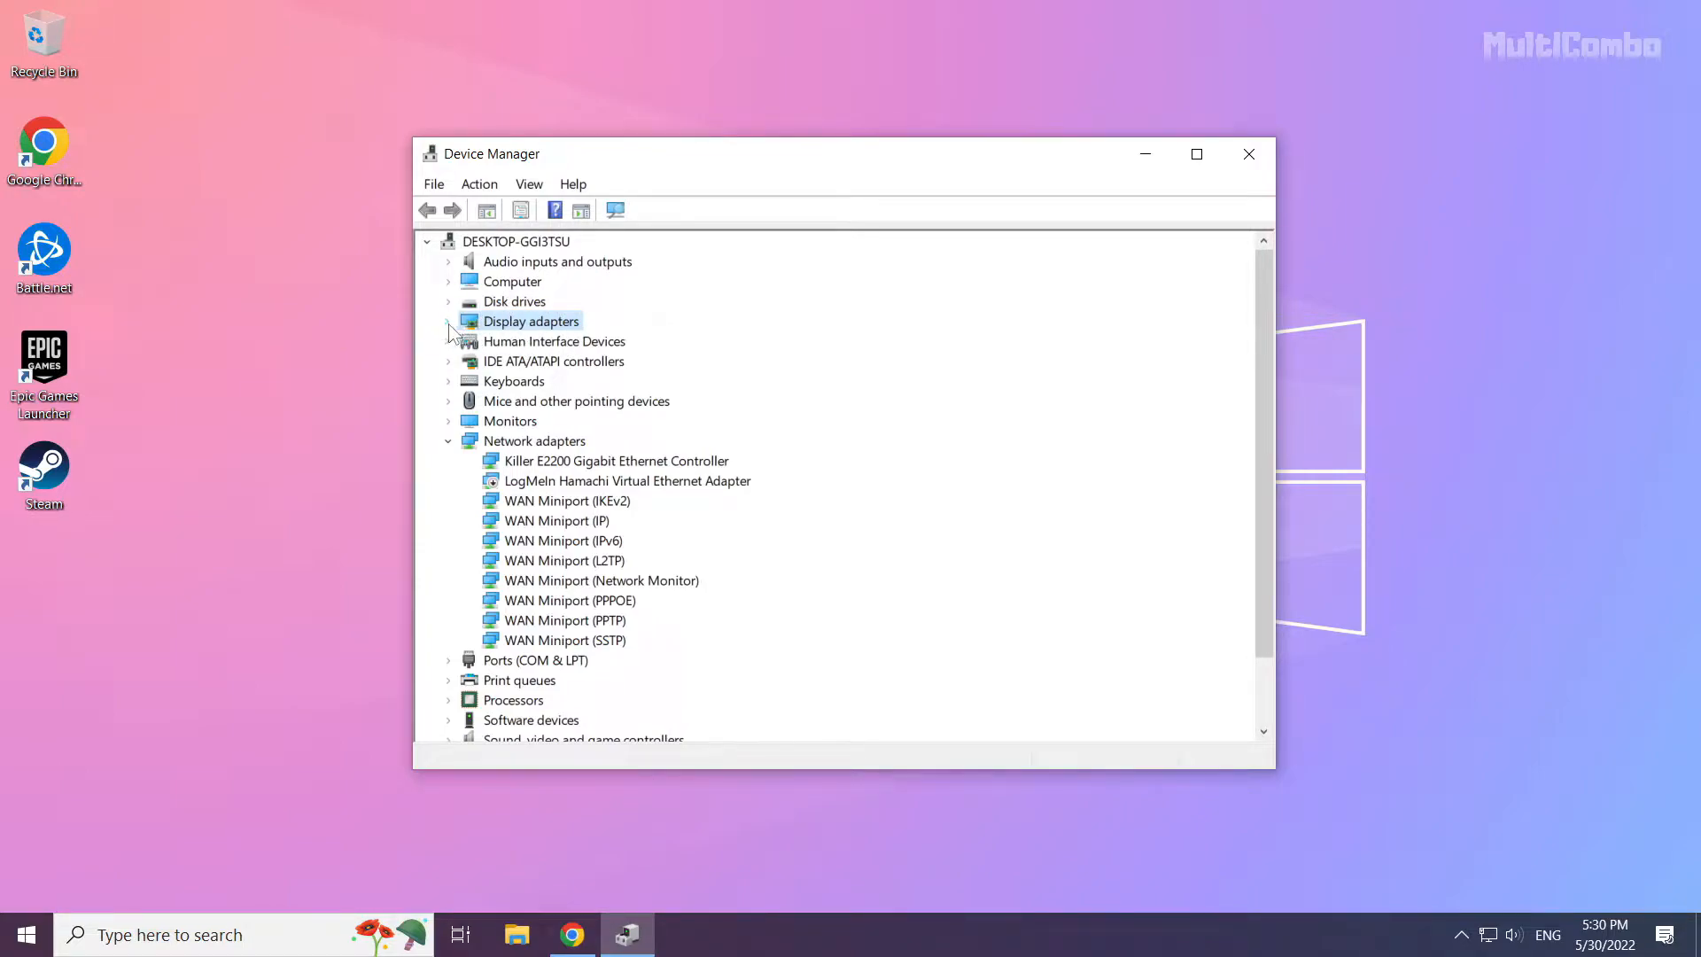
left_click(448, 321)
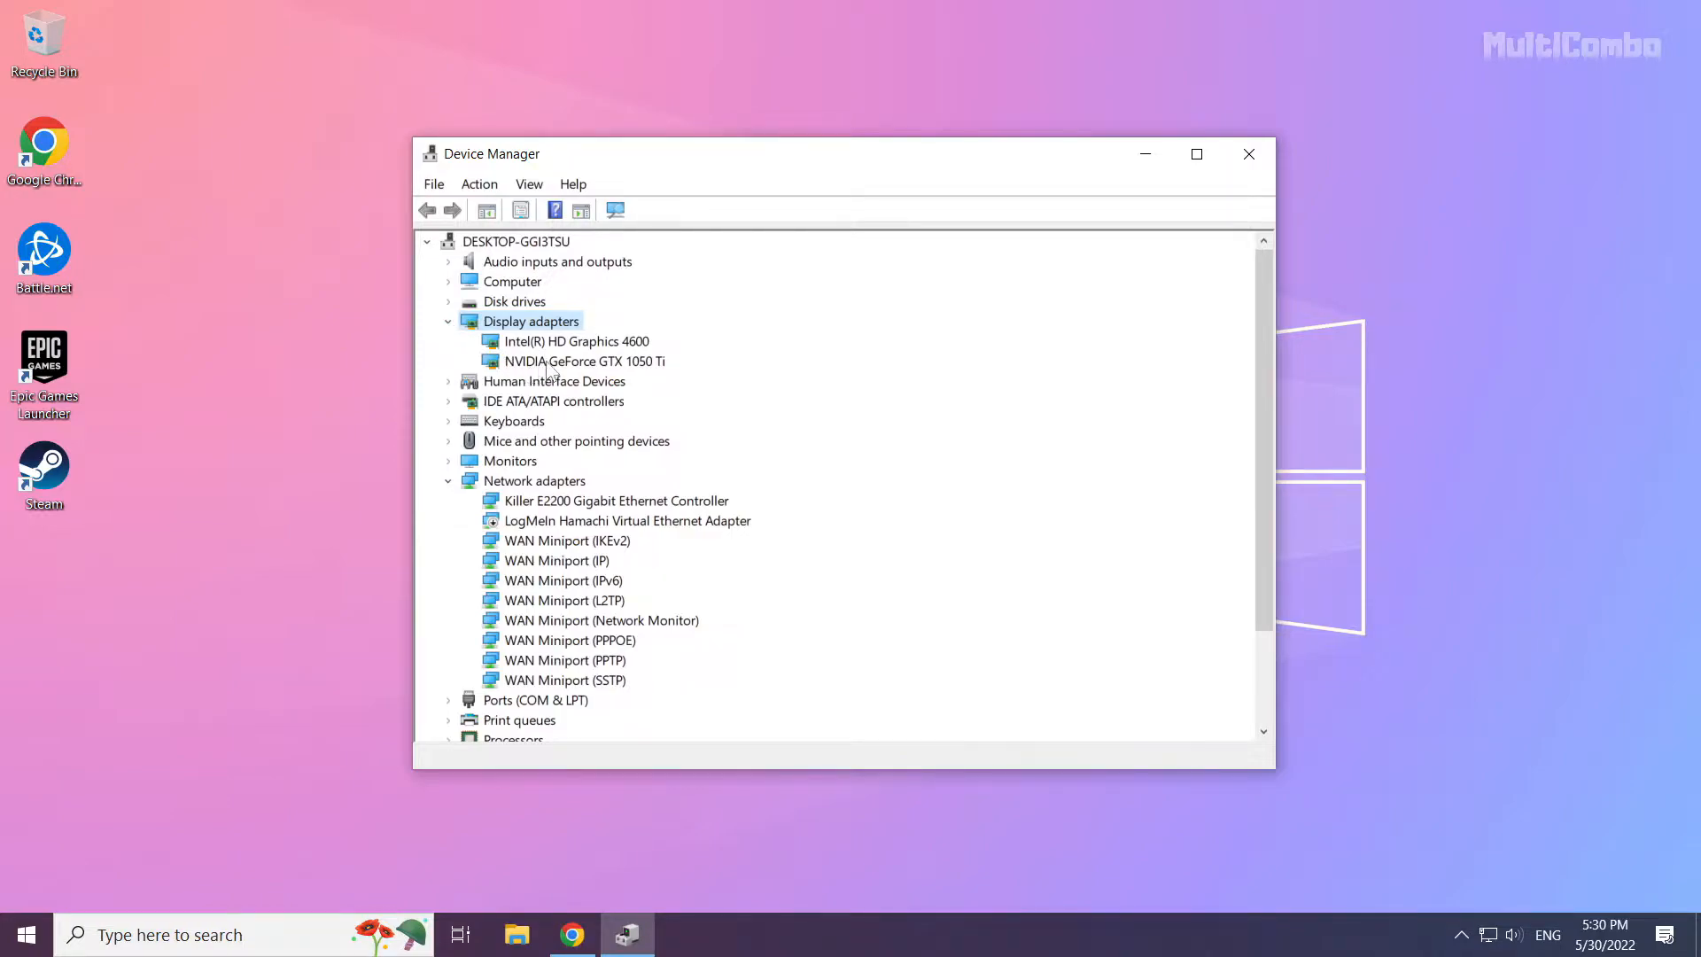
left_click(584, 360)
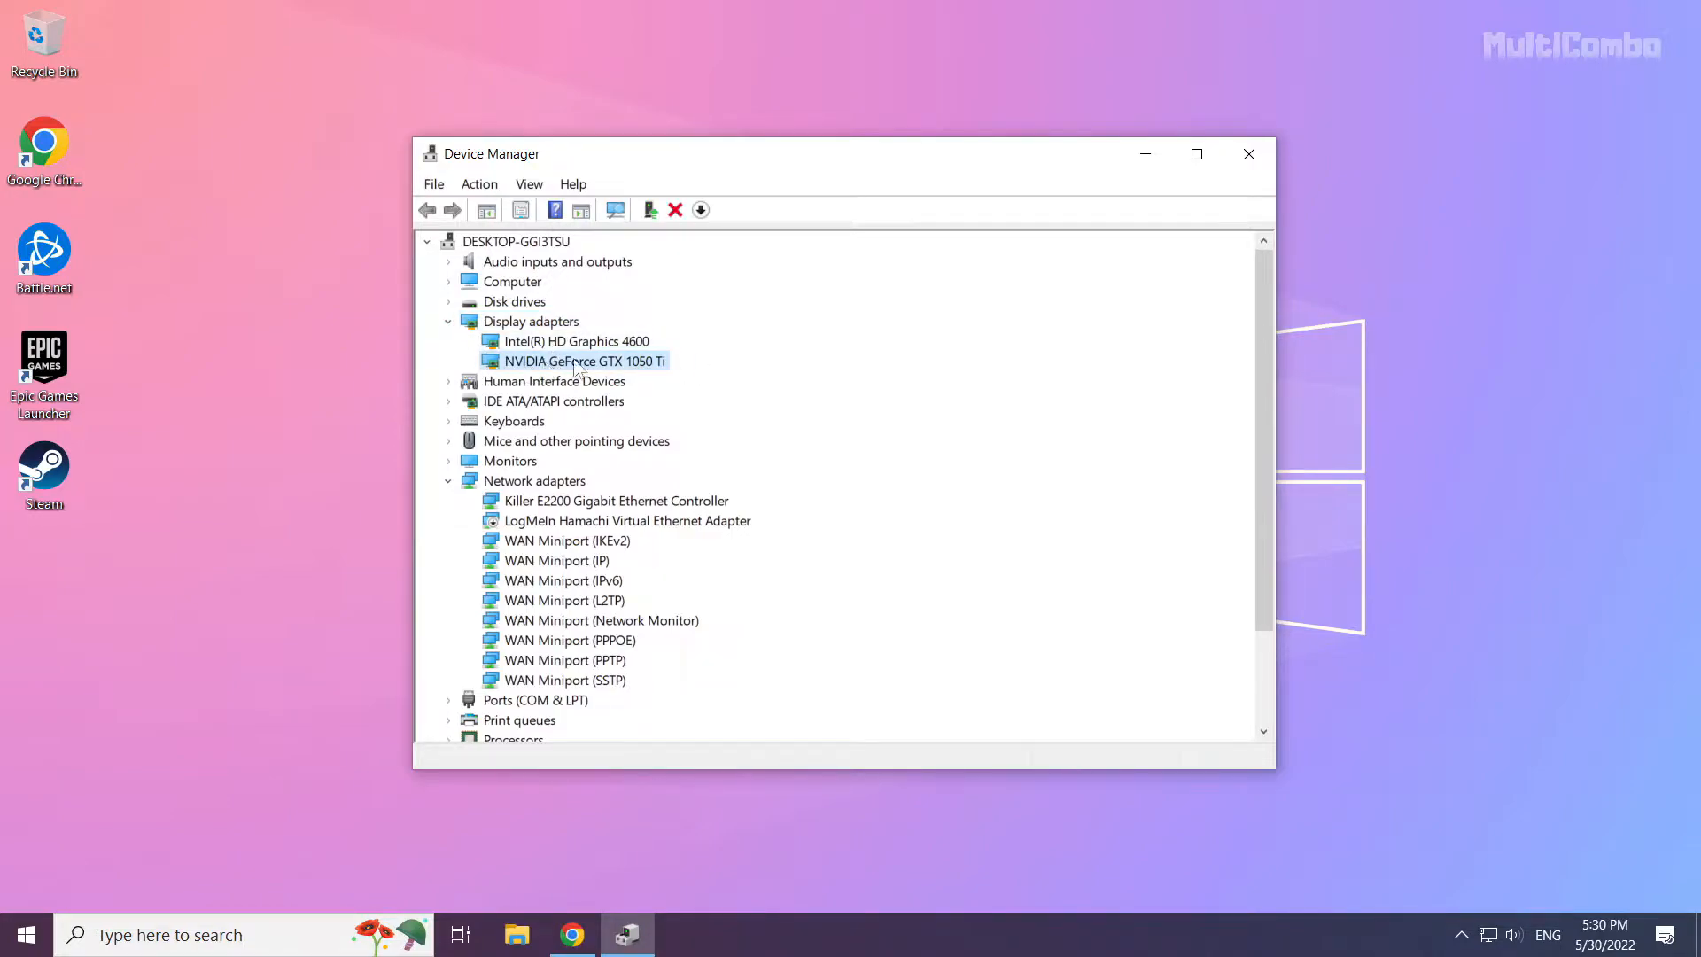
mouse_move(569, 367)
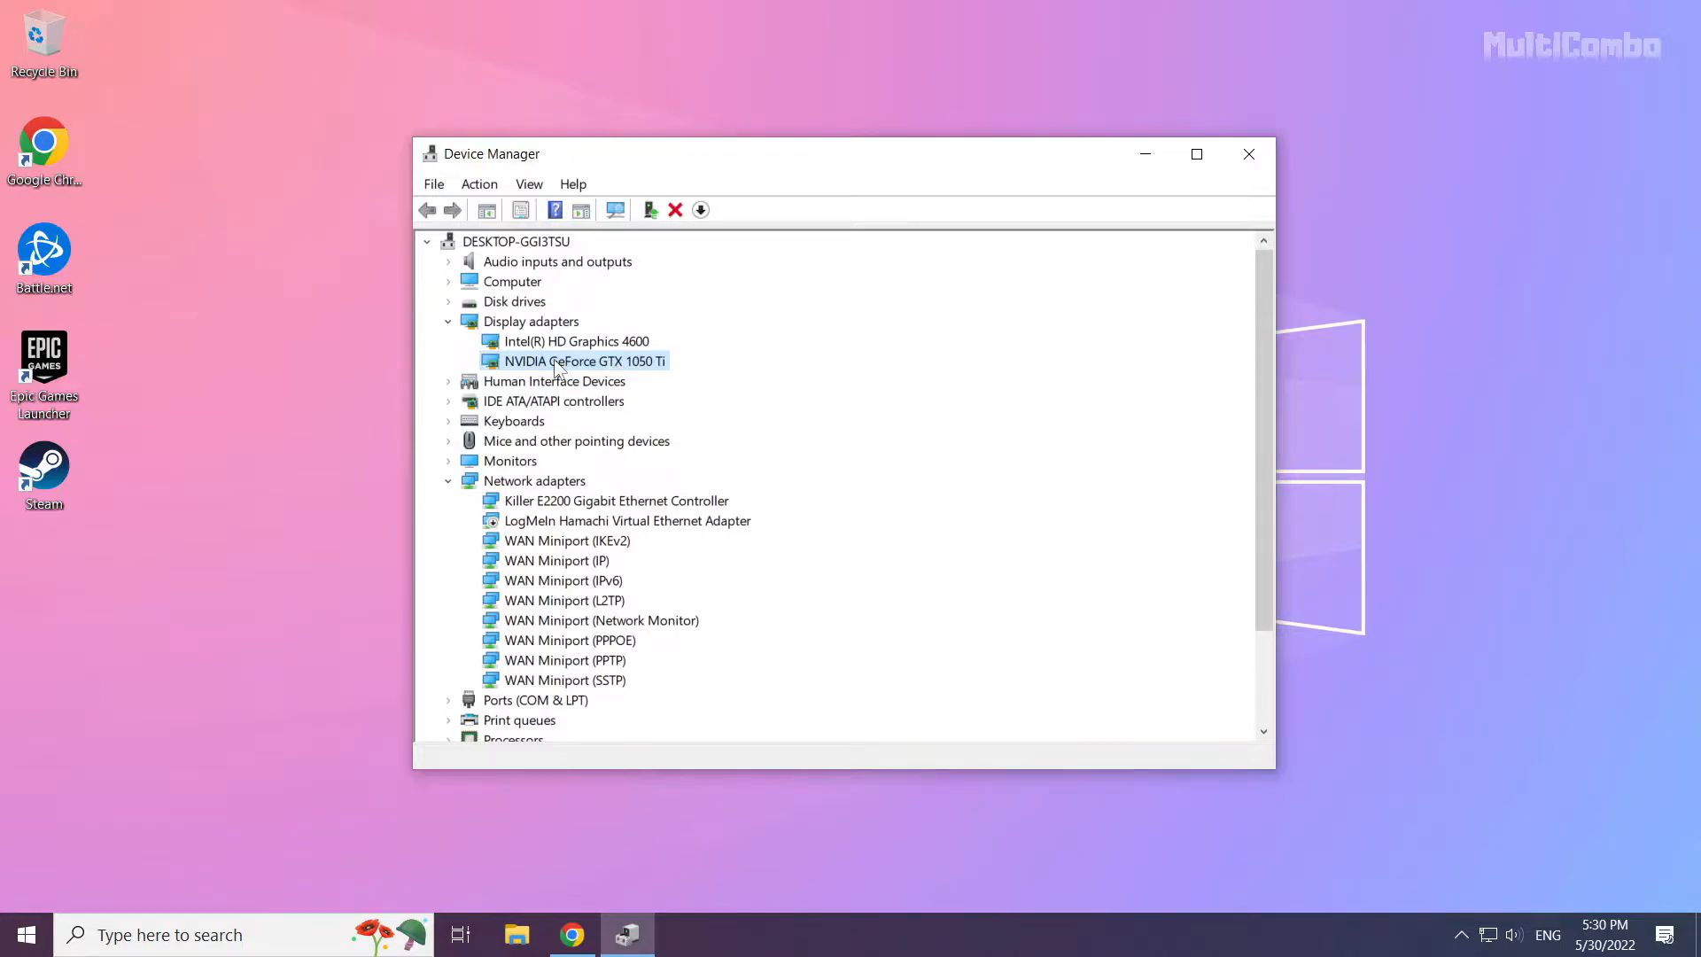
Auto-search for an NVIDIA GeForce GTX 1050 Ti driver update and dismiss the result
right_click(577, 361)
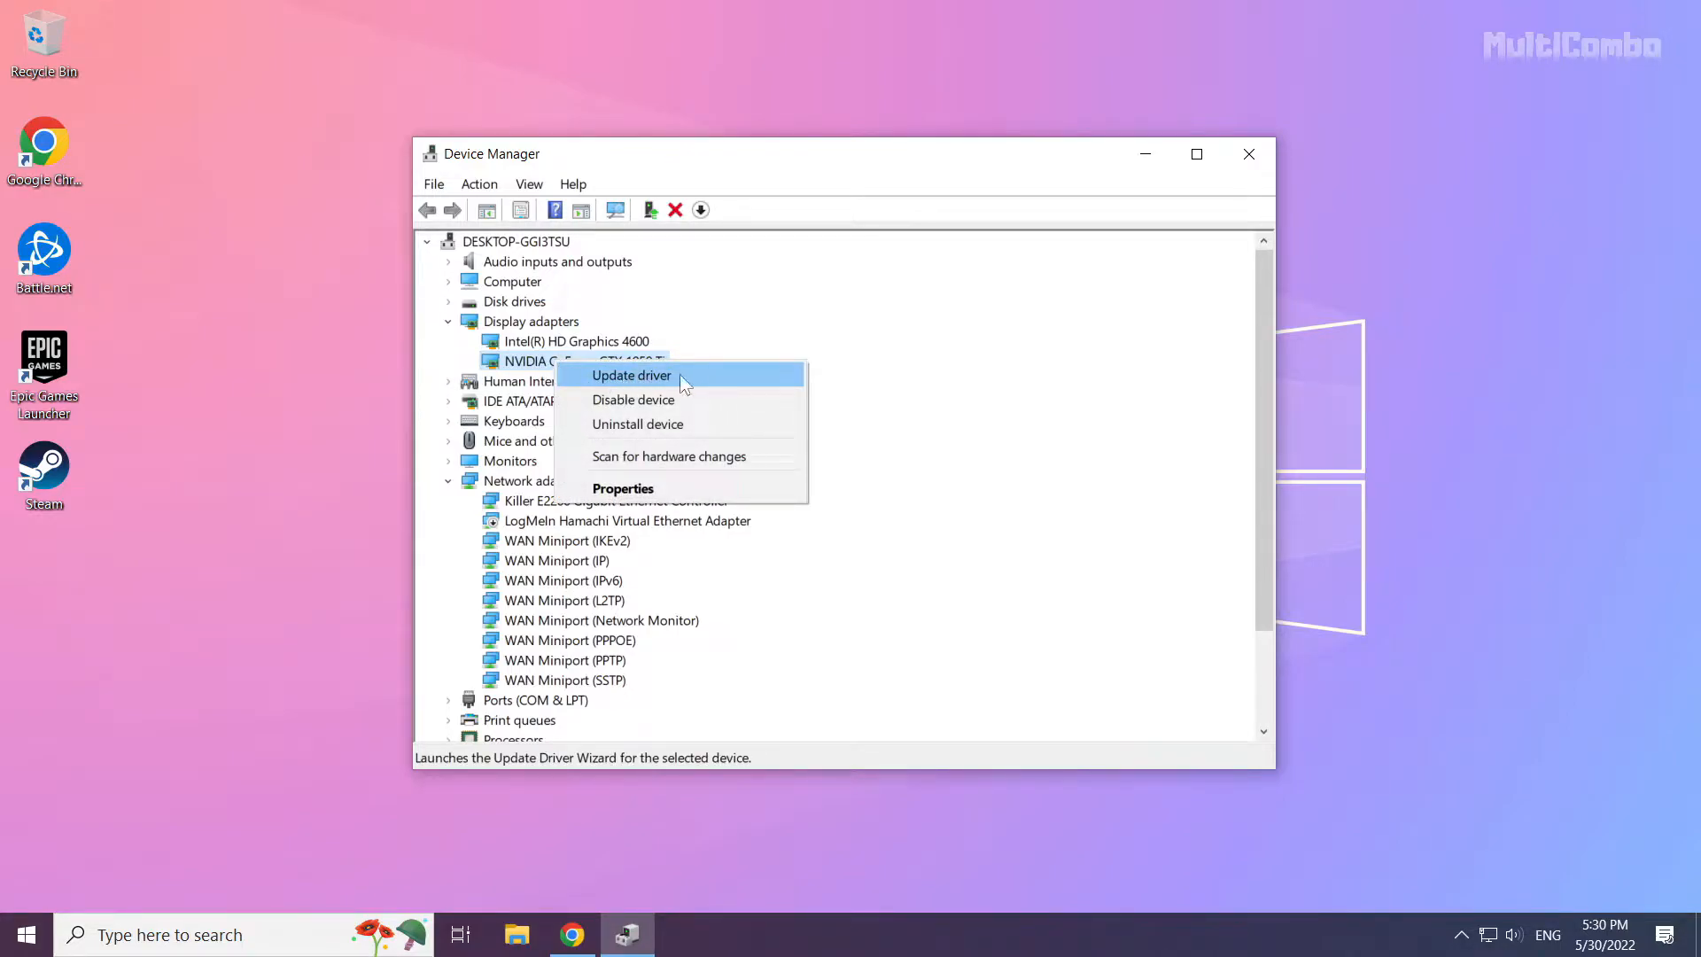
left_click(632, 376)
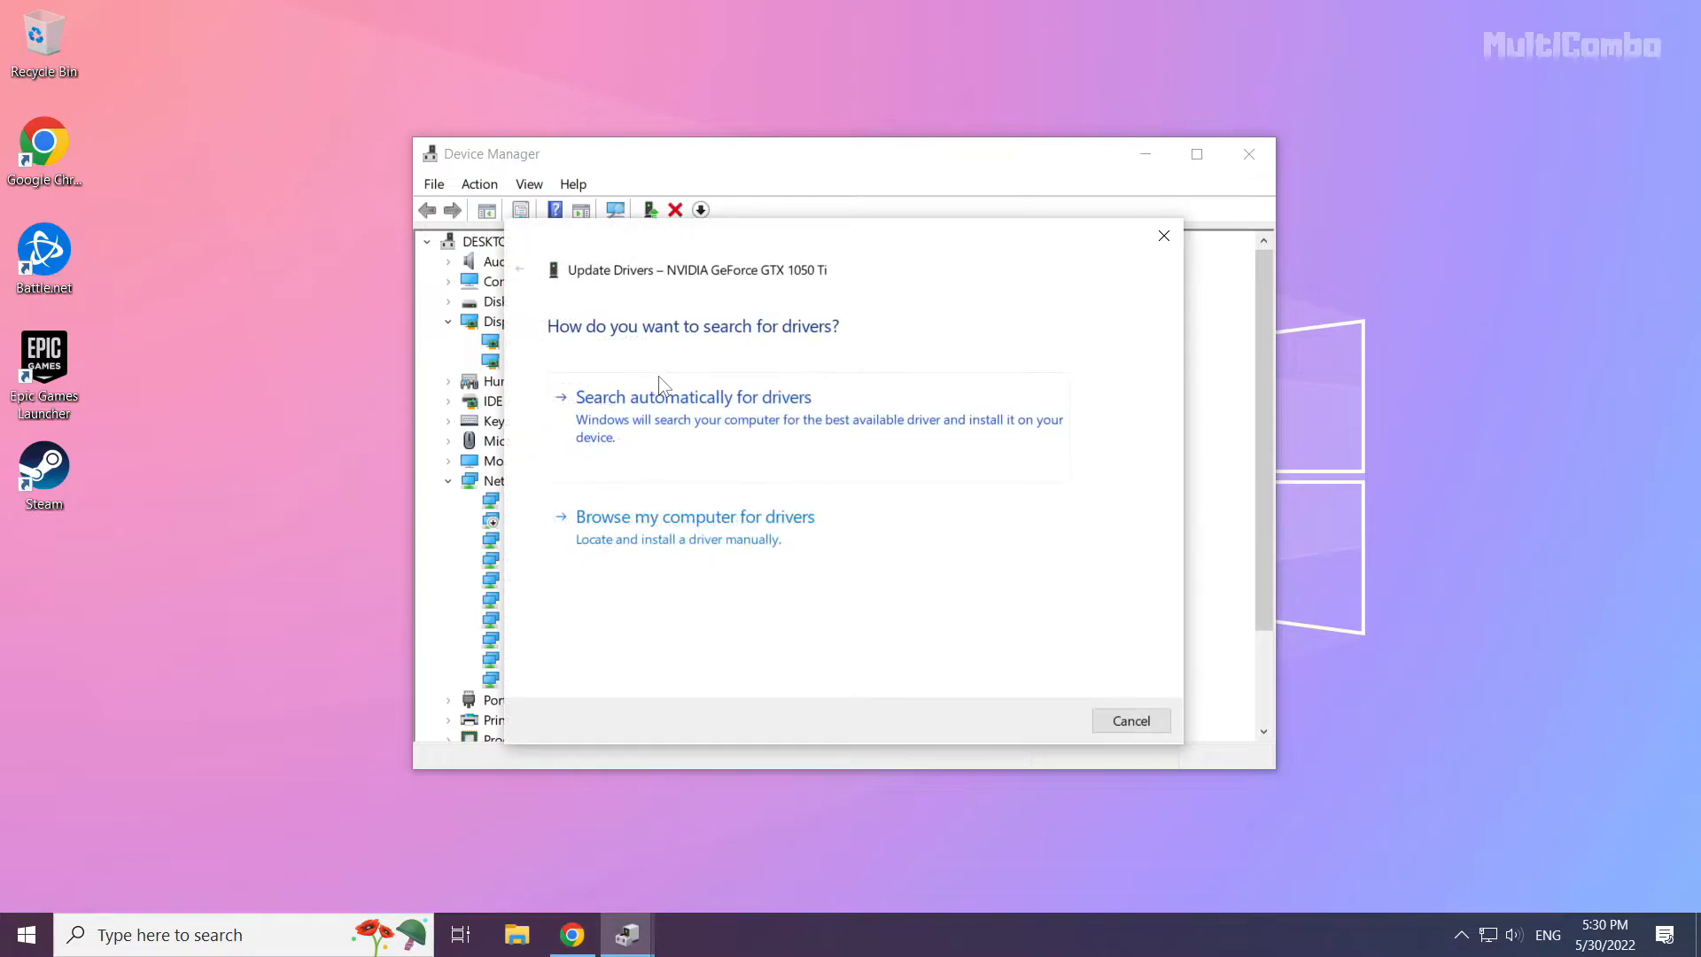
mouse_move(580, 388)
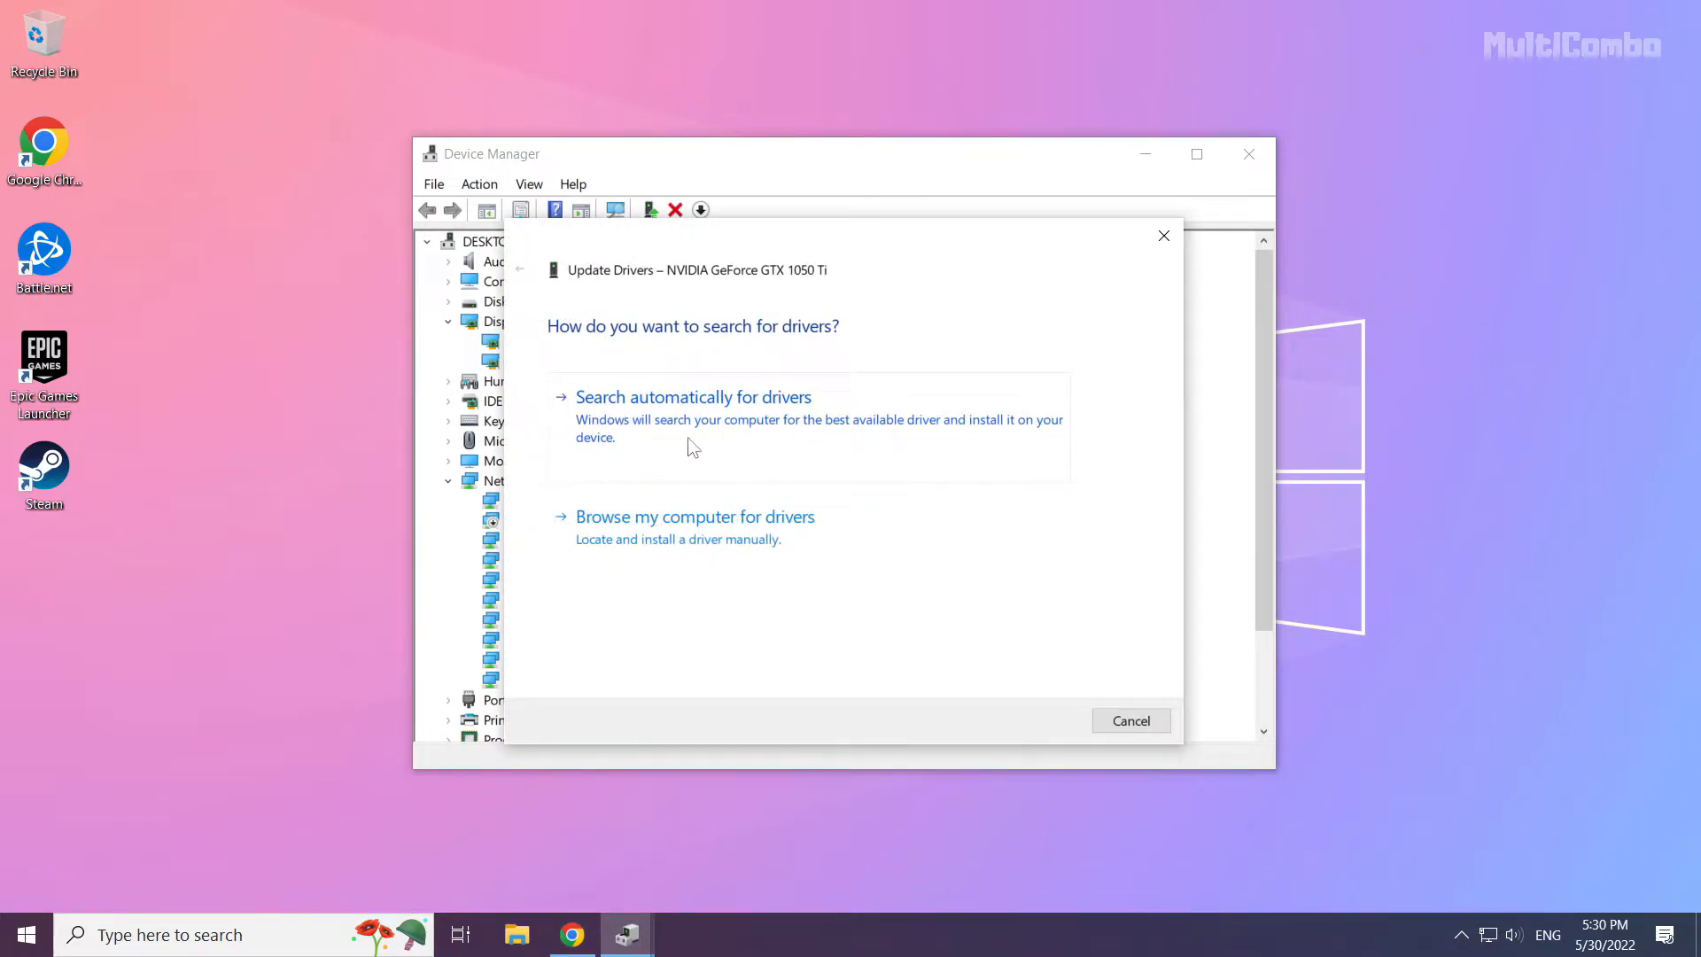
mouse_move(764, 450)
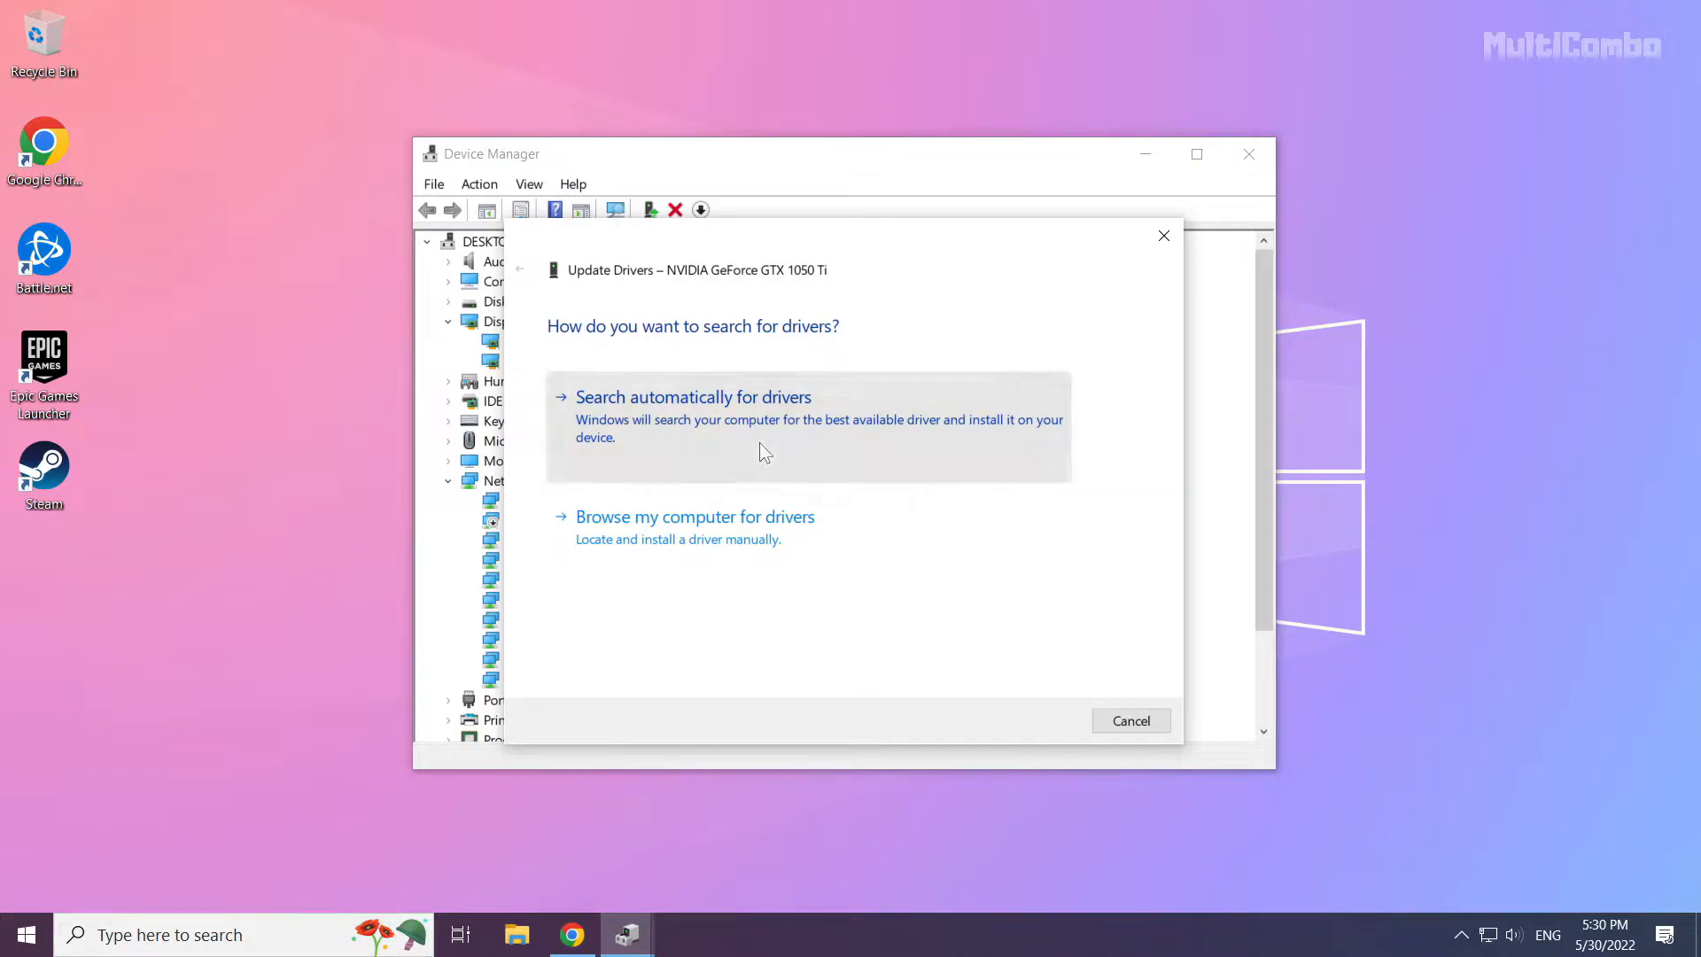
left_click(692, 396)
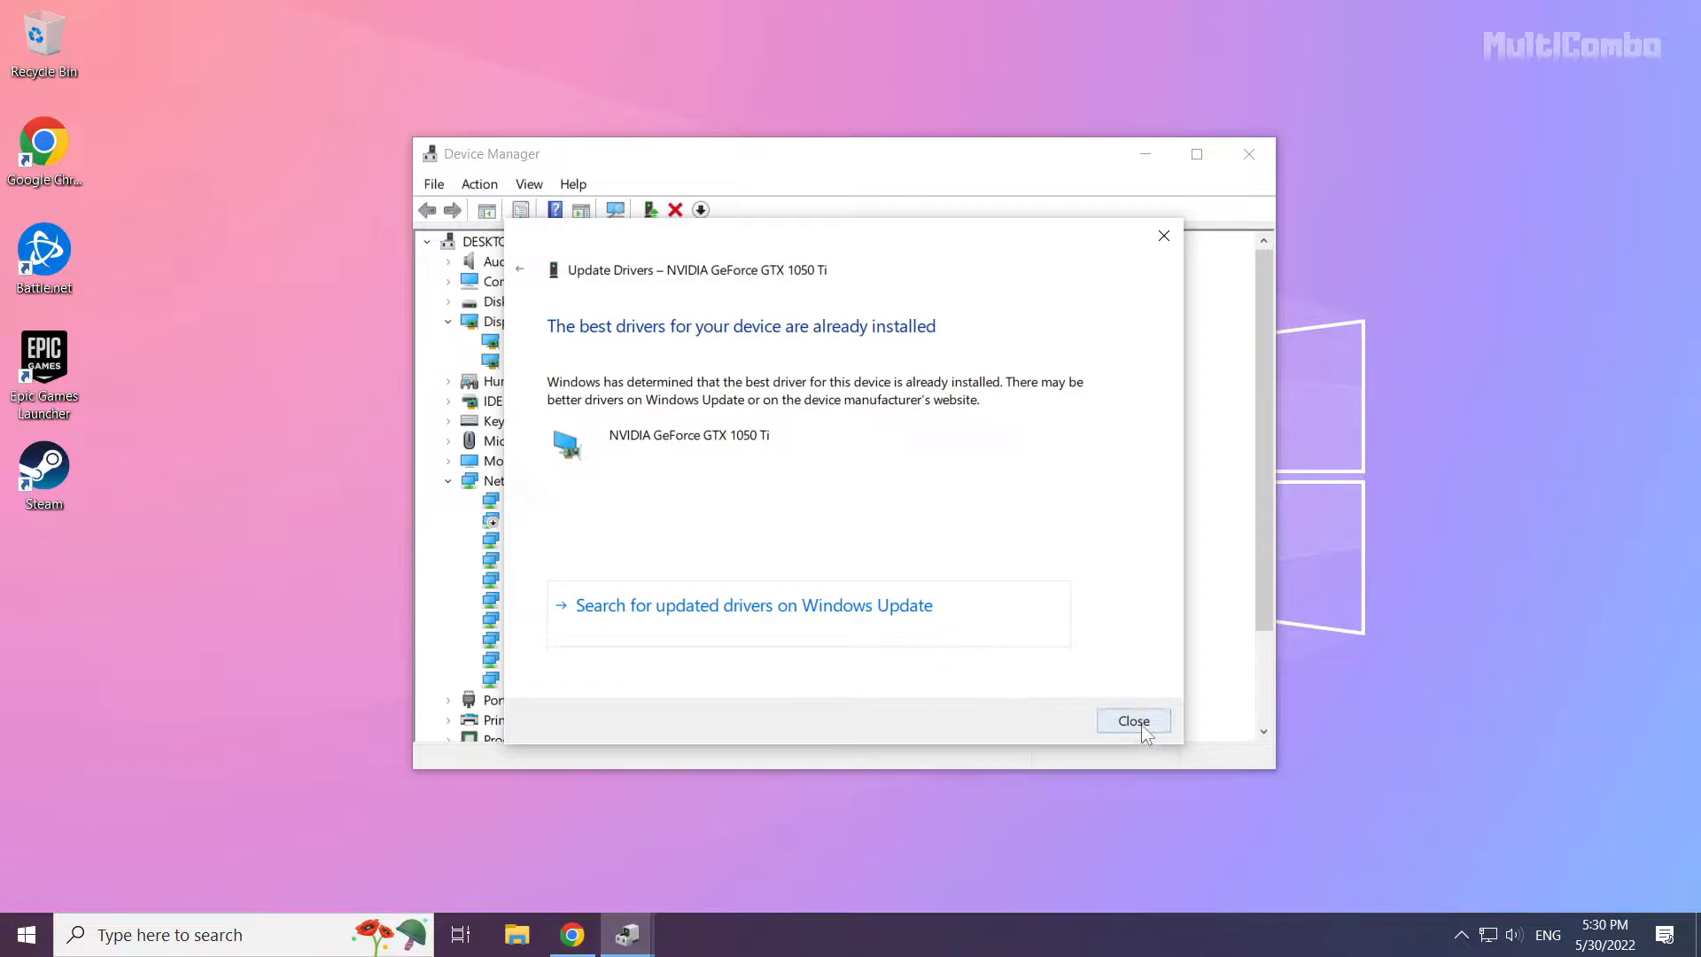
left_click(1133, 722)
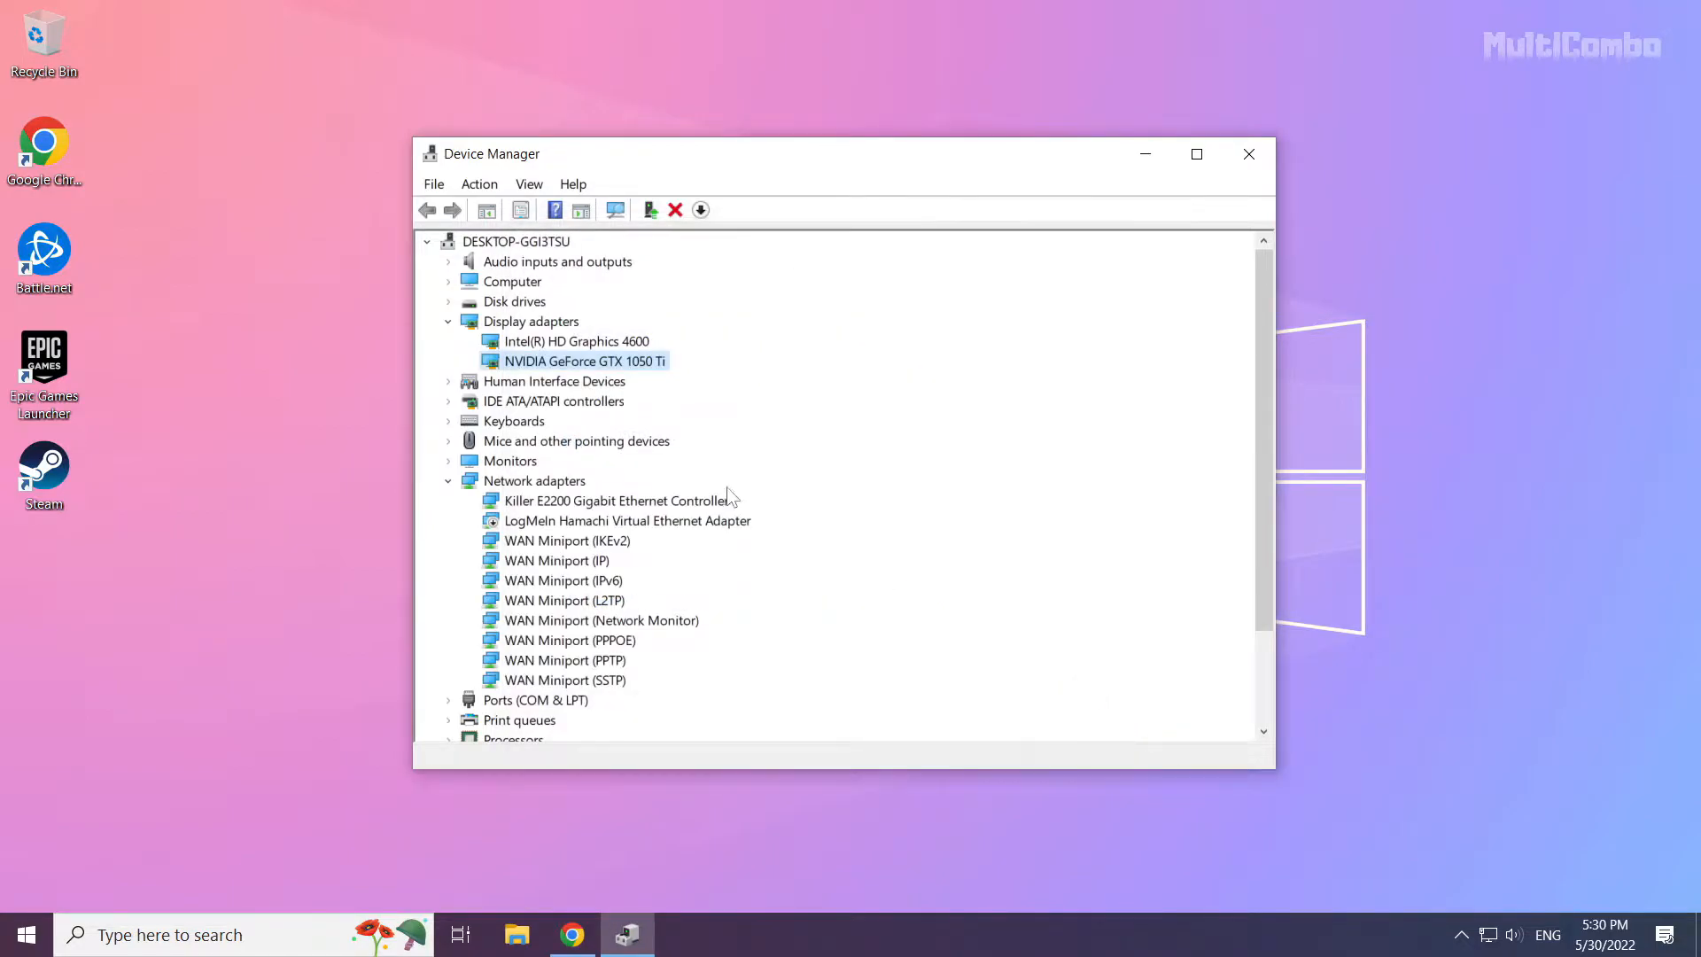
Auto-search for an Intel HD Graphics 4600 driver update and dismiss the result
left_click(576, 341)
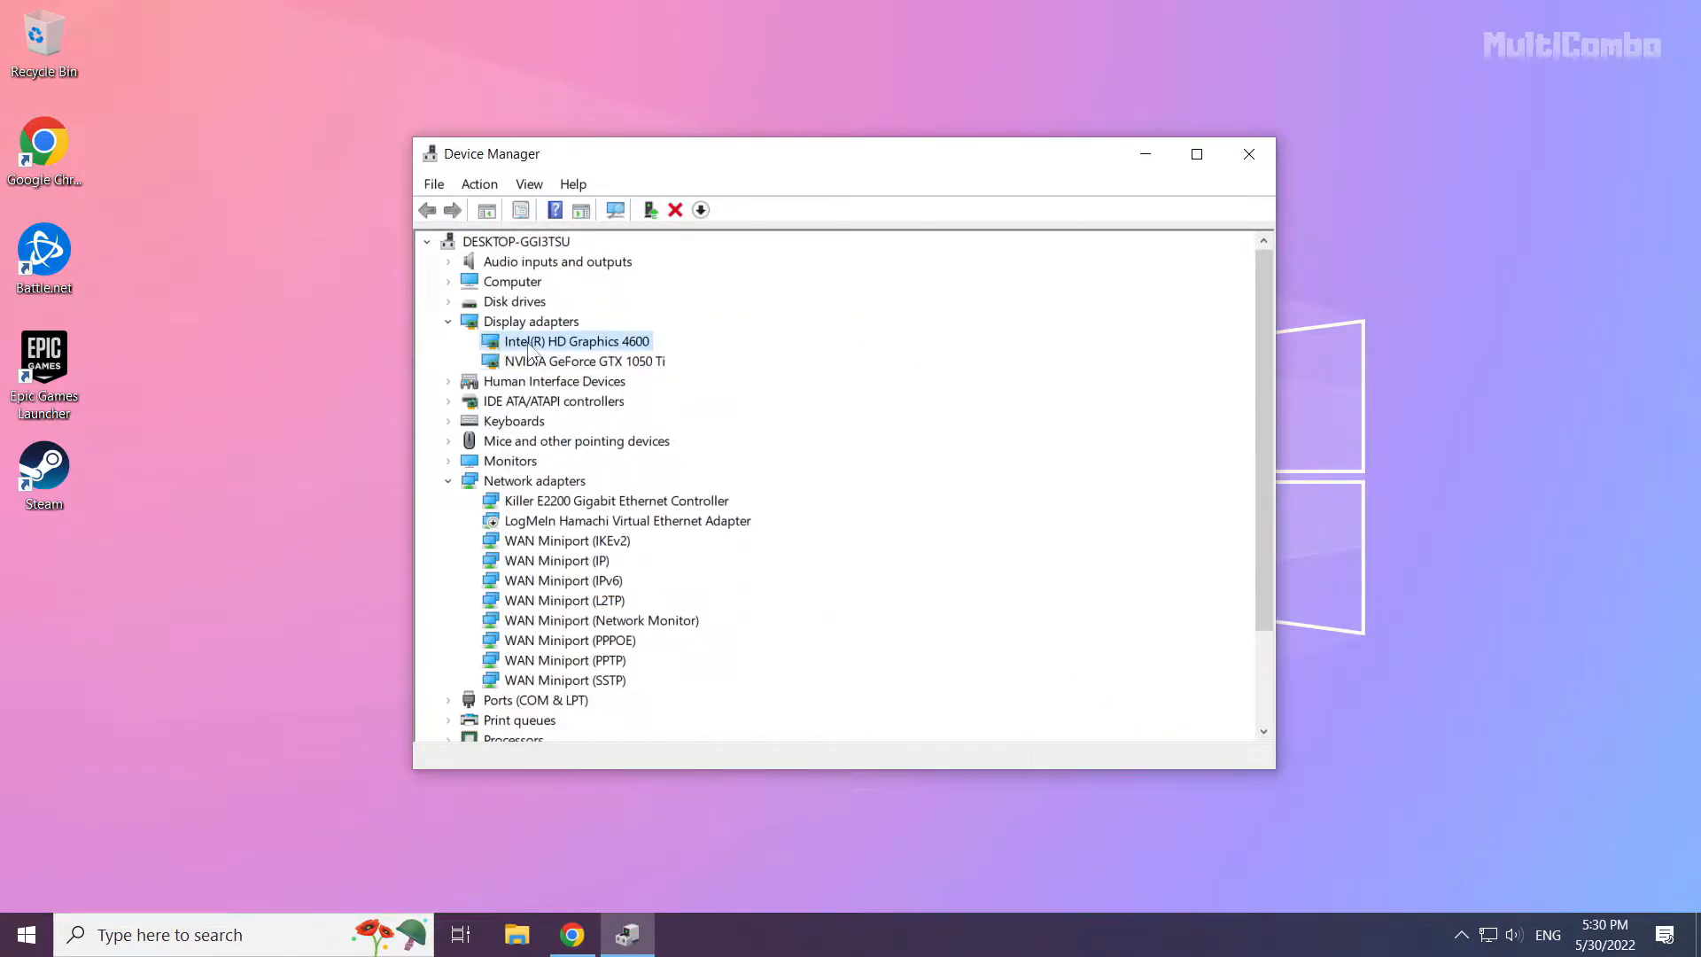
right_click(578, 340)
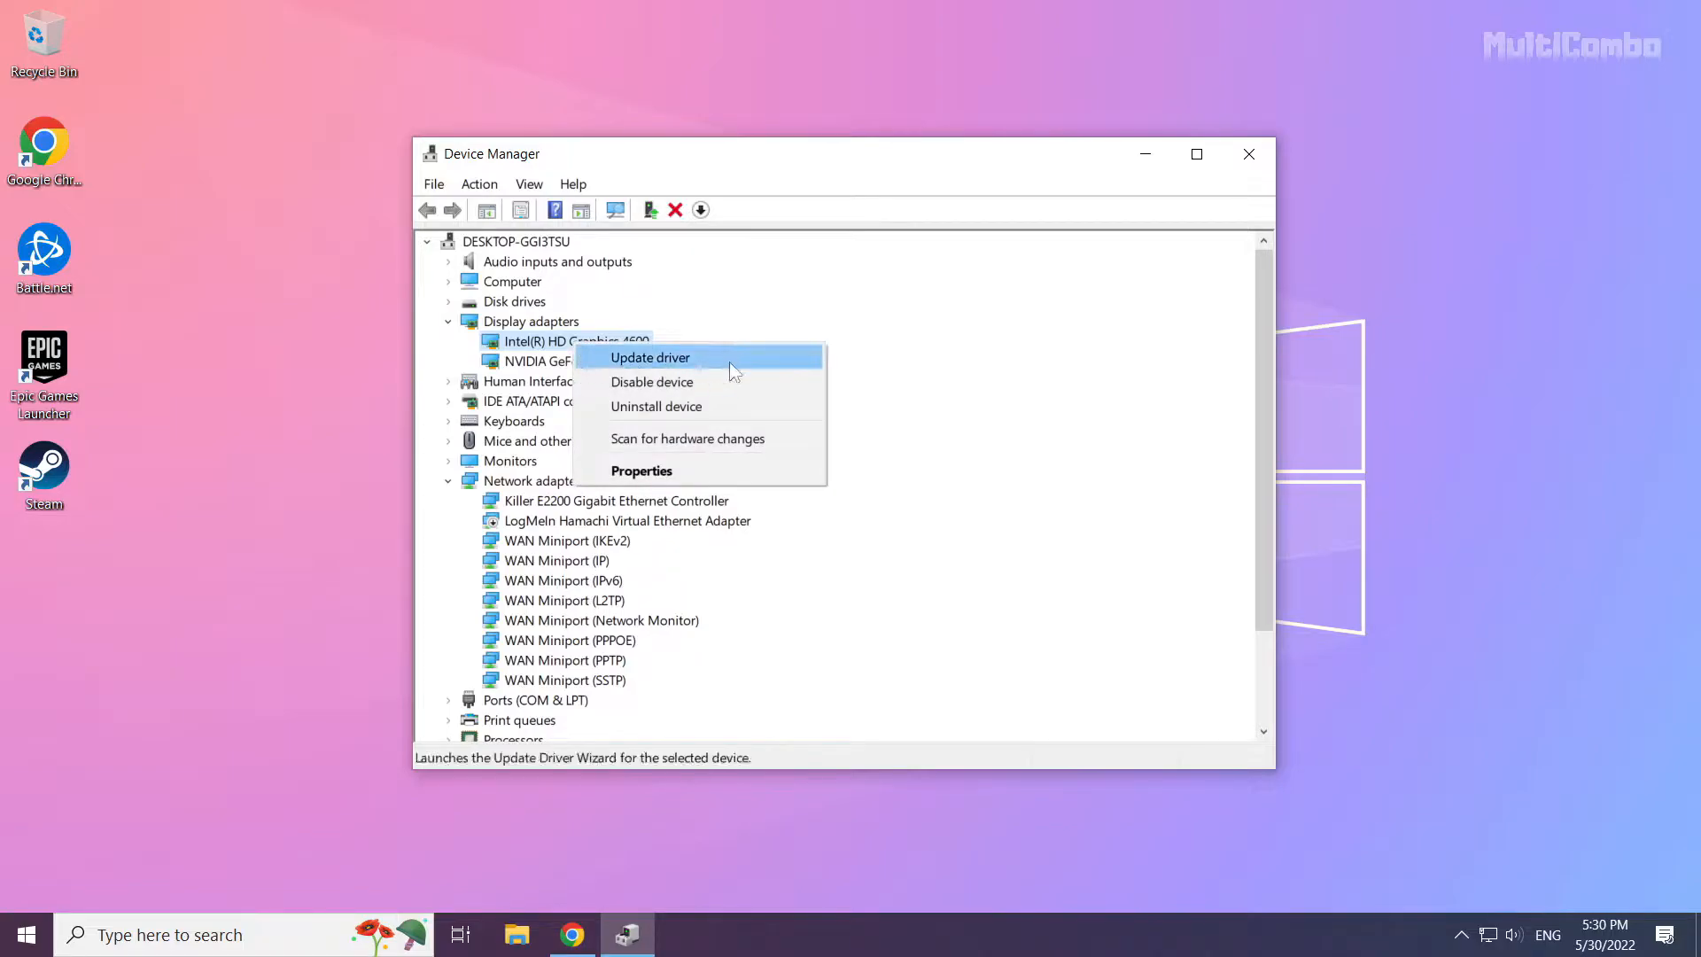
mouse_move(715, 368)
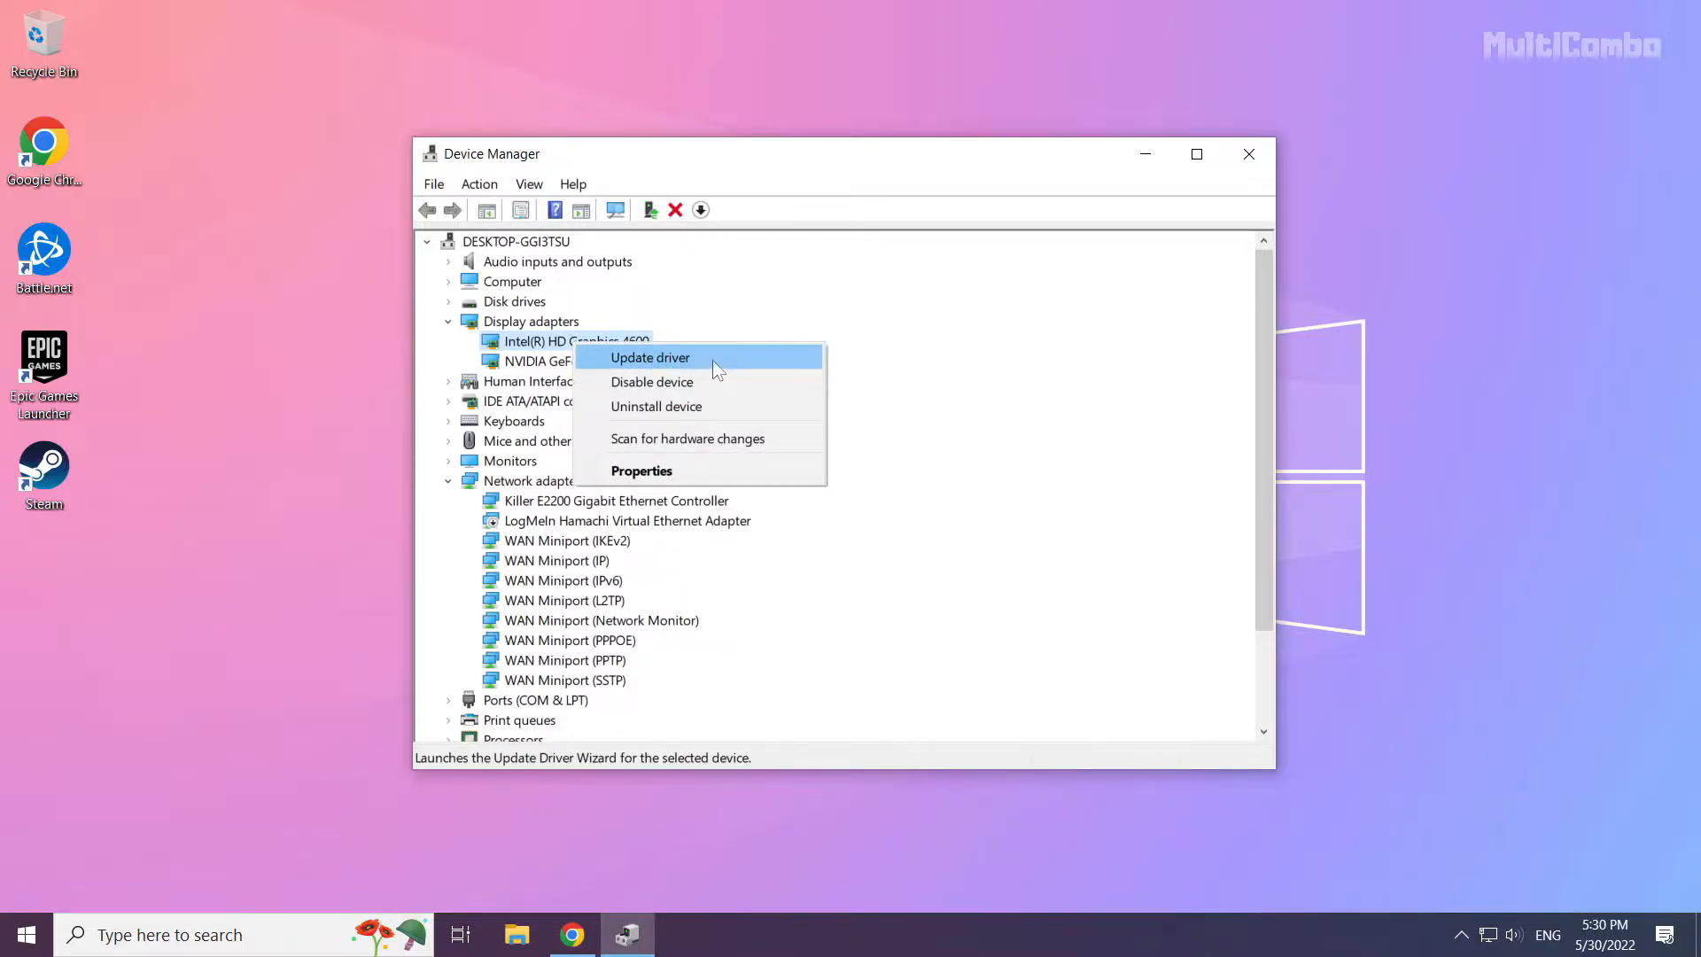
left_click(649, 357)
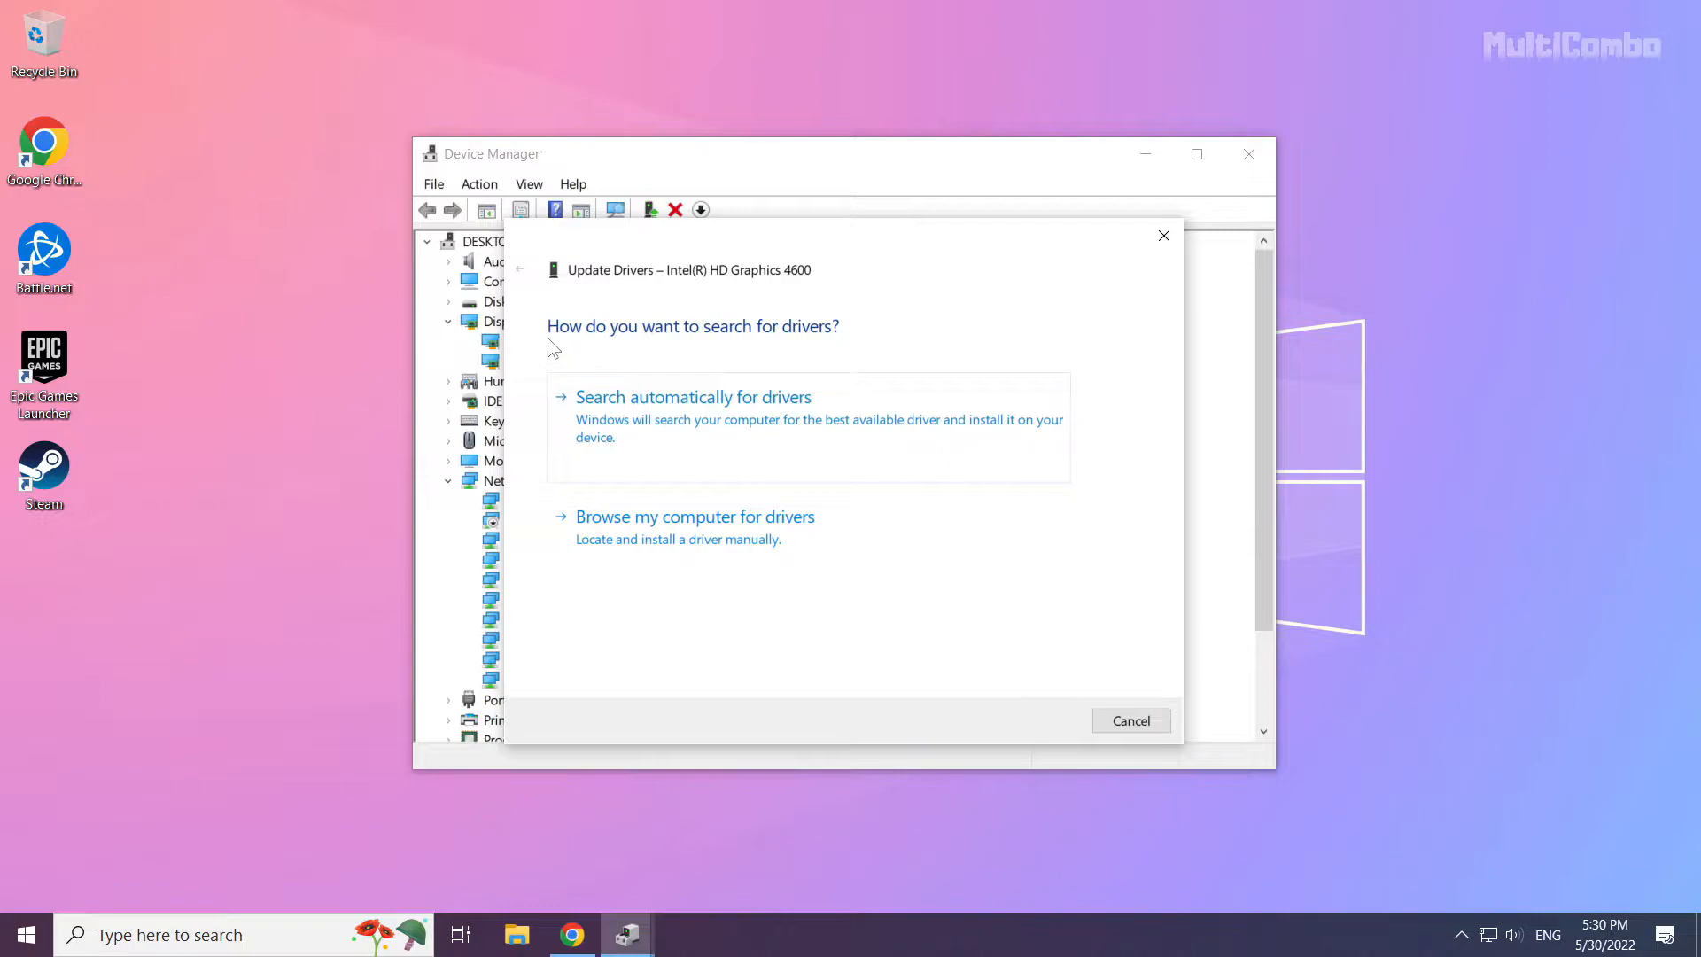
mouse_move(714, 420)
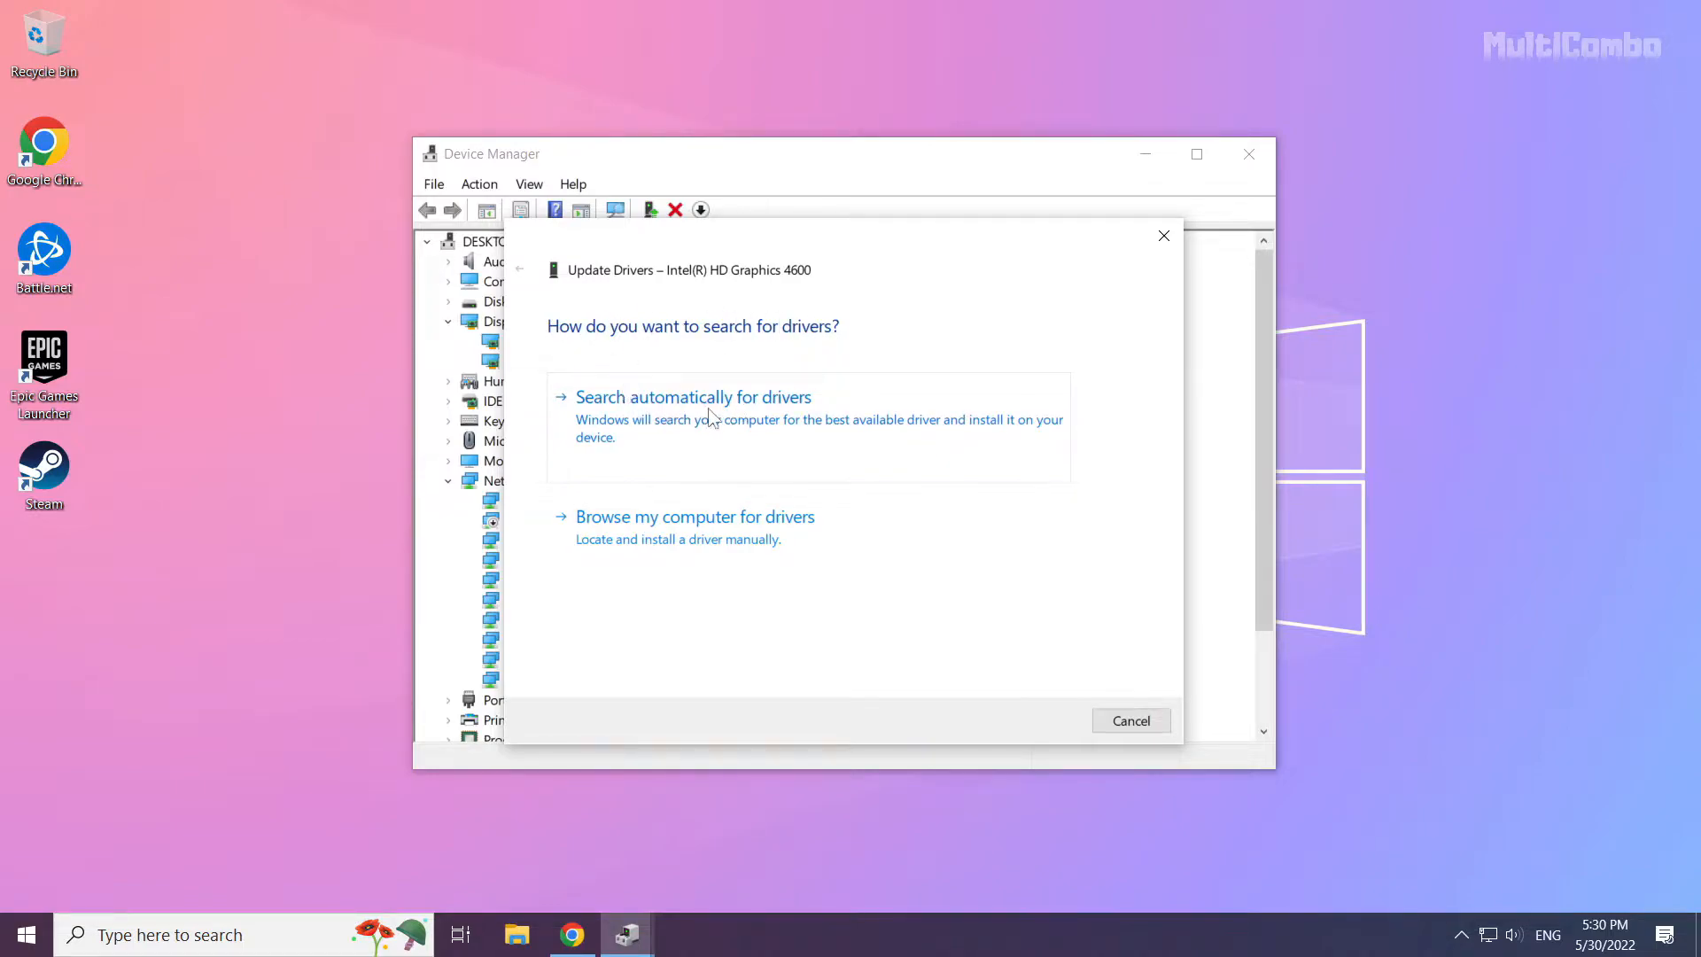
left_click(693, 396)
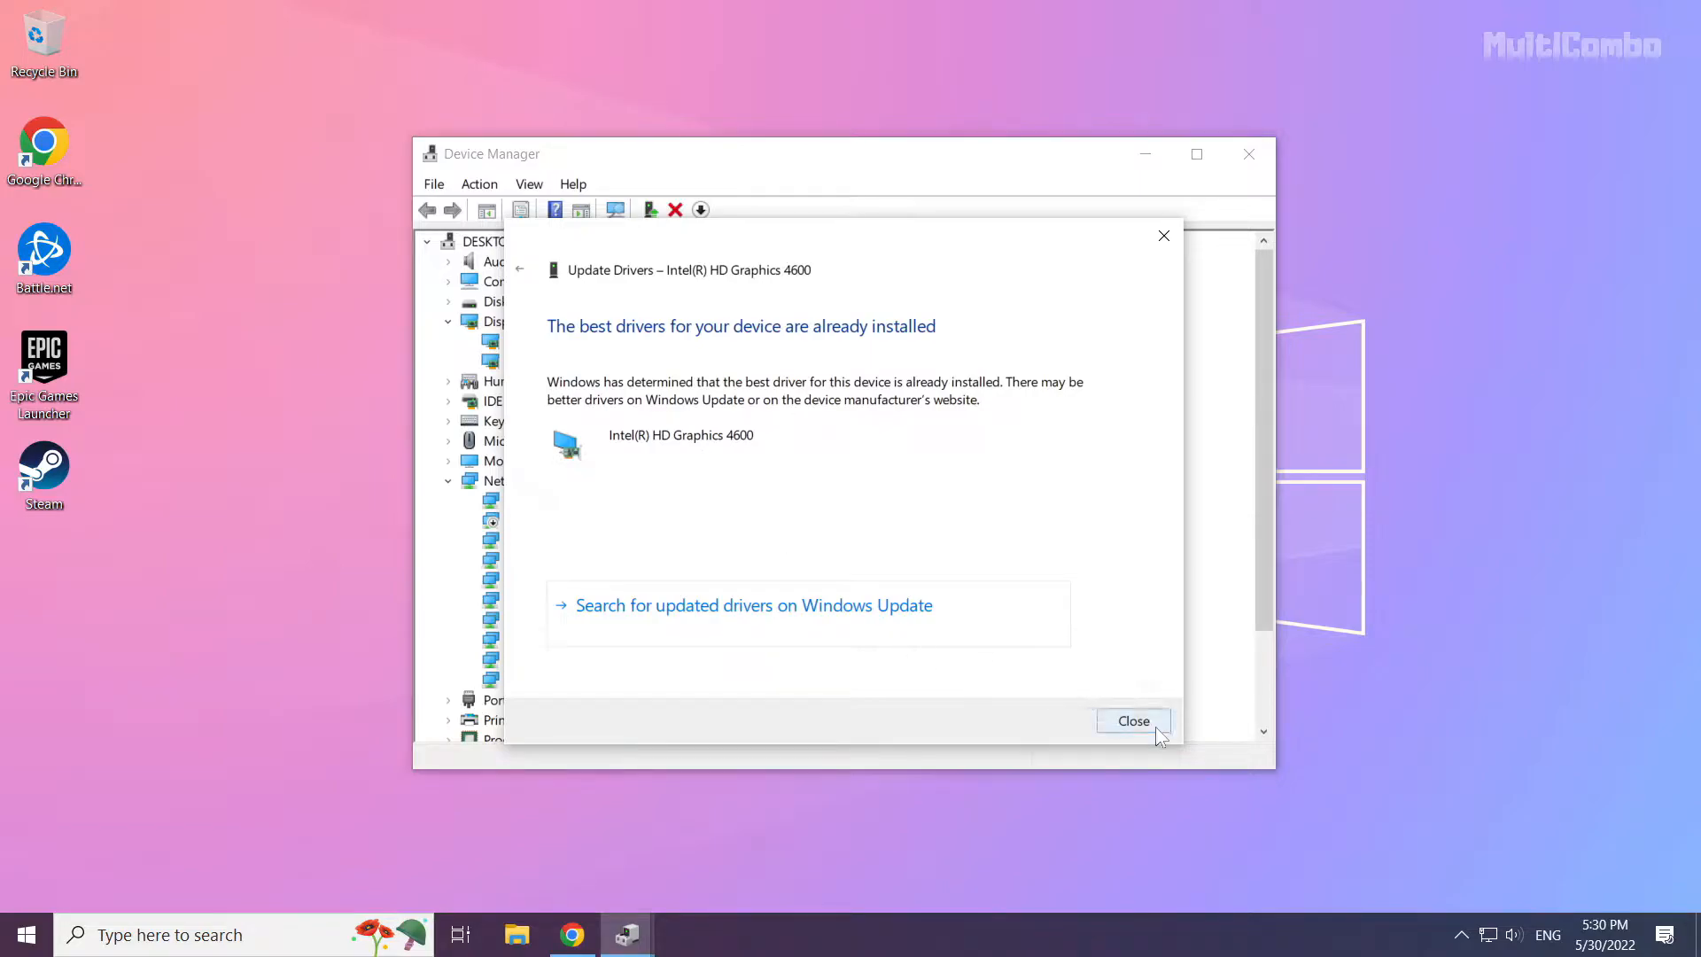
left_click(1132, 720)
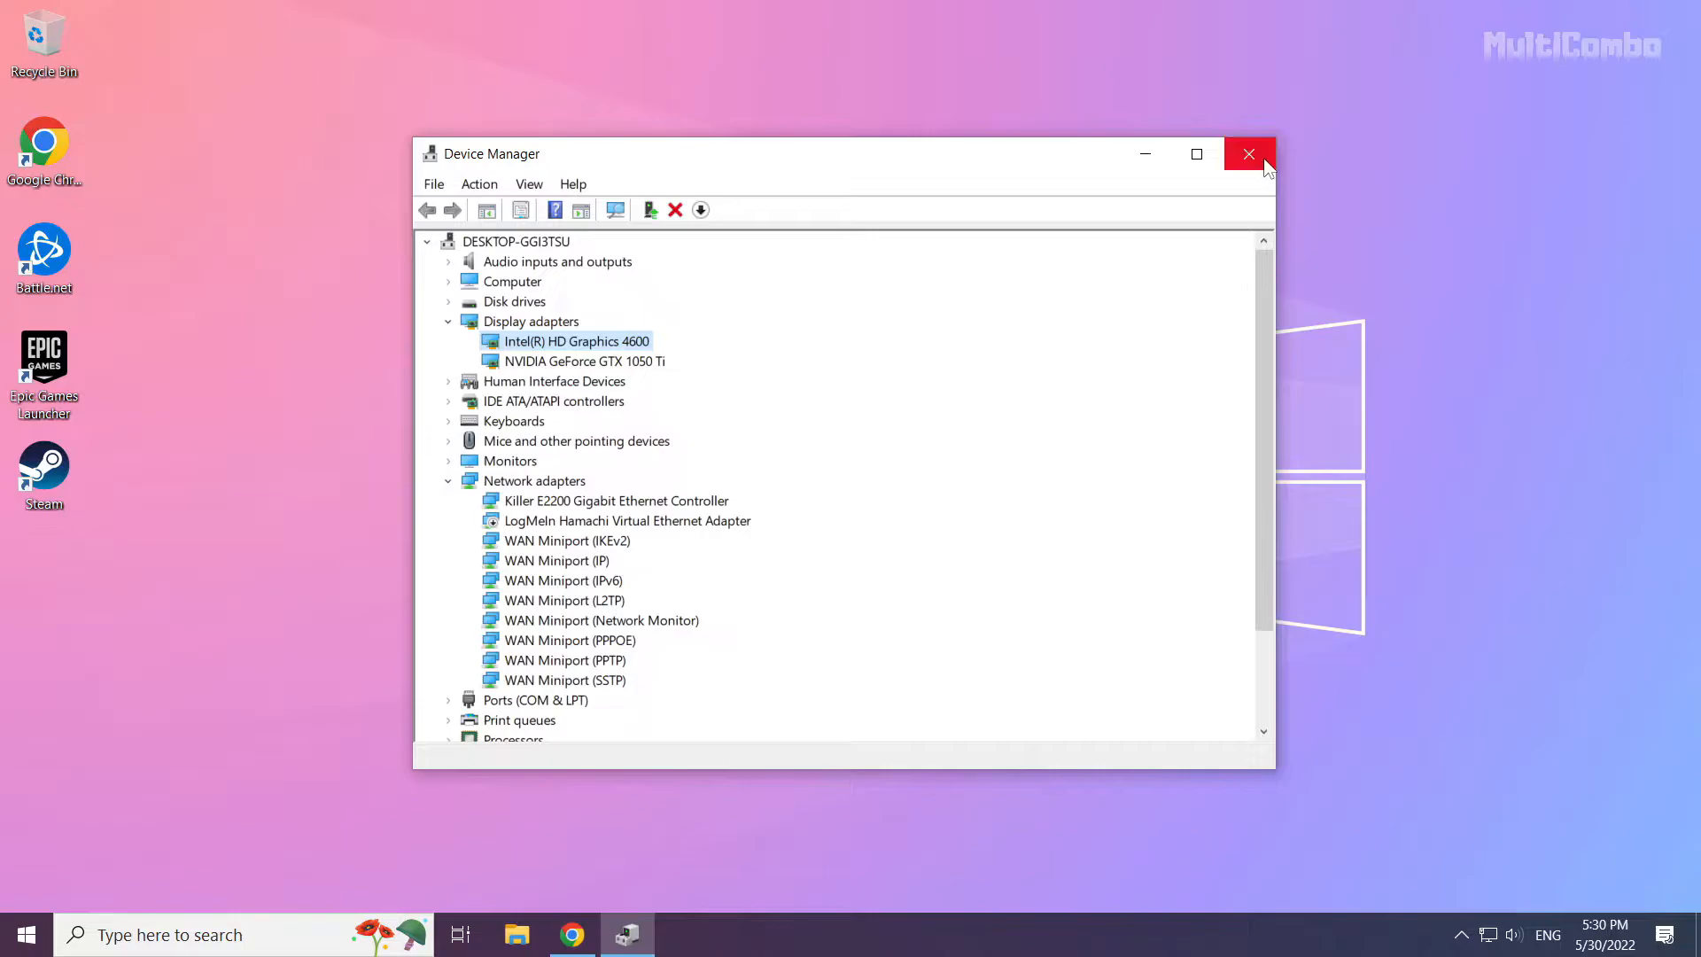
mouse_move(1248, 154)
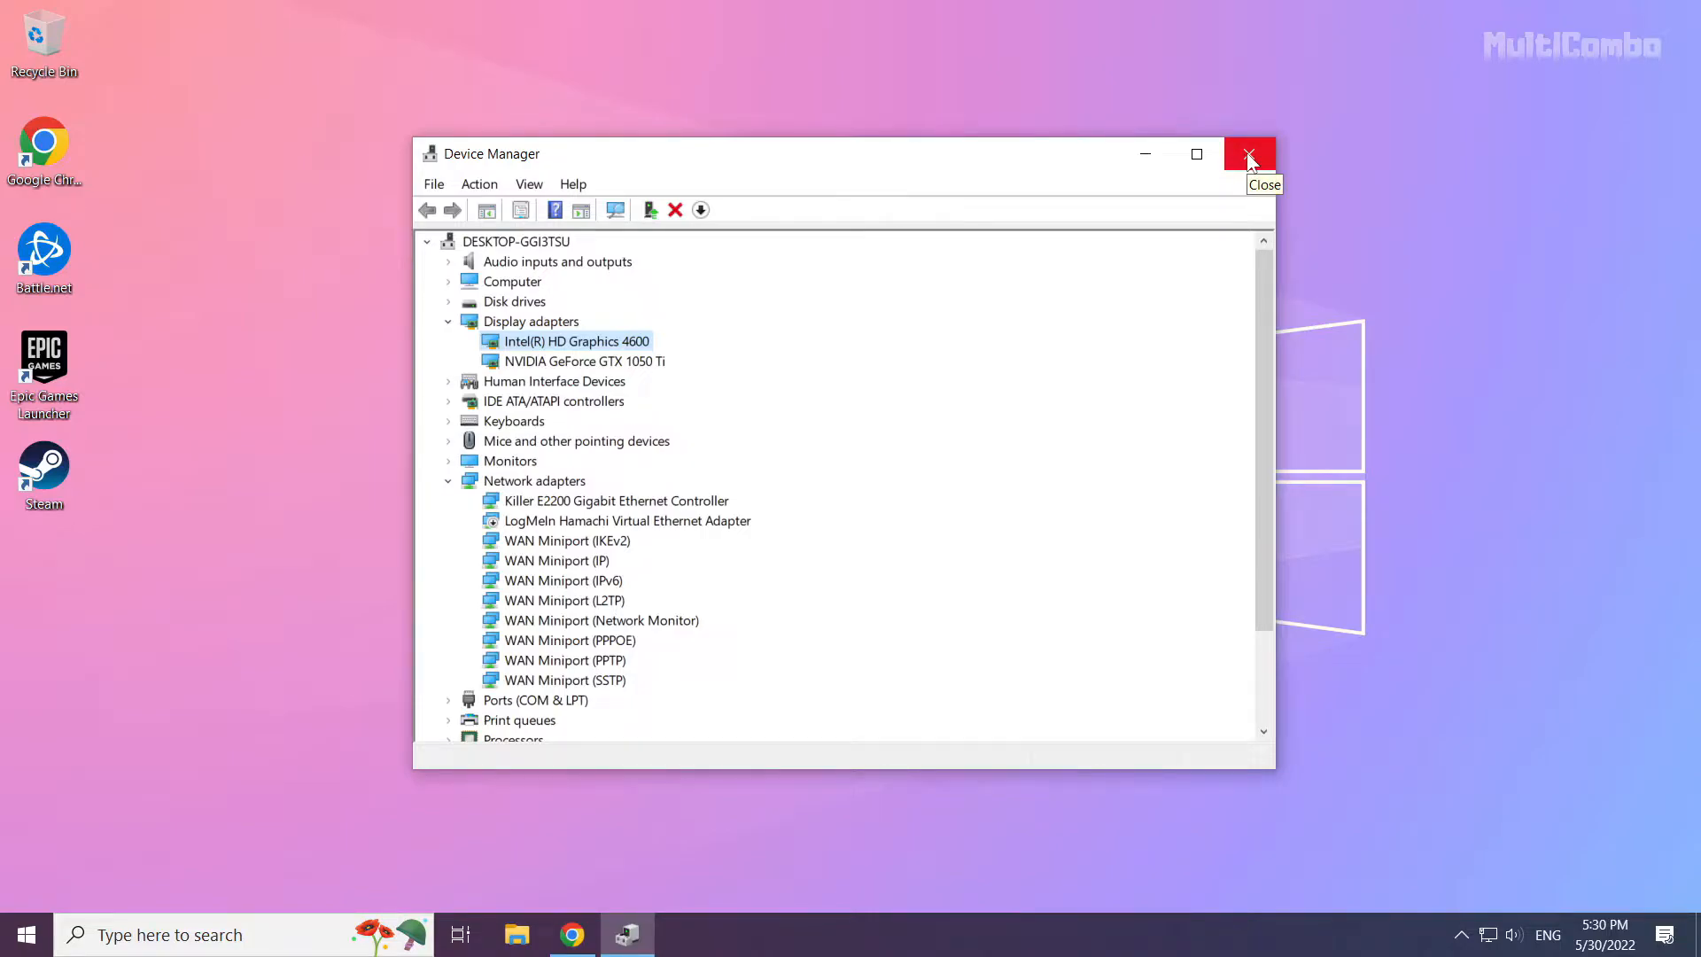
Close Device Manager and search Windows for 'update'
left_click(1248, 154)
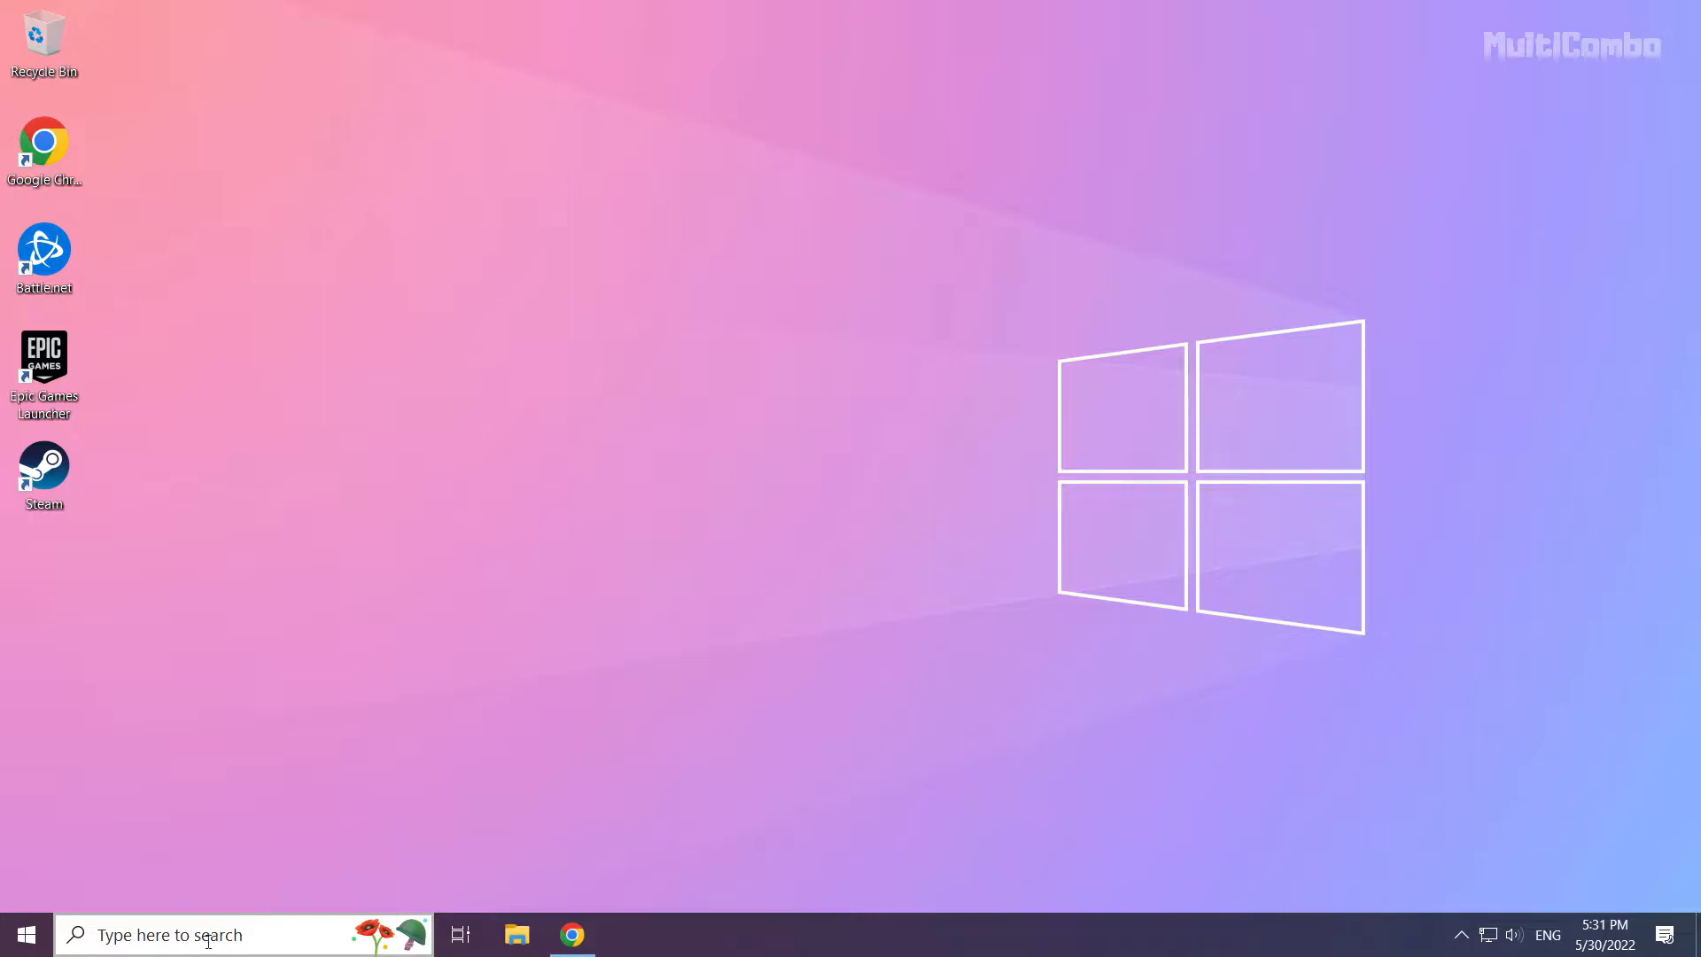
left_click(207, 934)
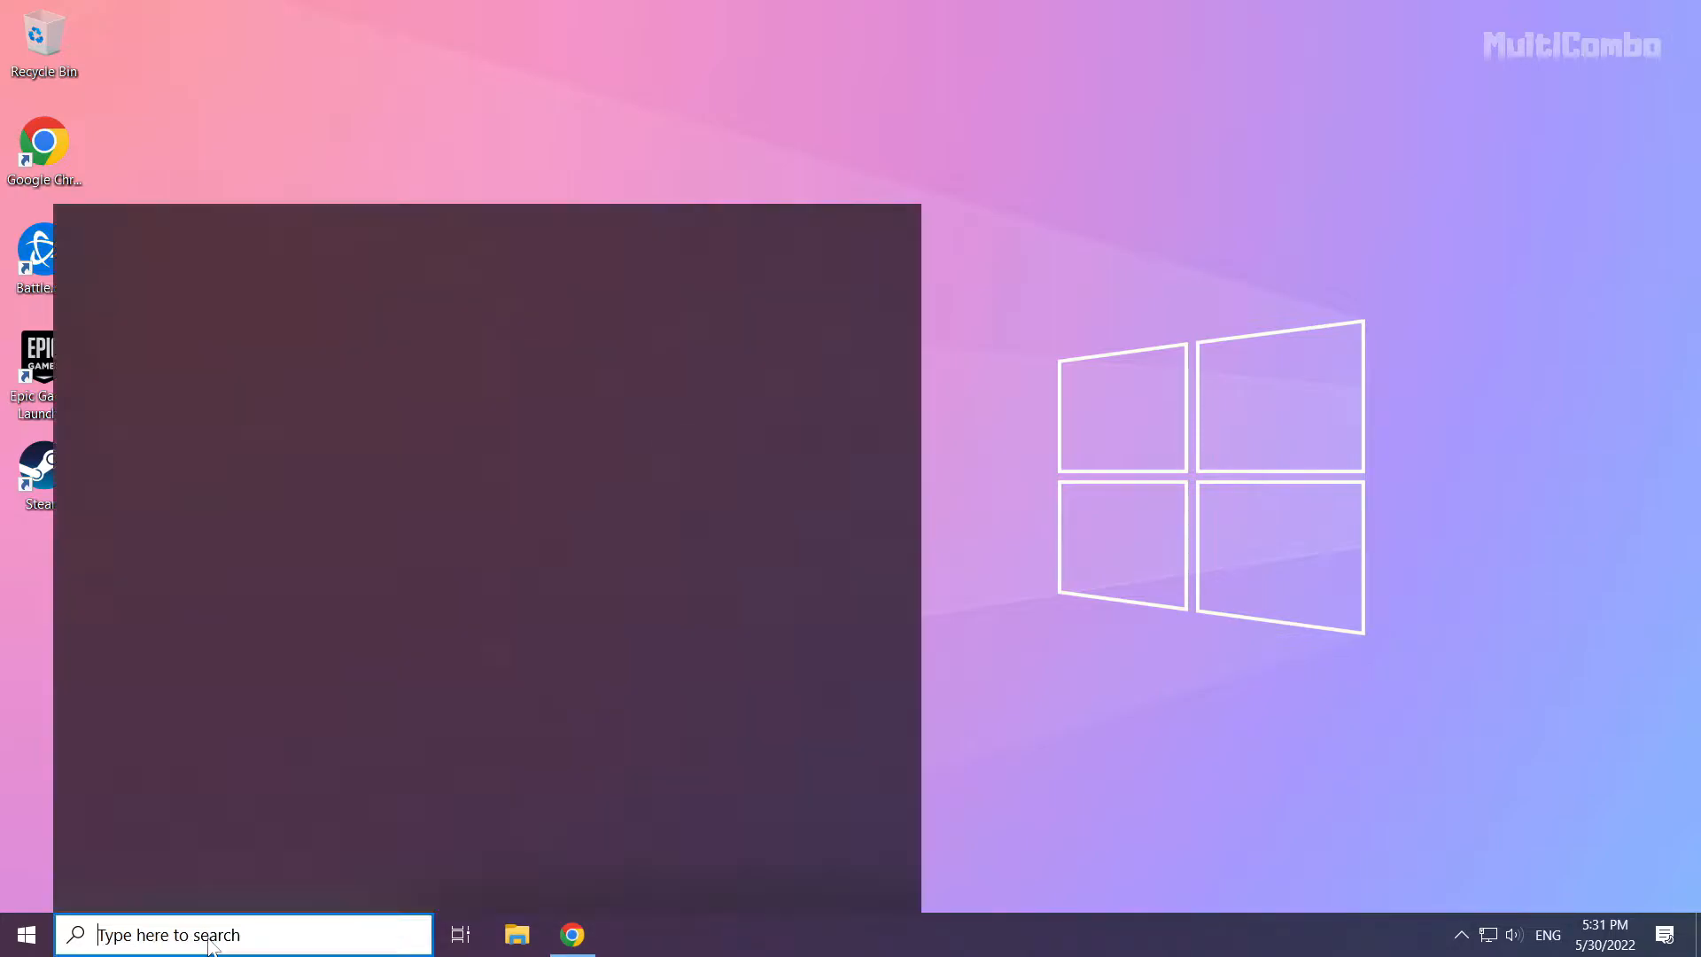
left_click(243, 934)
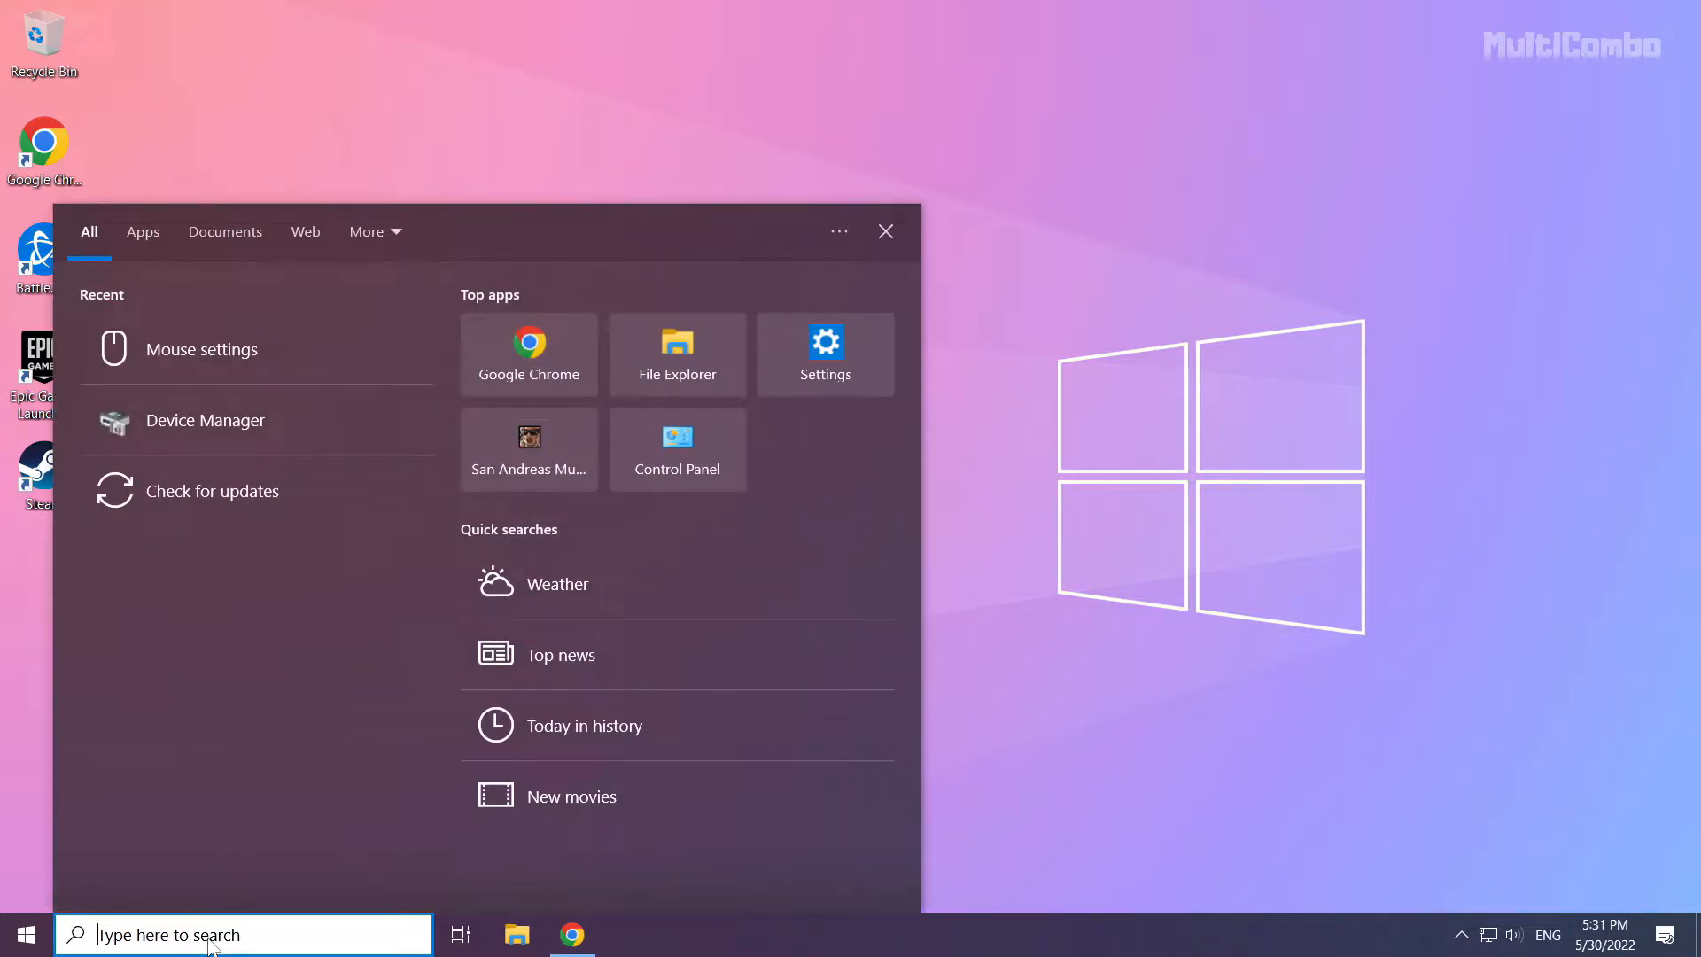
type("update")
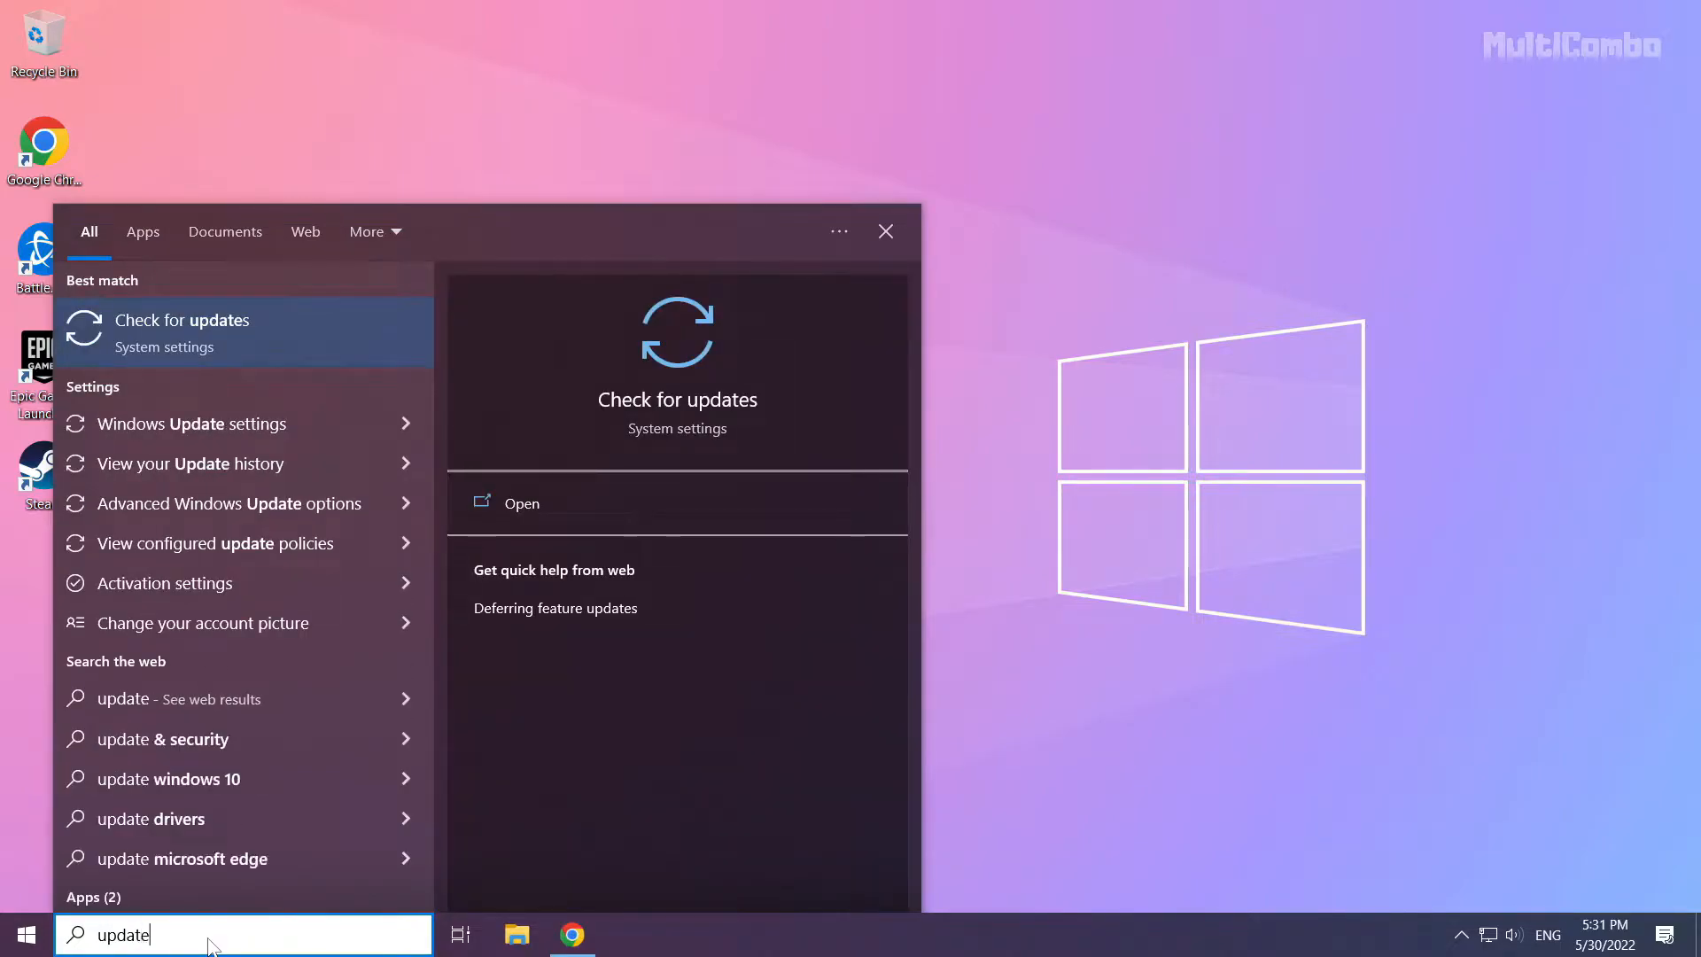
mouse_move(320, 316)
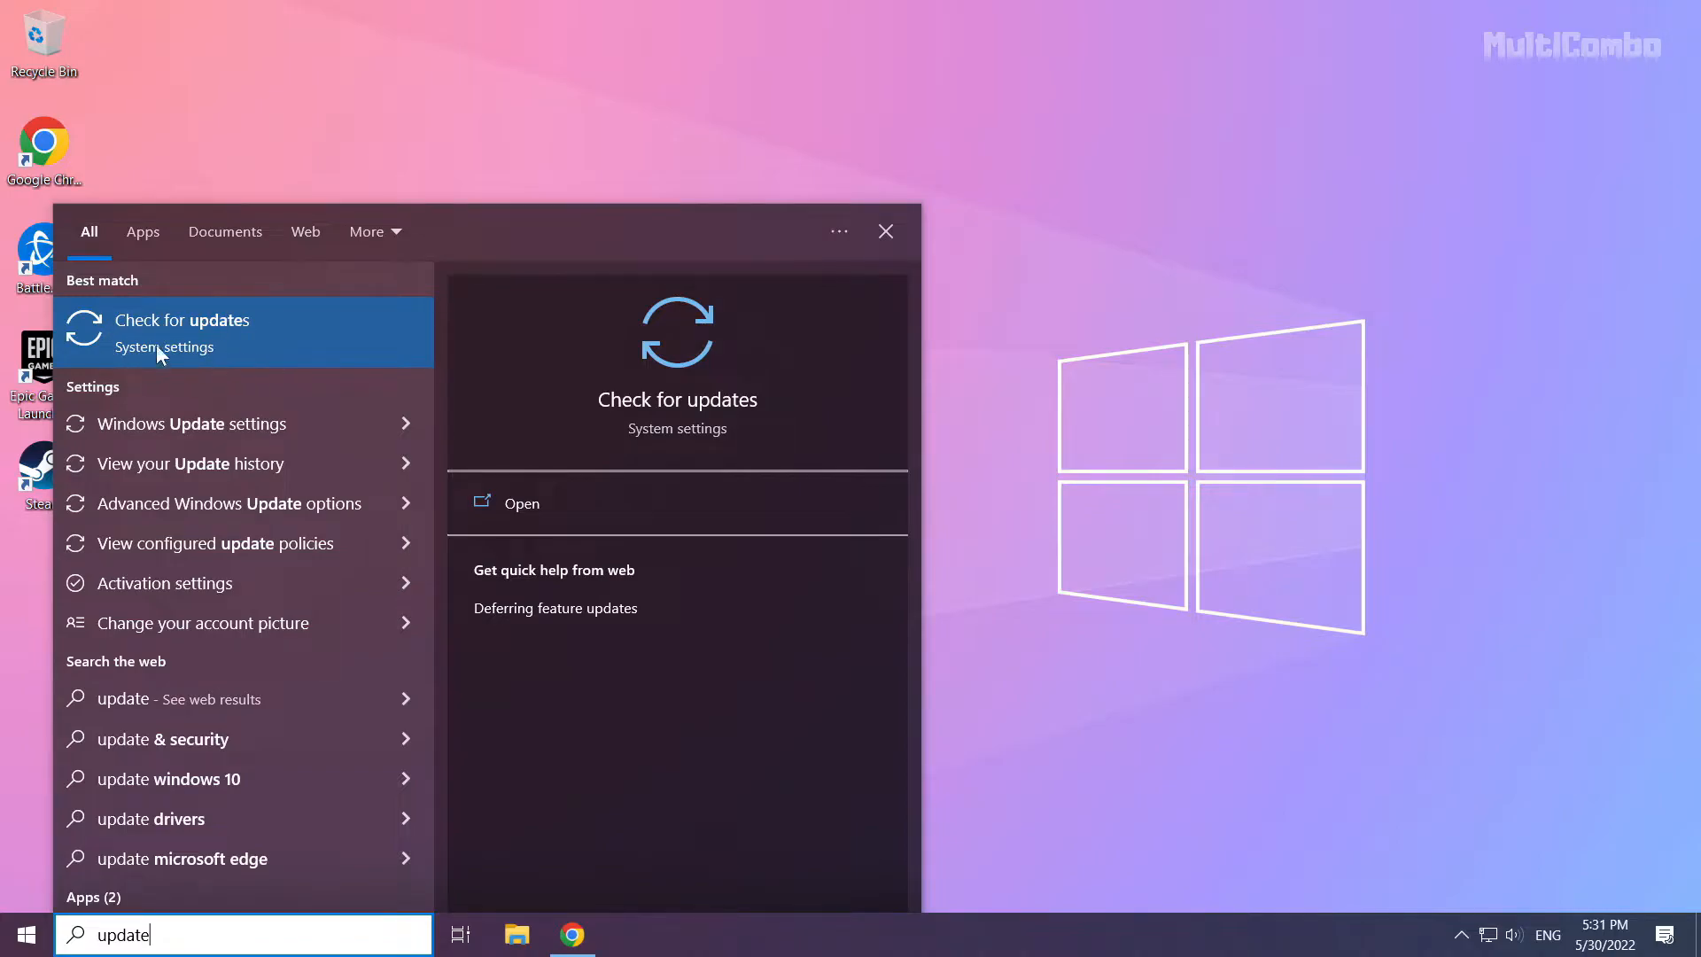
Run Check for updates in Settings, close Settings, and return to Chrome
left_click(183, 319)
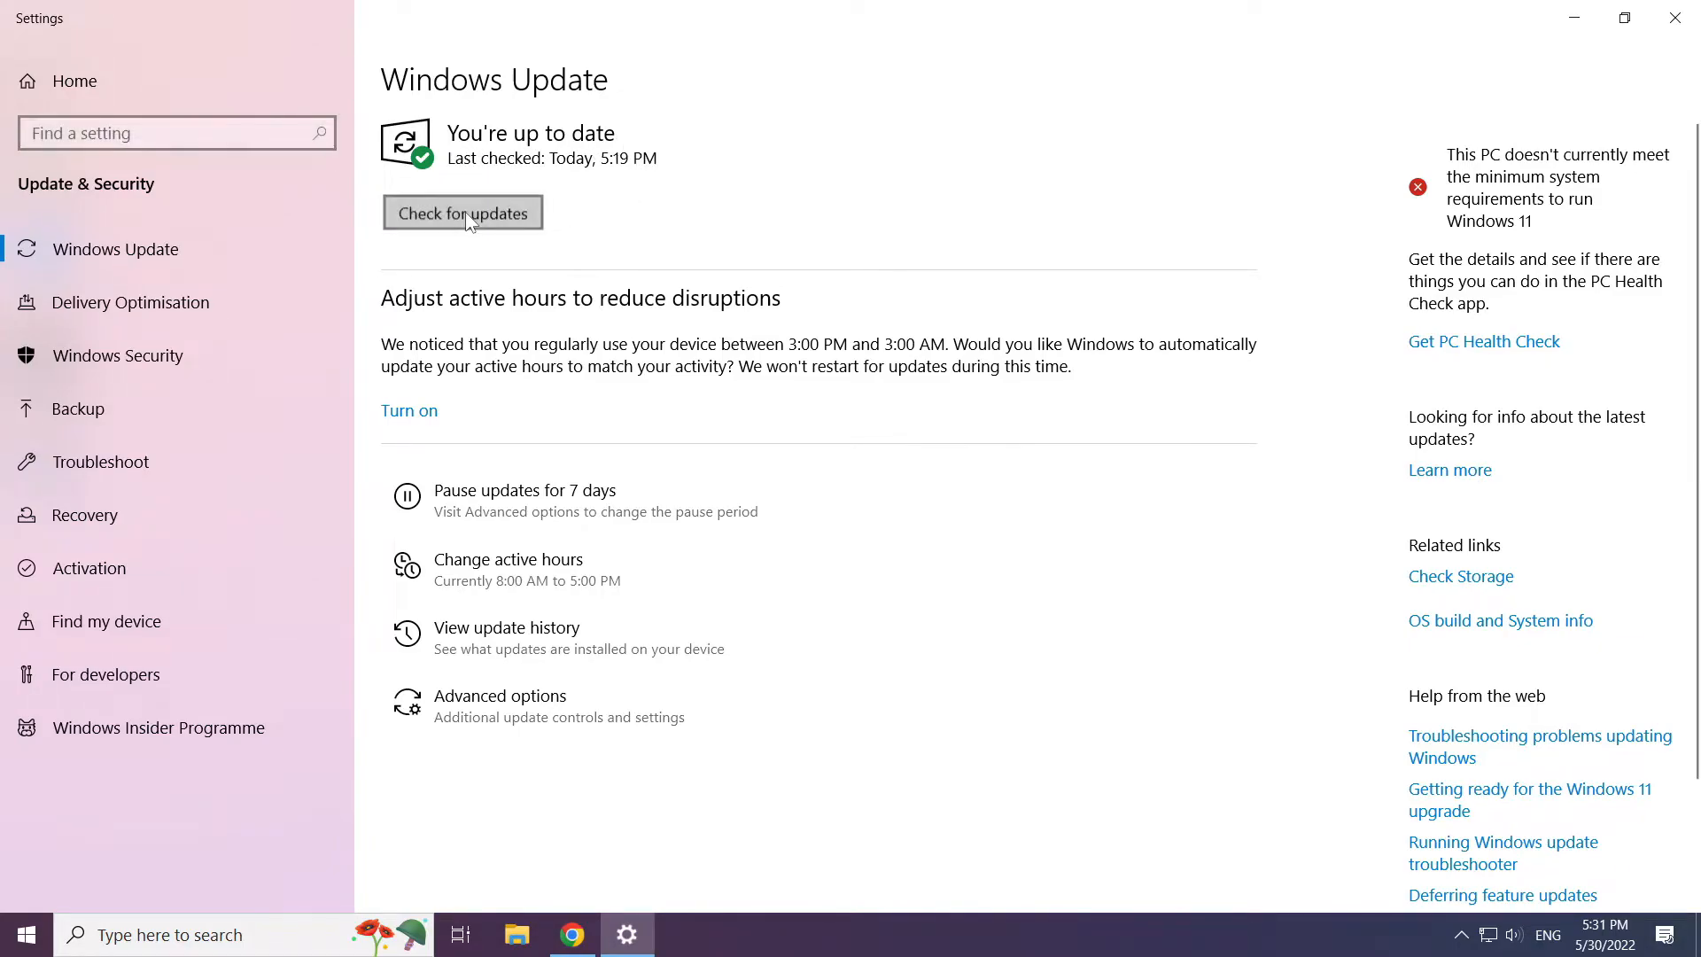
left_click(462, 213)
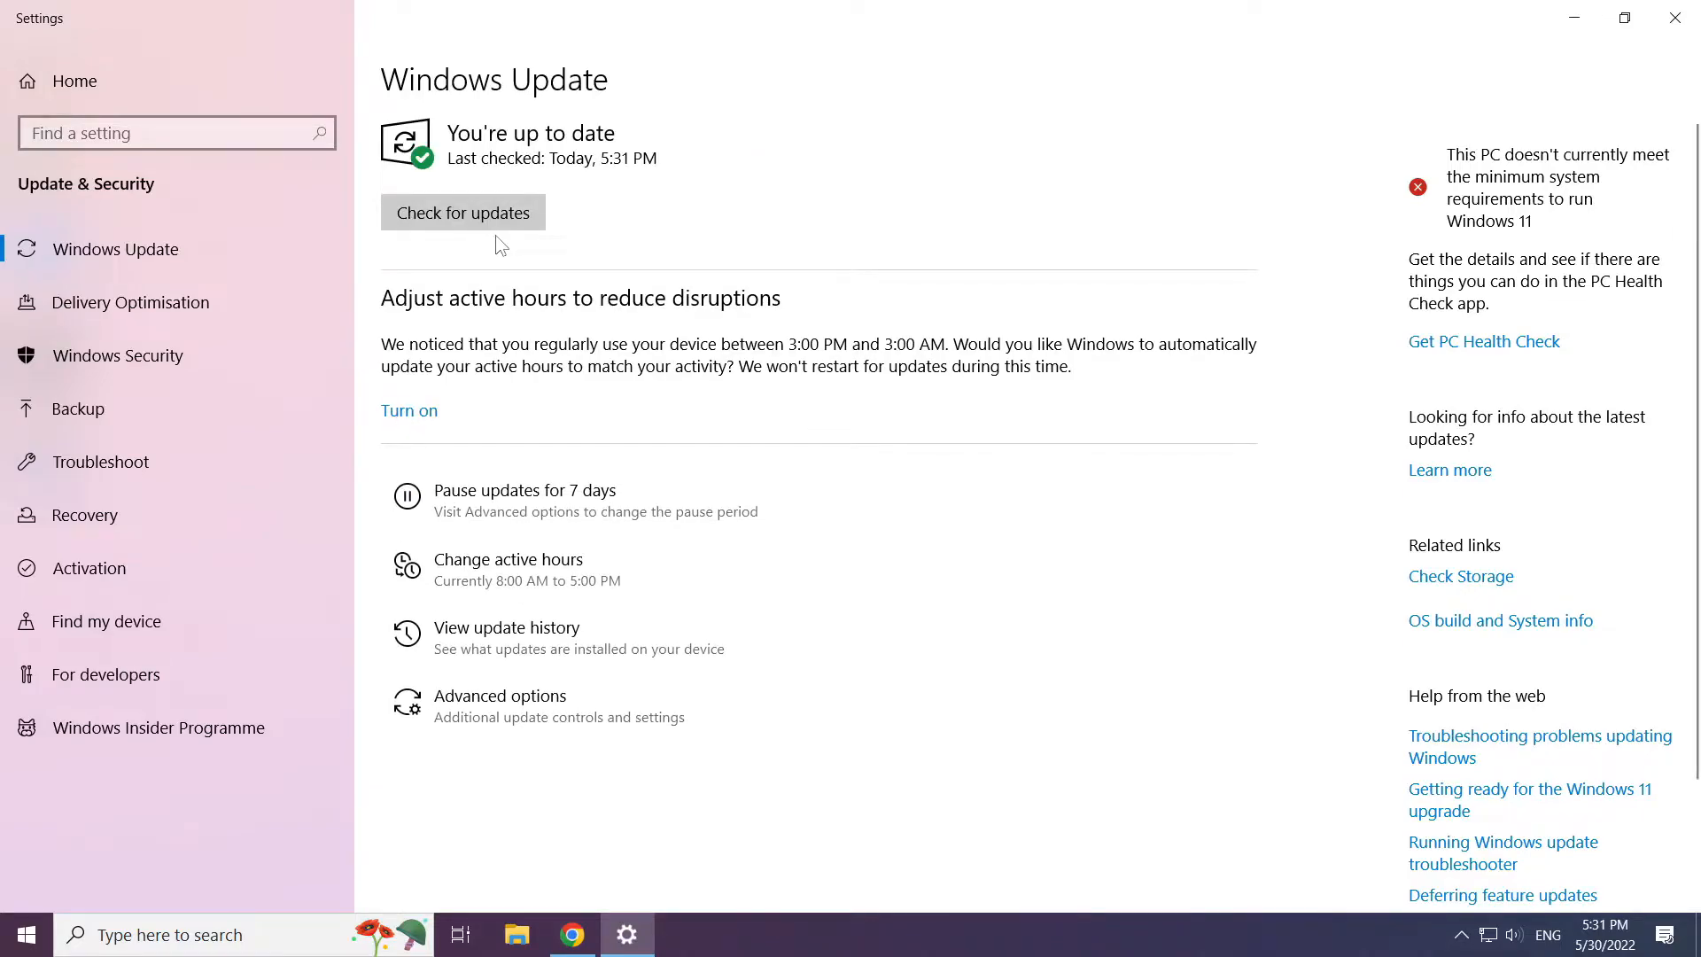
mouse_move(1675, 19)
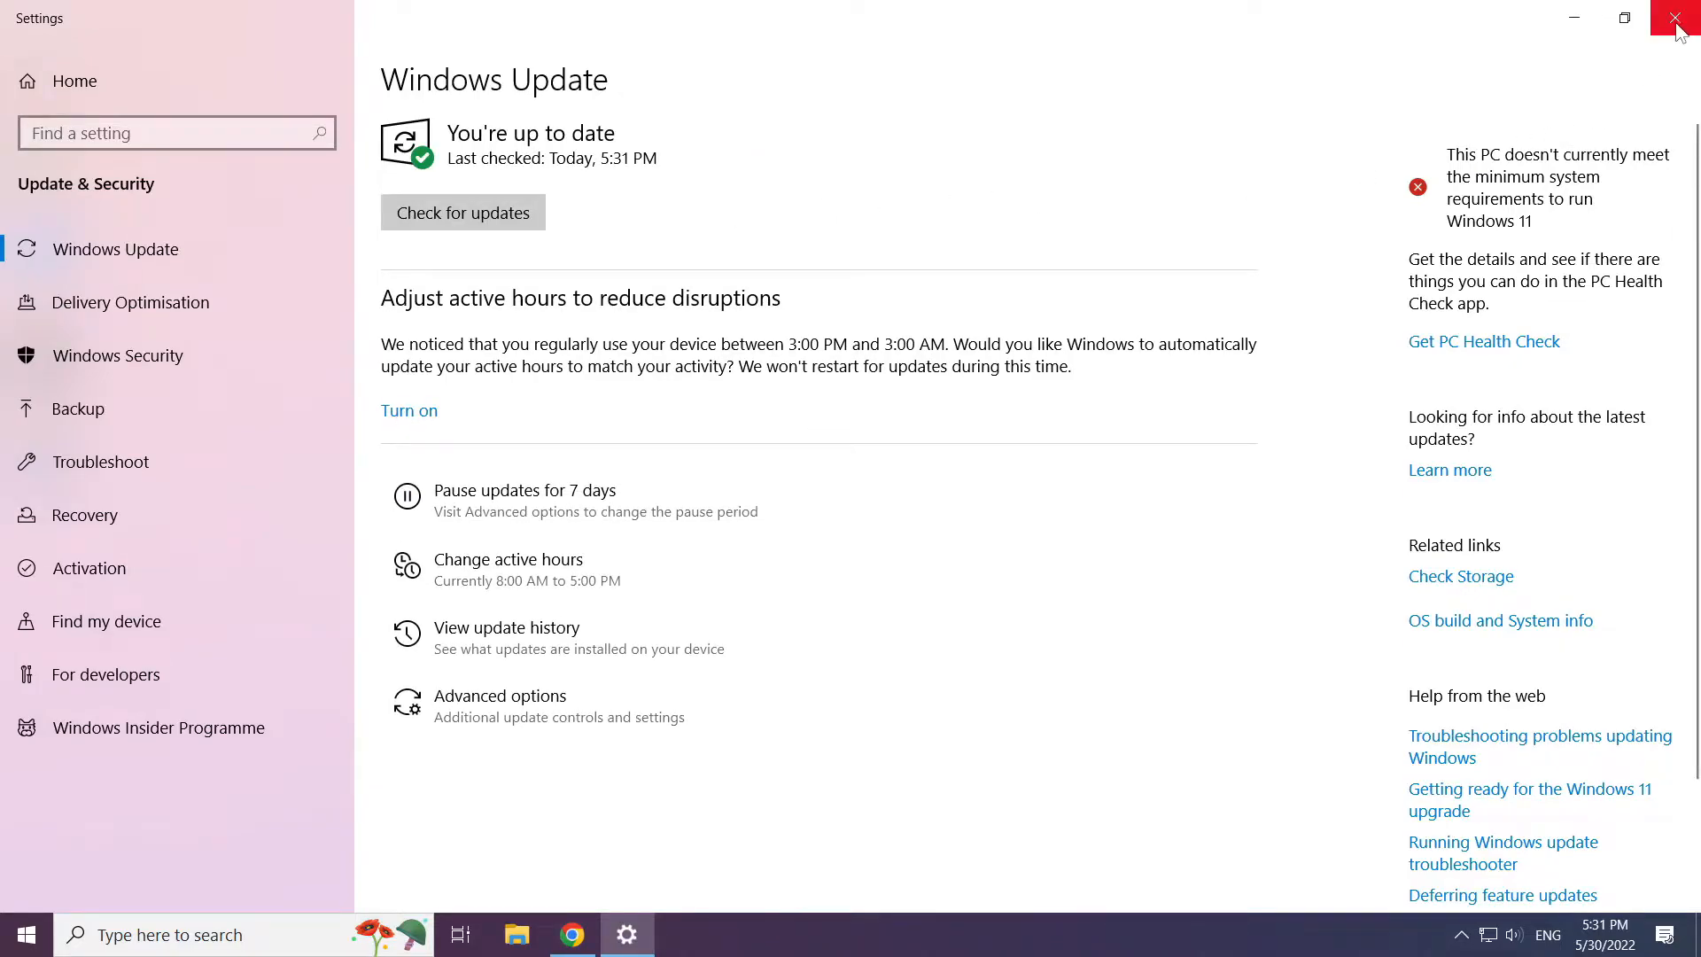
left_click(1680, 18)
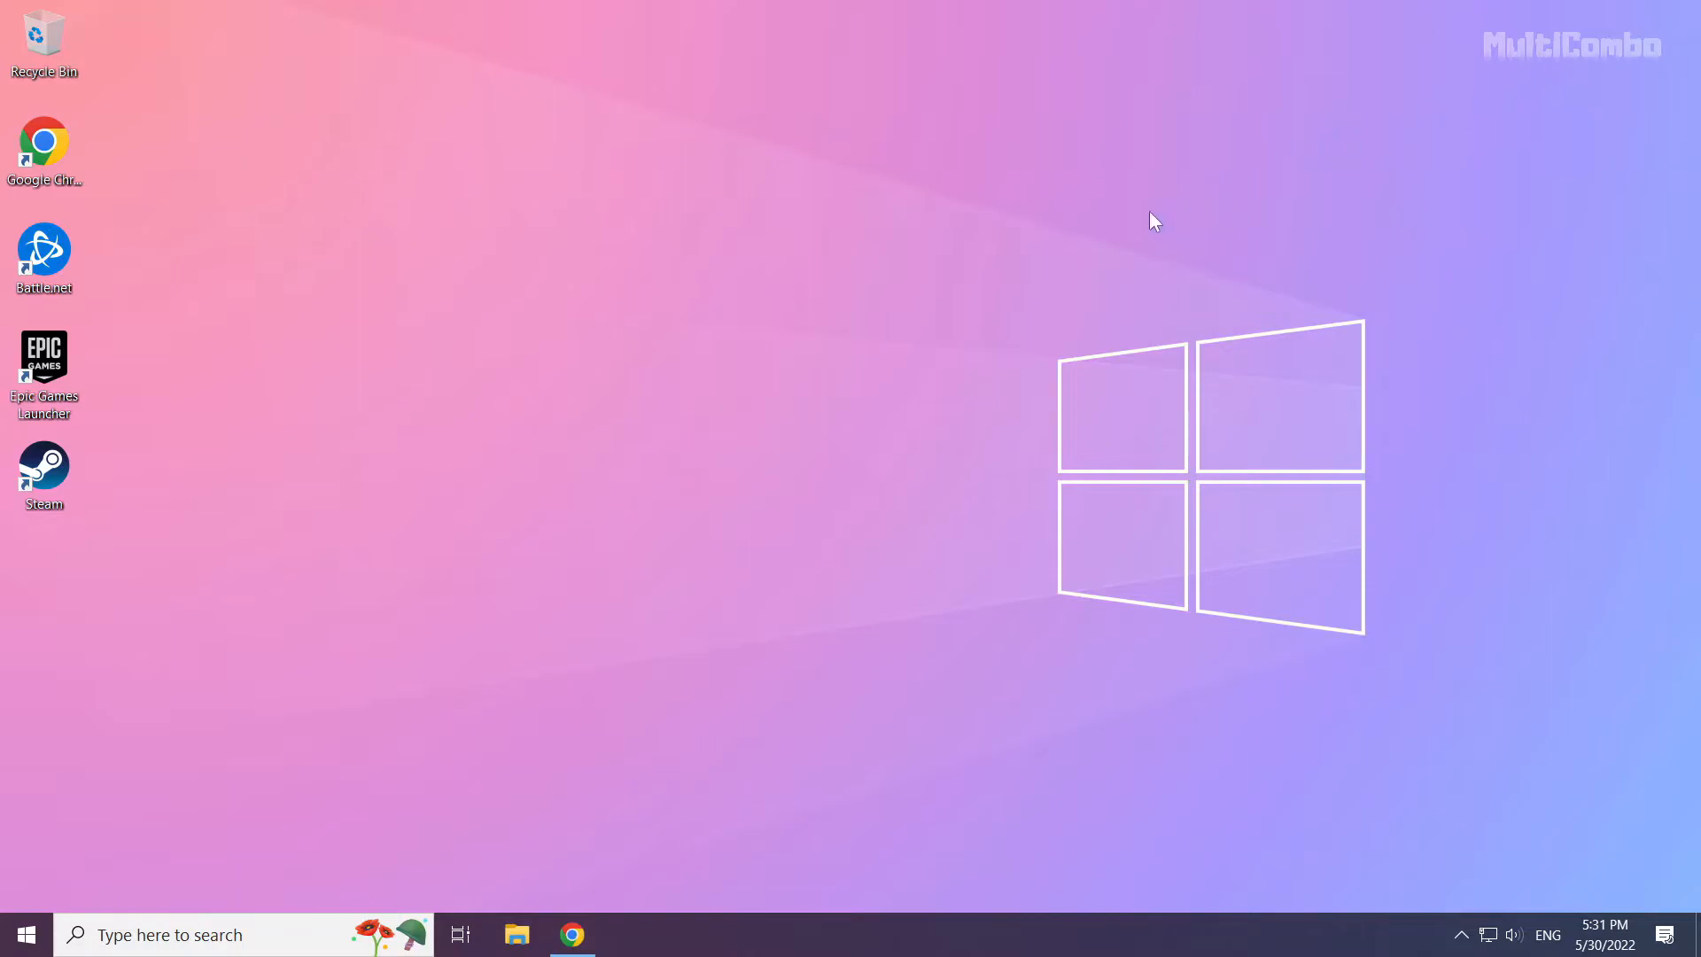
mouse_move(792, 488)
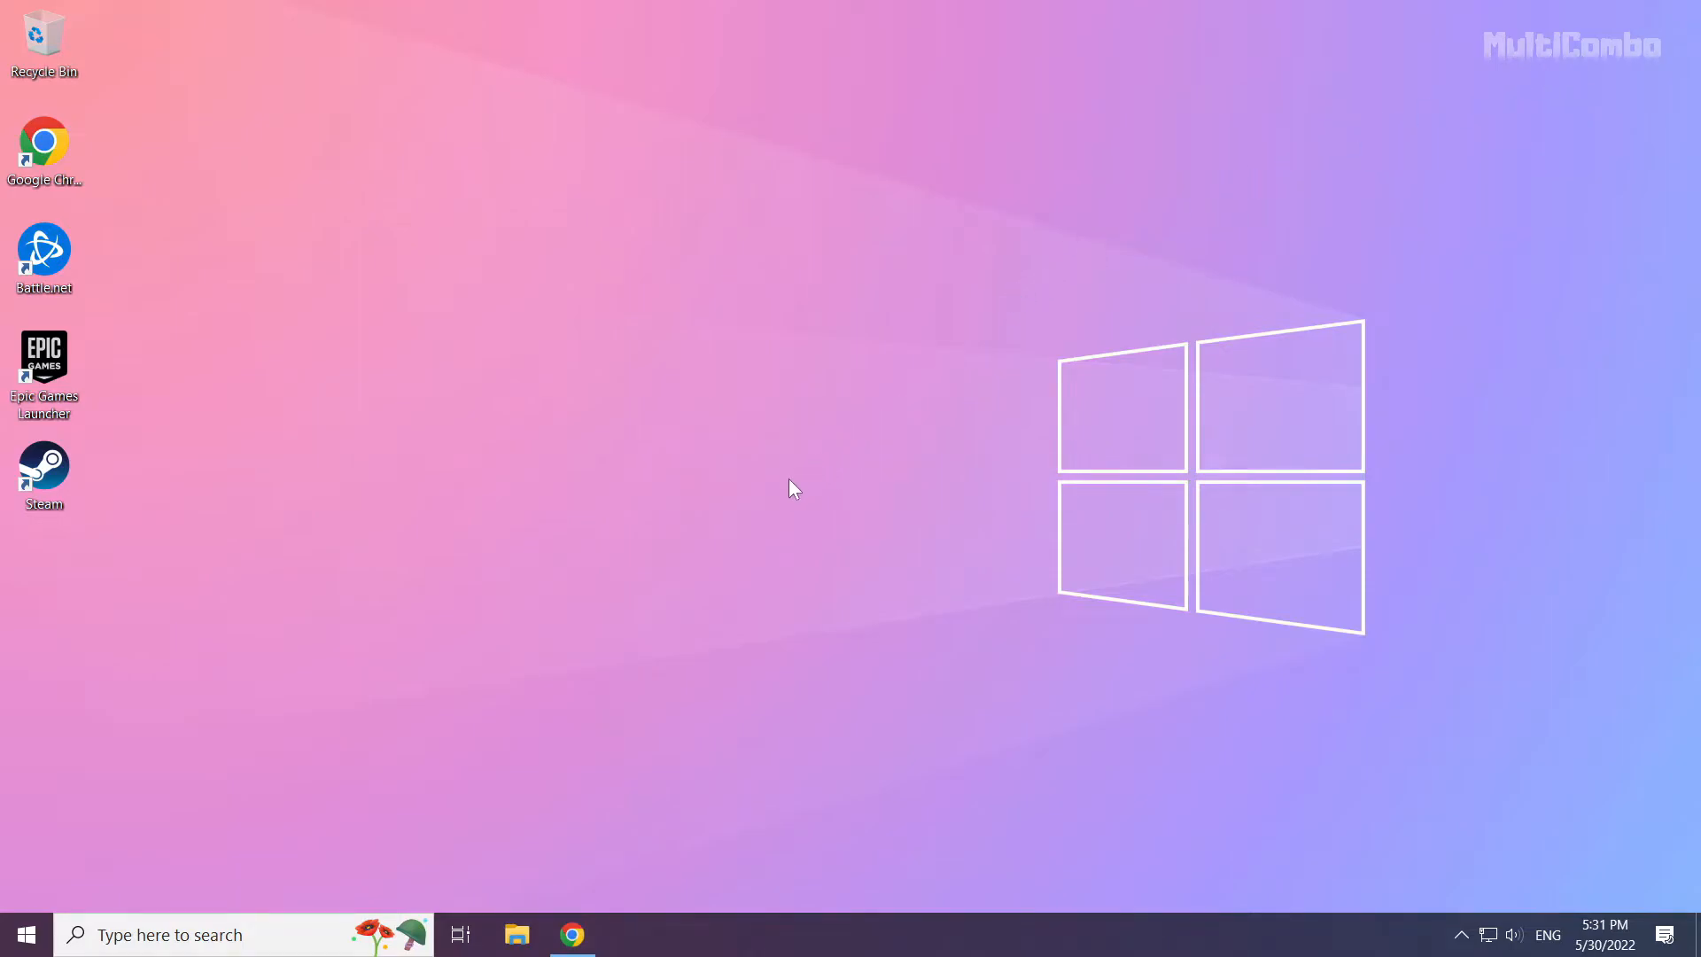
mouse_move(571, 934)
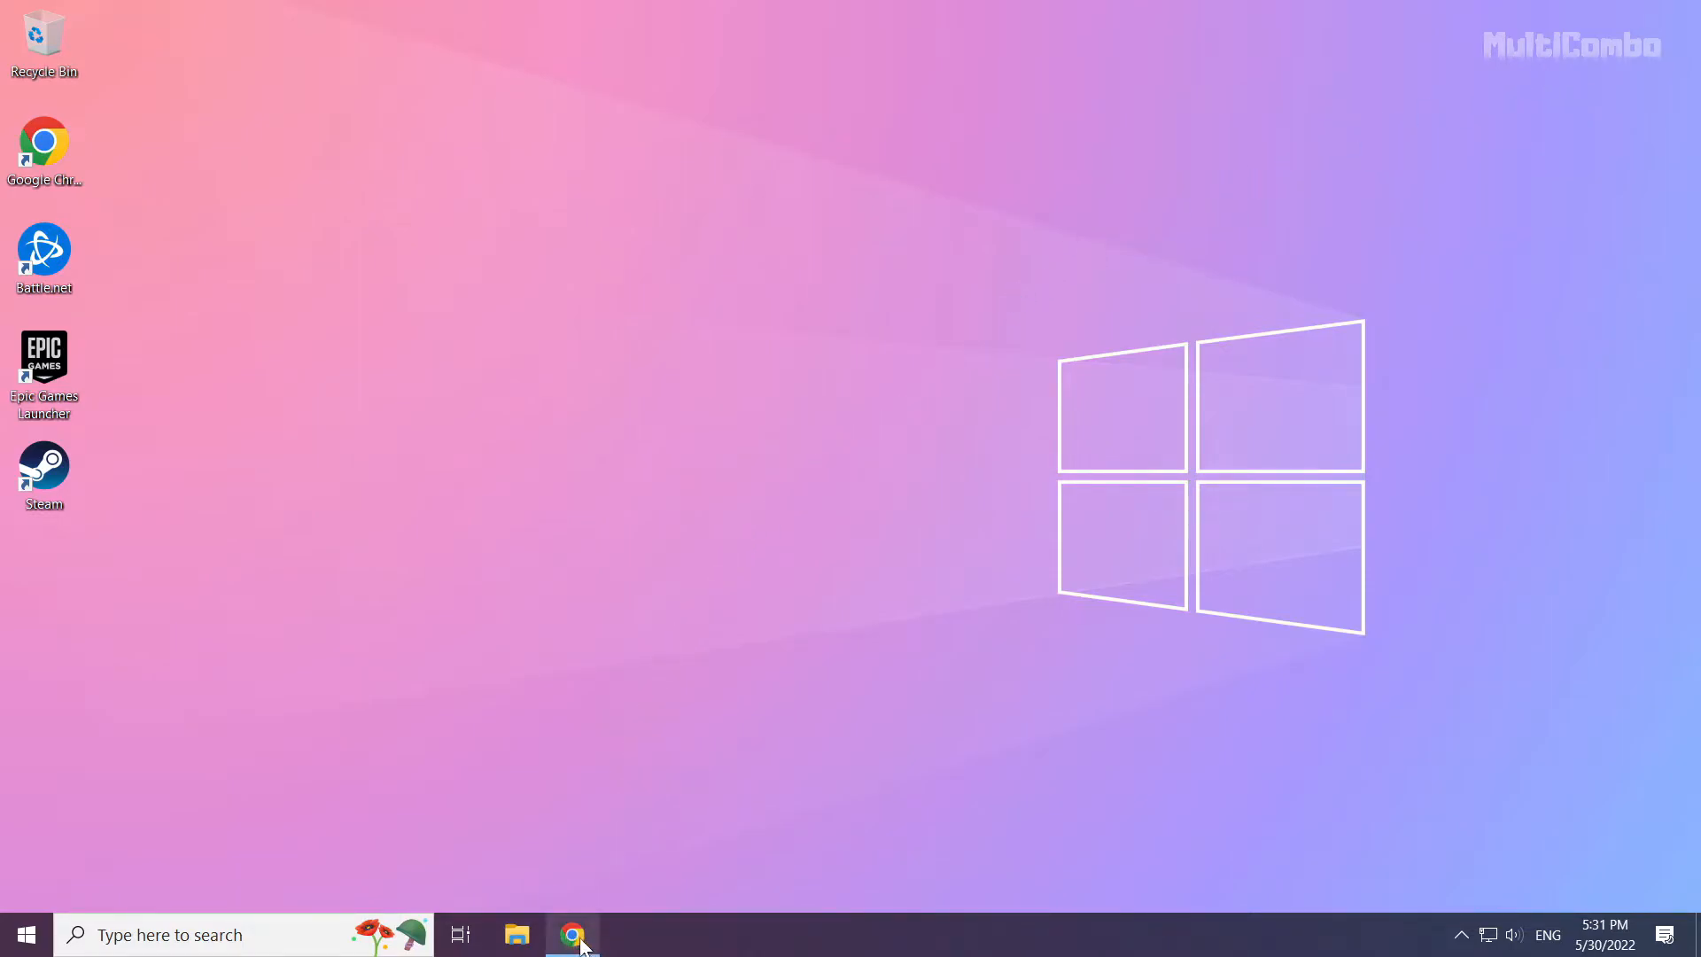
left_click(571, 934)
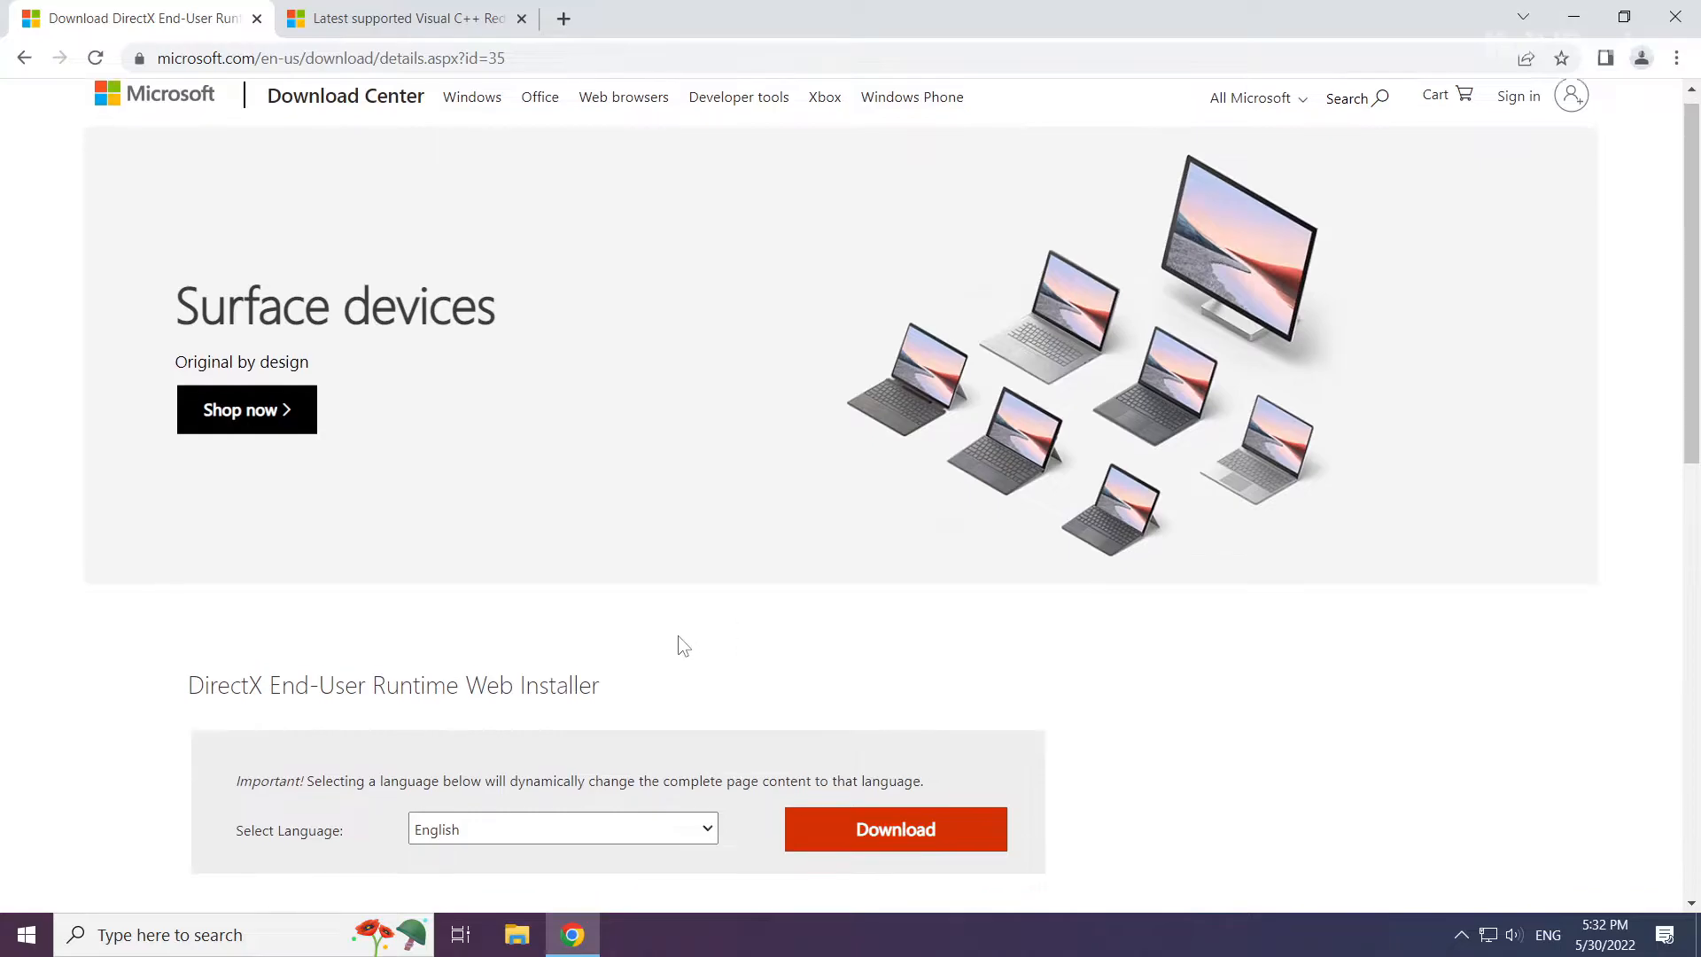
Download the DirectX web installer (dxwebsetup.exe) and run it
scroll("down", 3)
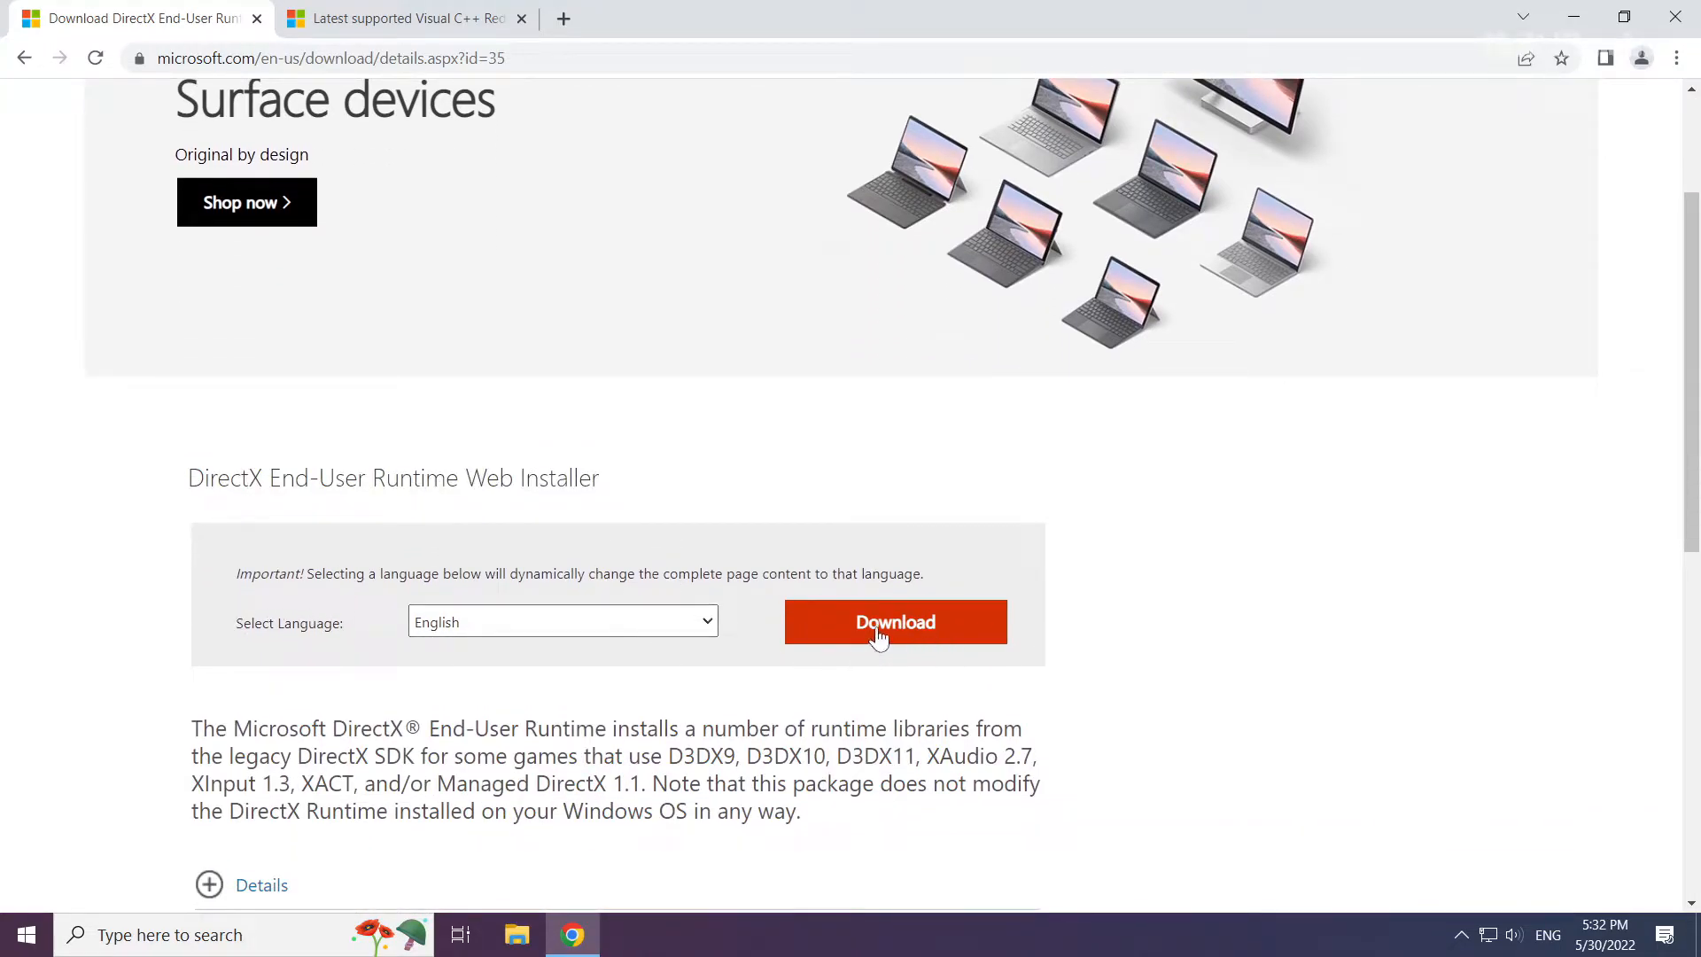
left_click(894, 622)
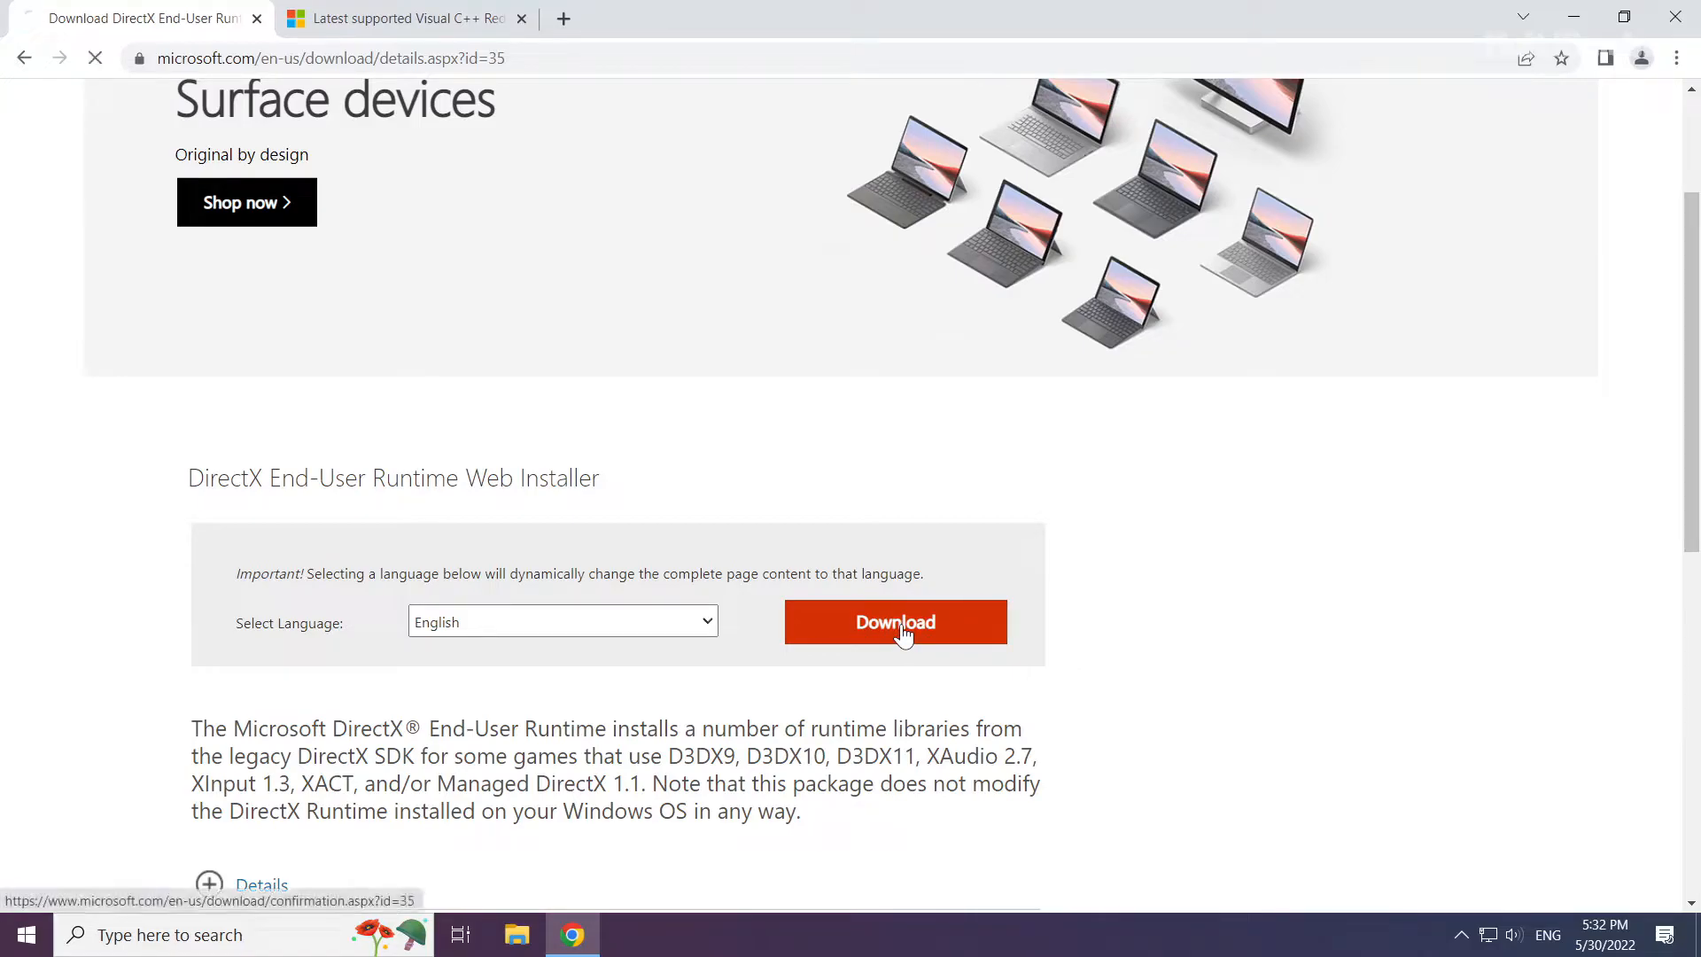
left_click(894, 622)
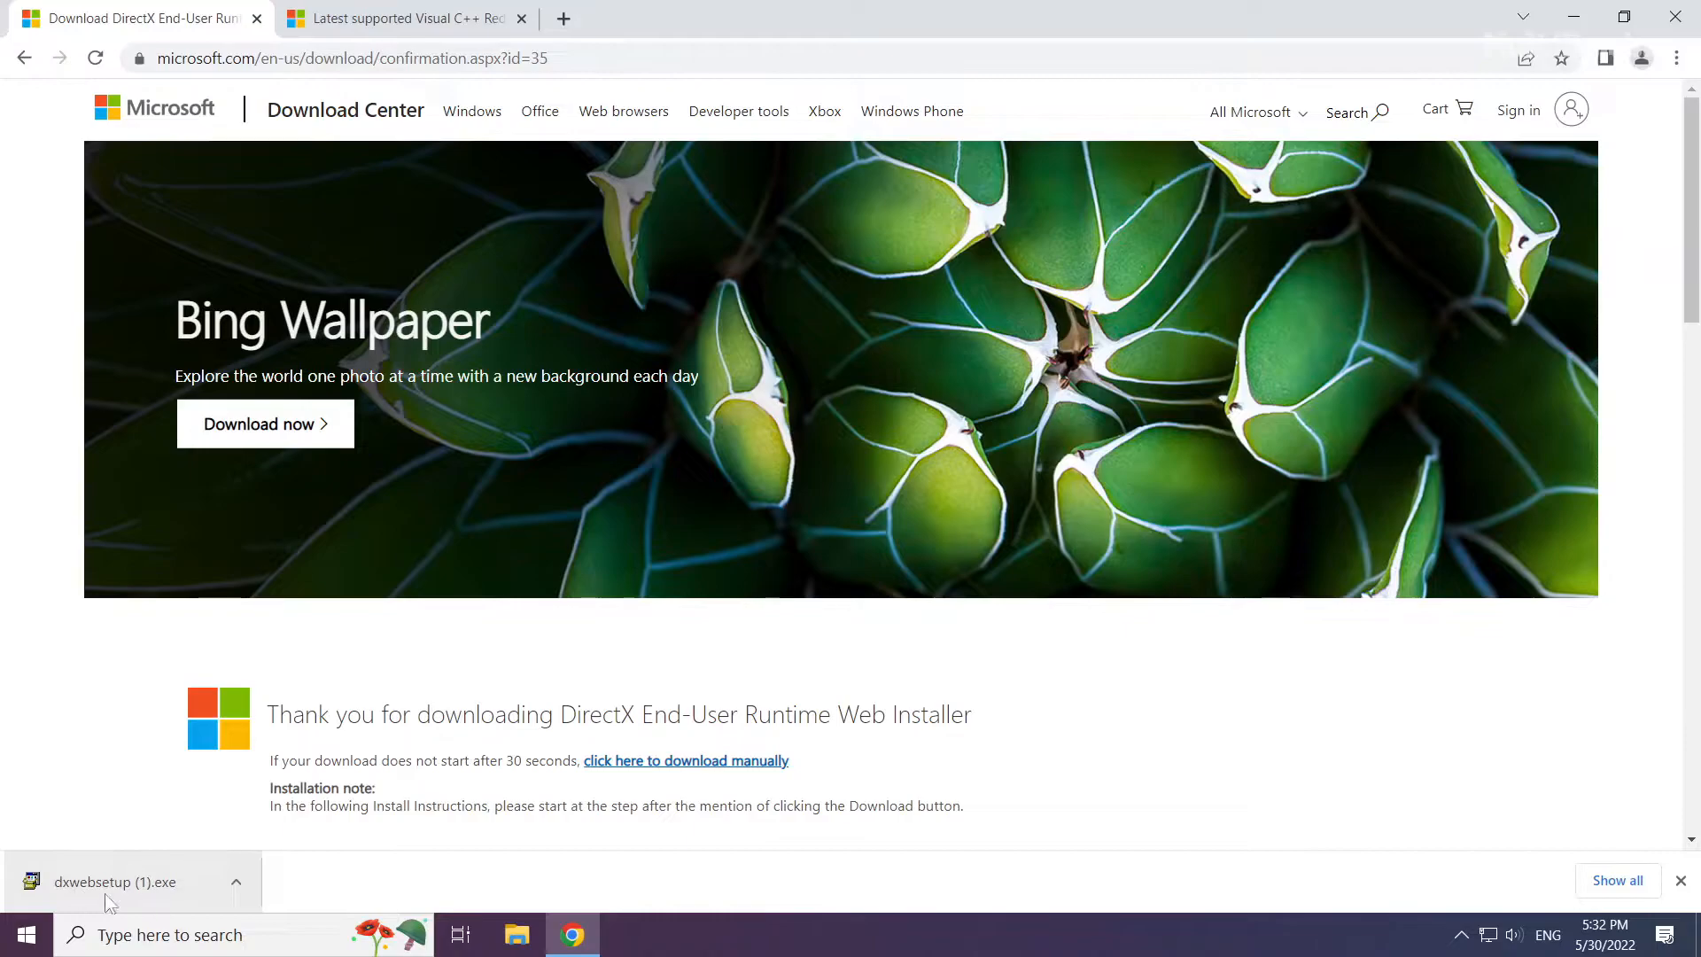
left_click(117, 883)
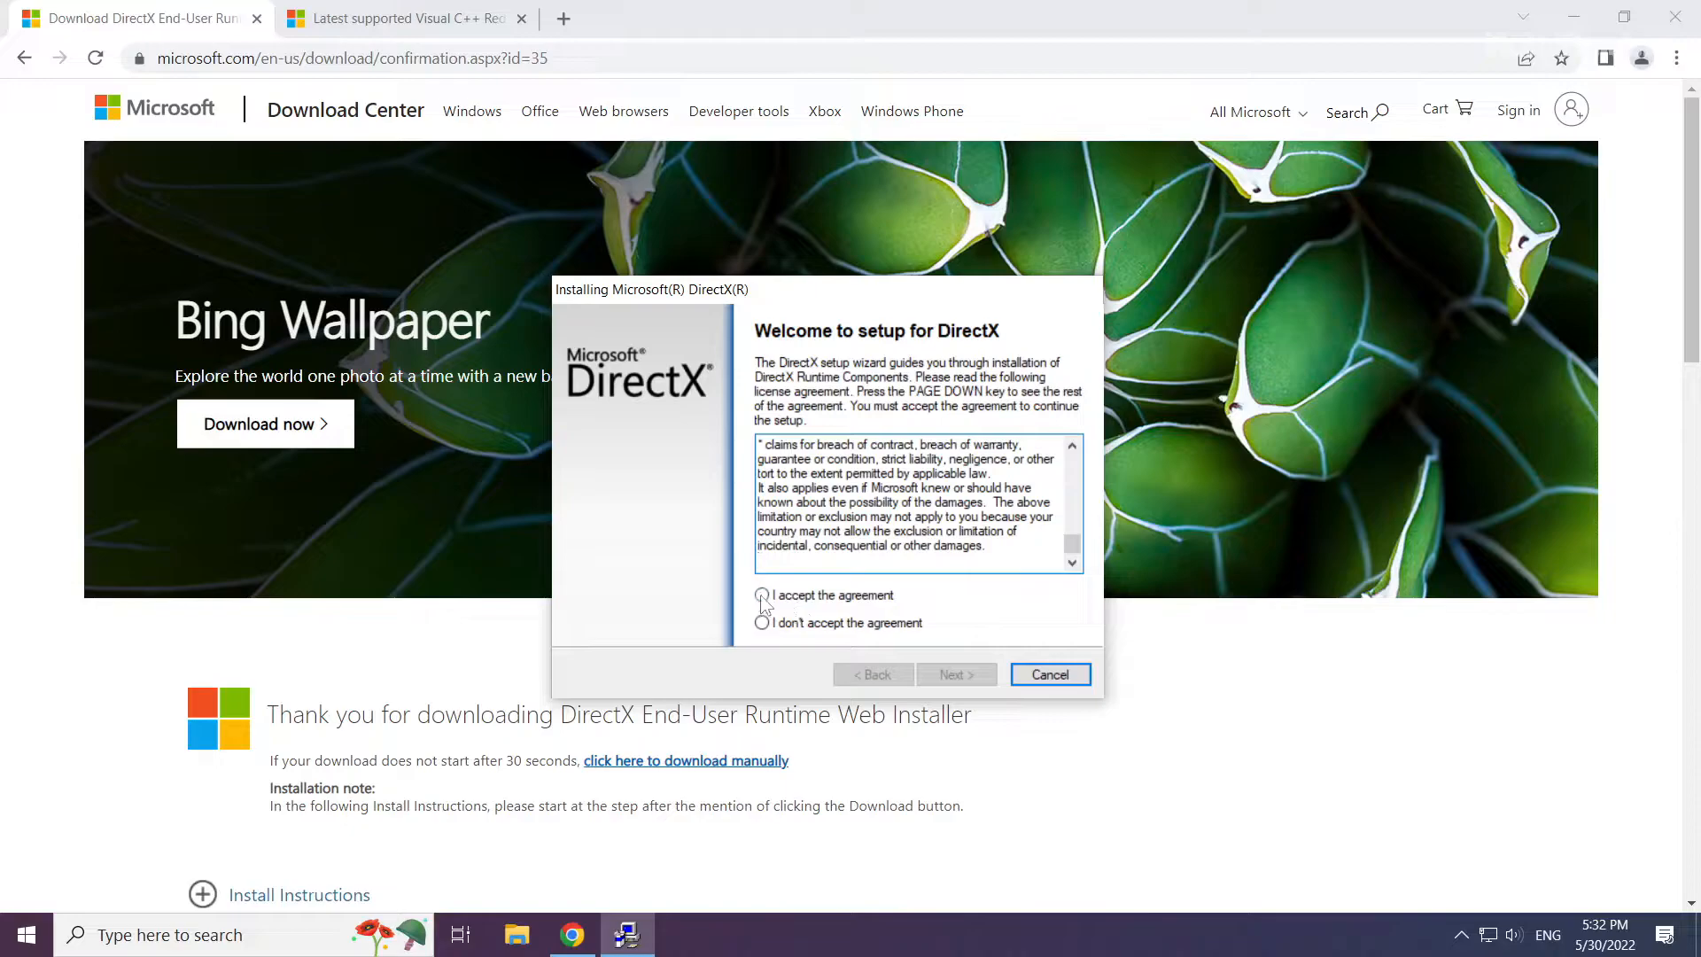
Accept the DirectX licence, untick Install the Bing Bar, and finish setup
left_click(762, 595)
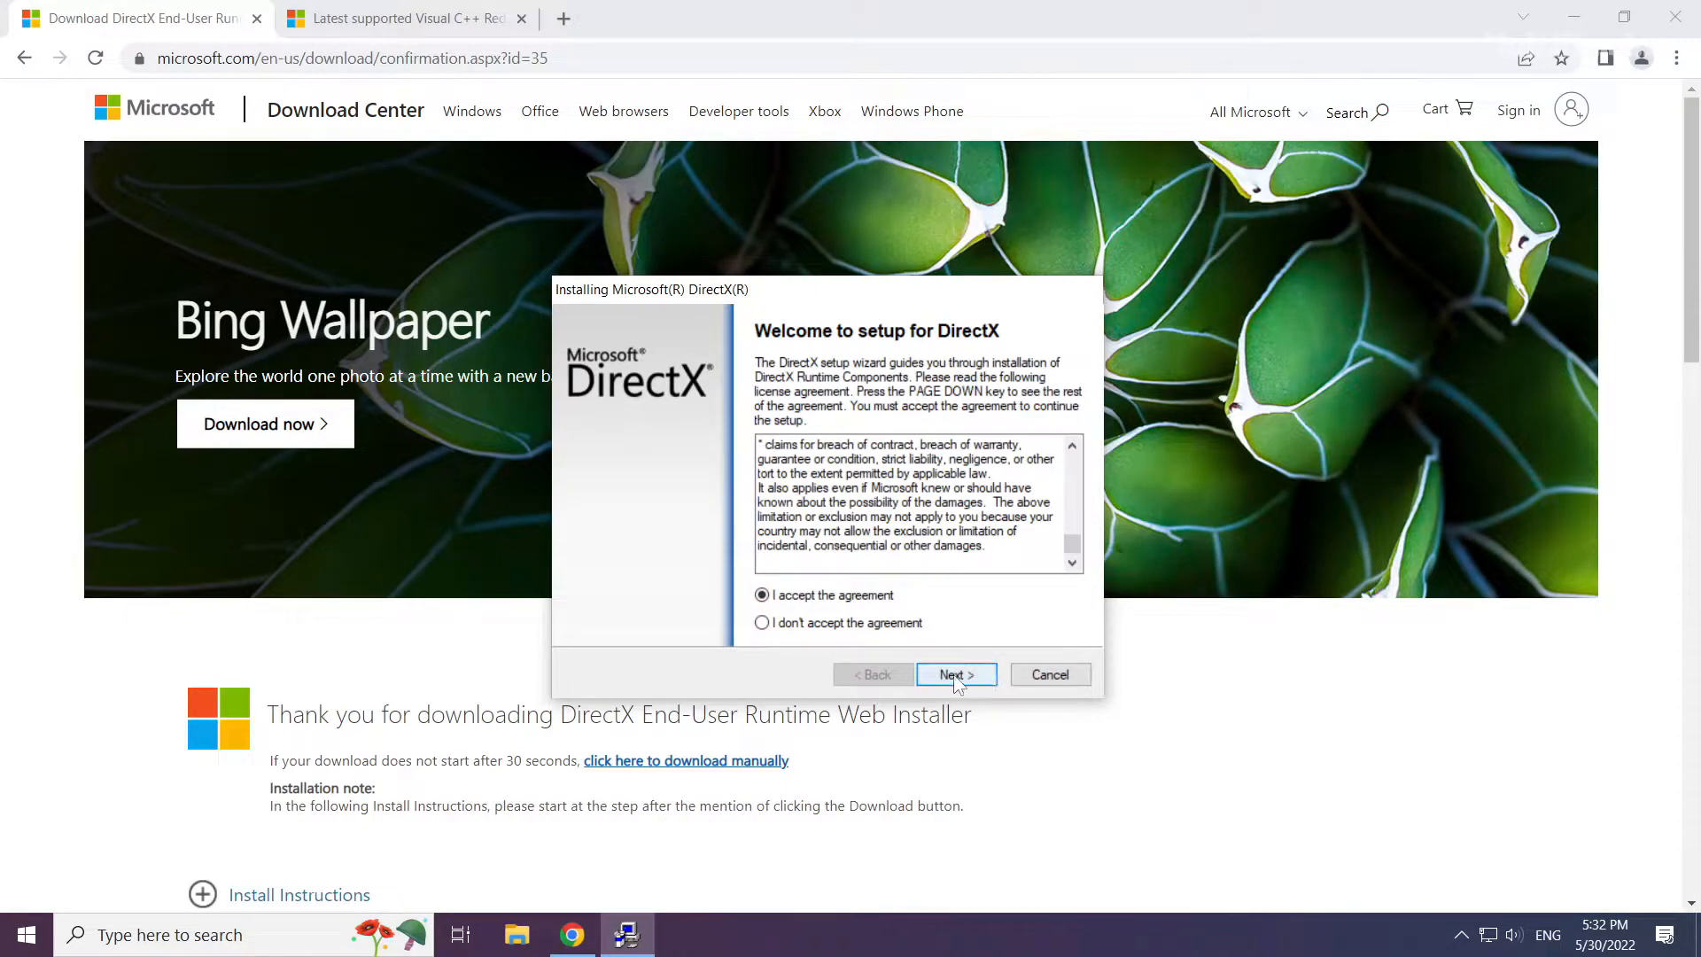
left_click(956, 674)
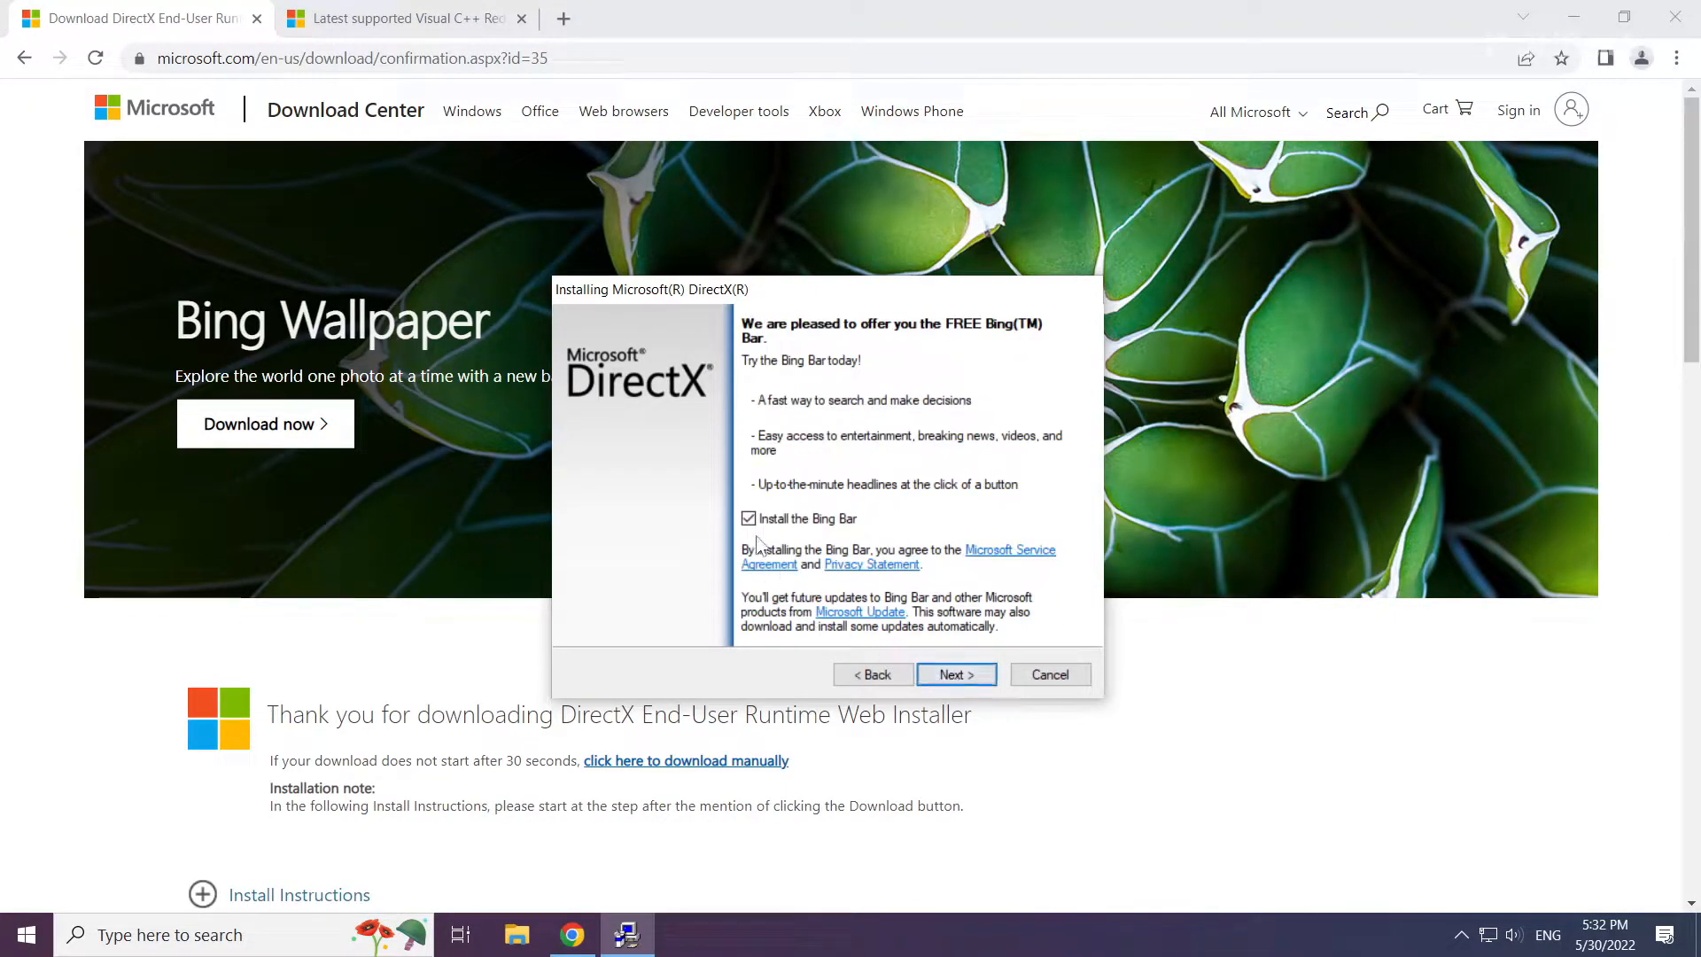
left_click(747, 519)
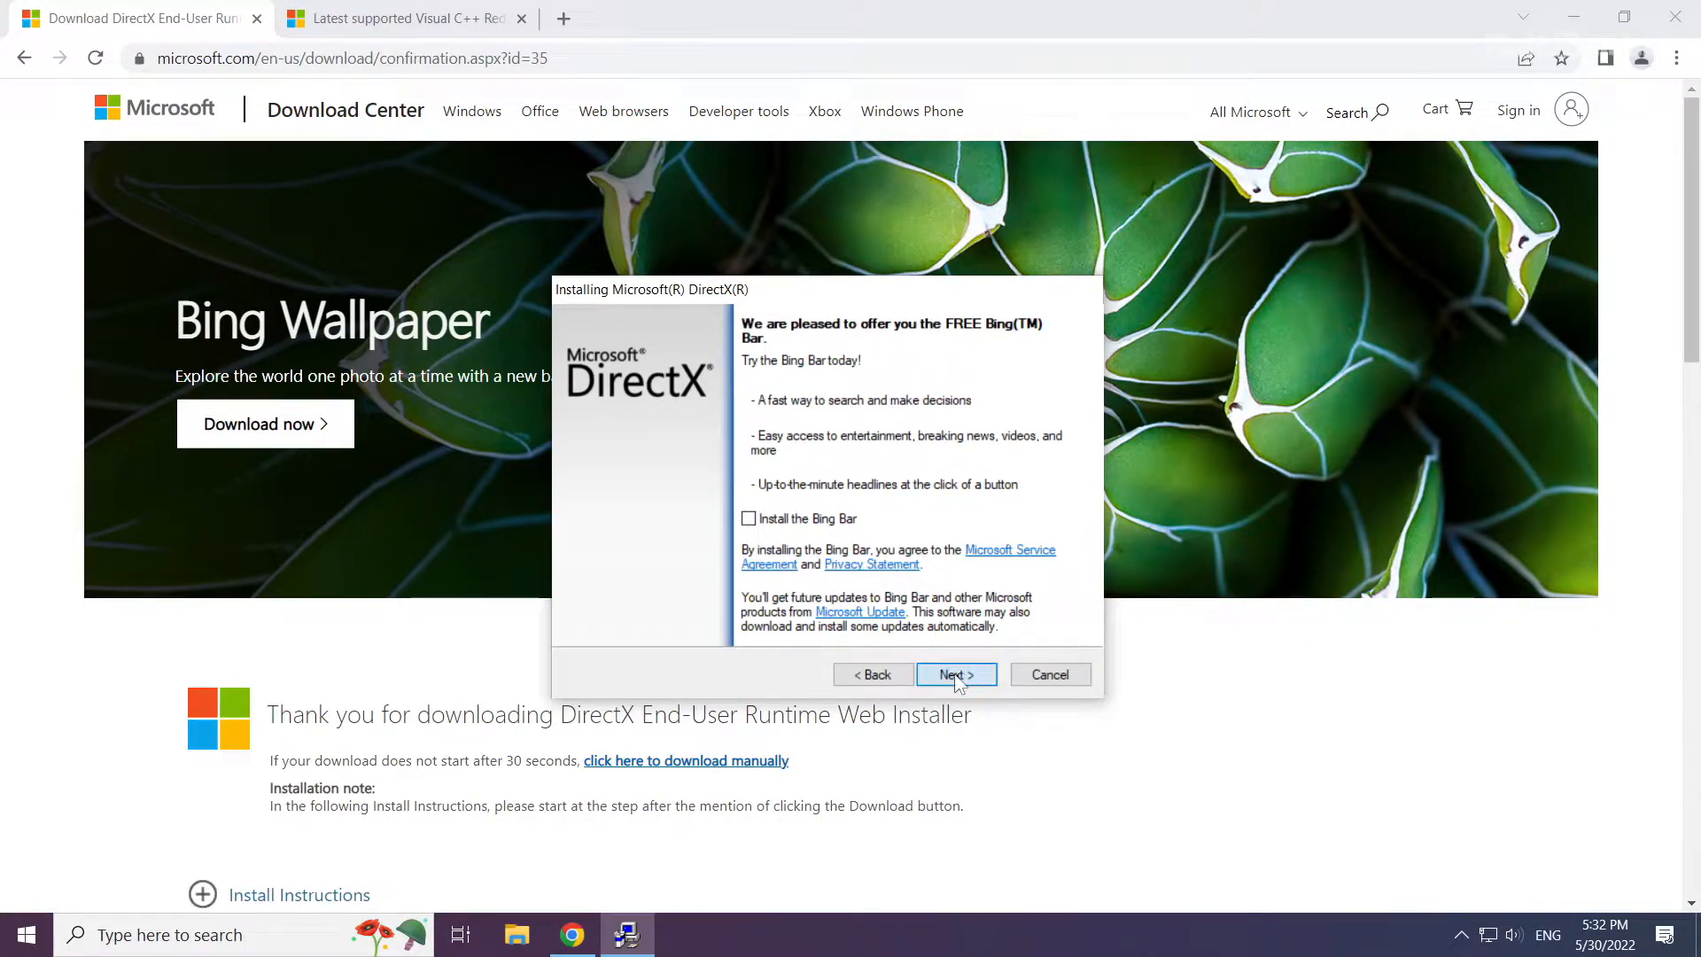
left_click(953, 674)
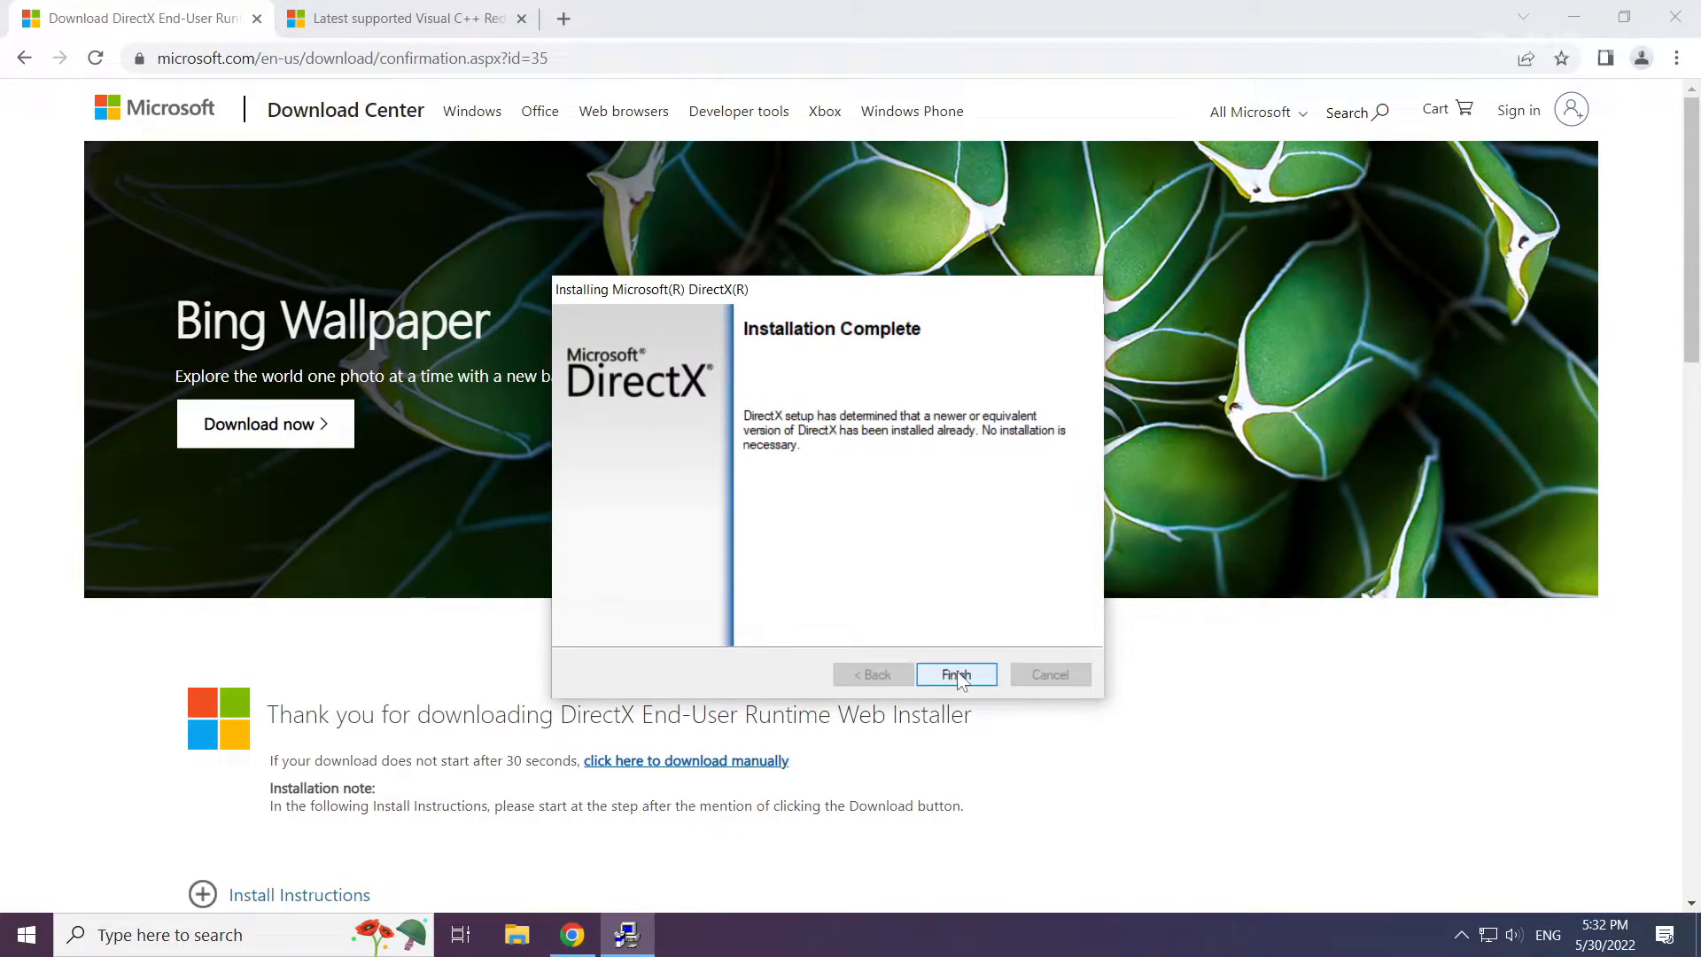
left_click(956, 673)
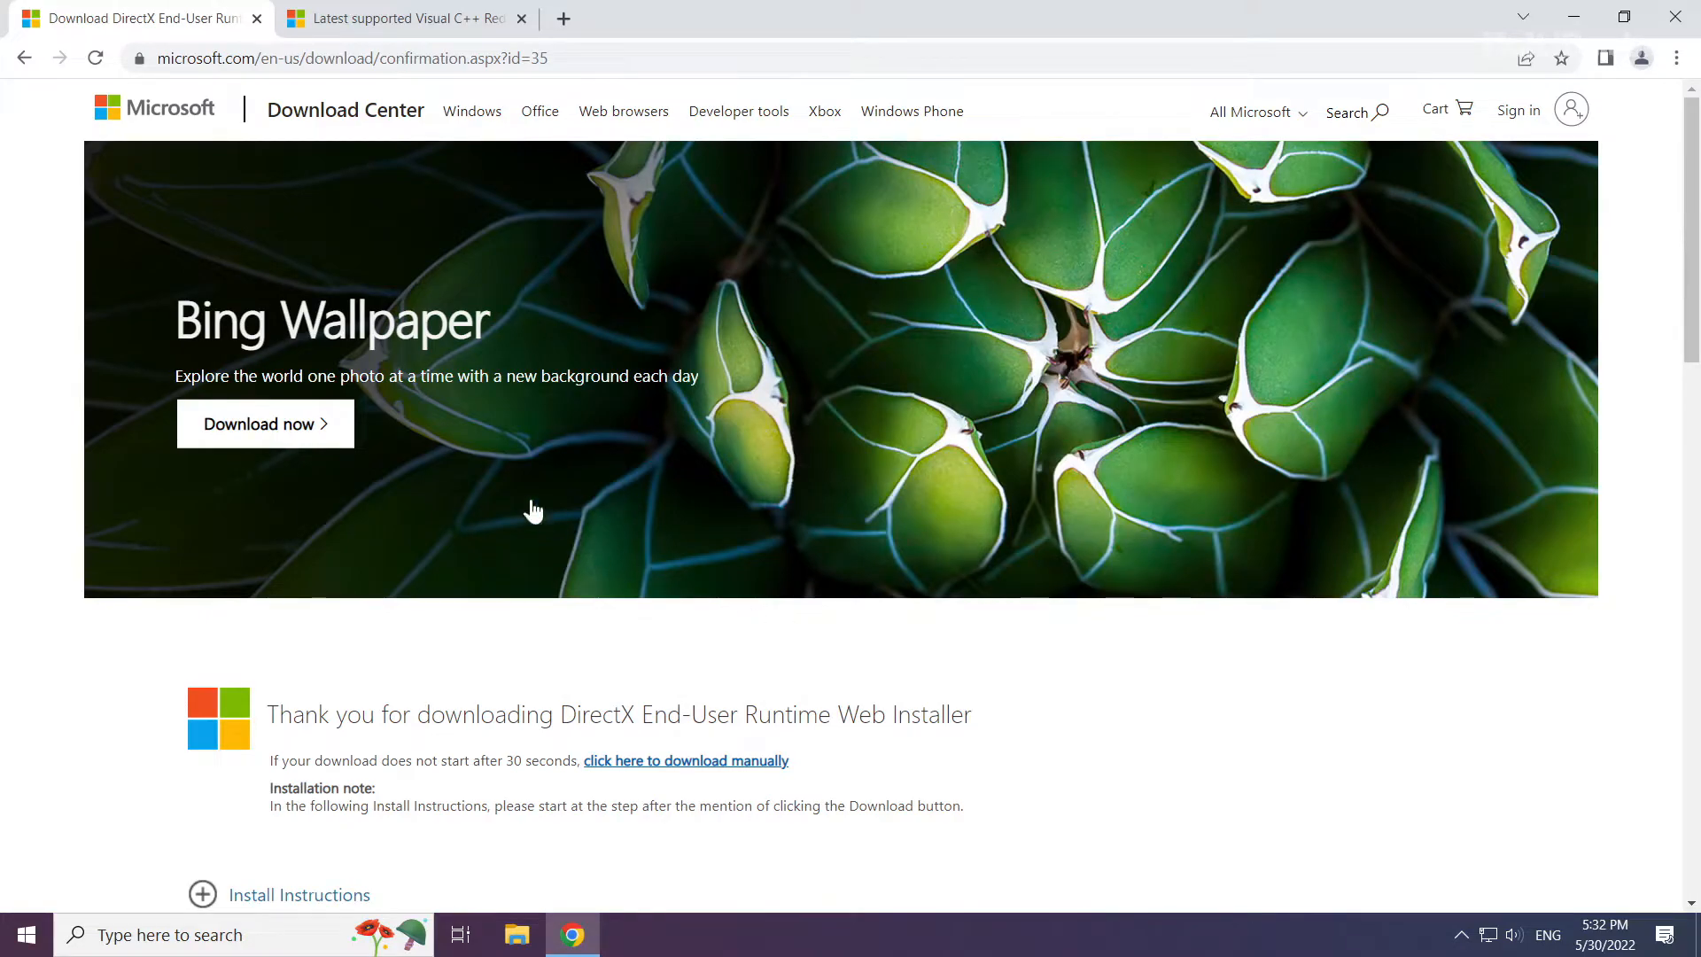
Close the DirectX tab and download the ARM64 Visual C++ 2015–2022 redistributable
left_click(402, 19)
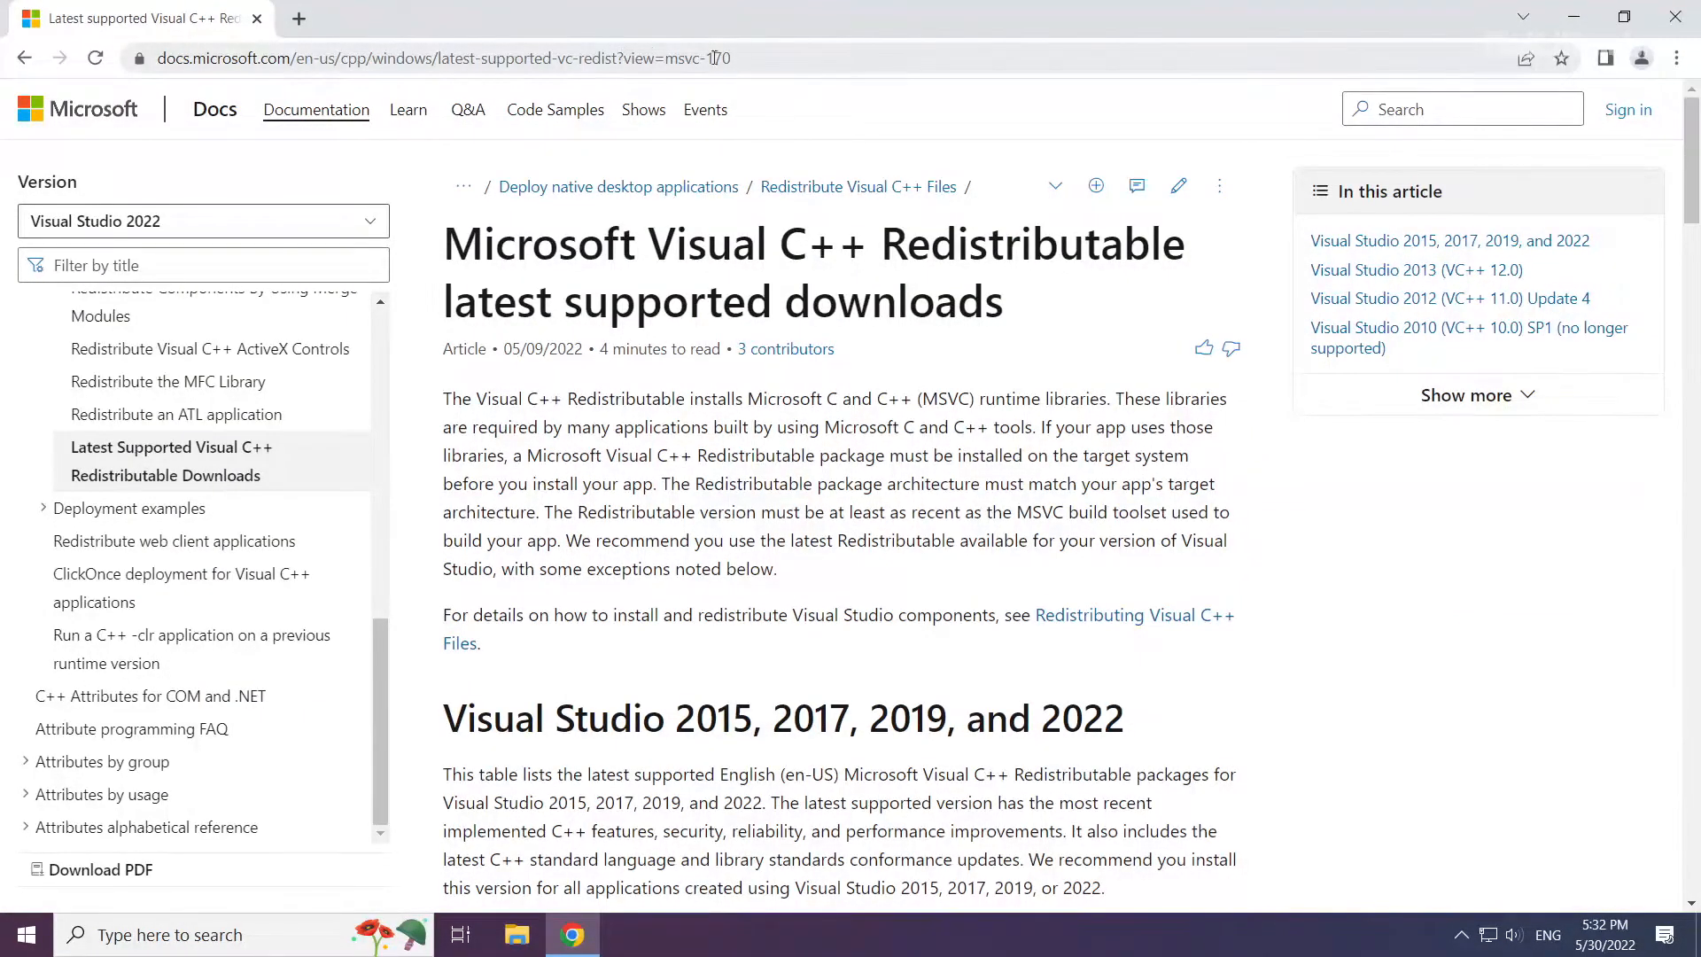
left_click(434, 58)
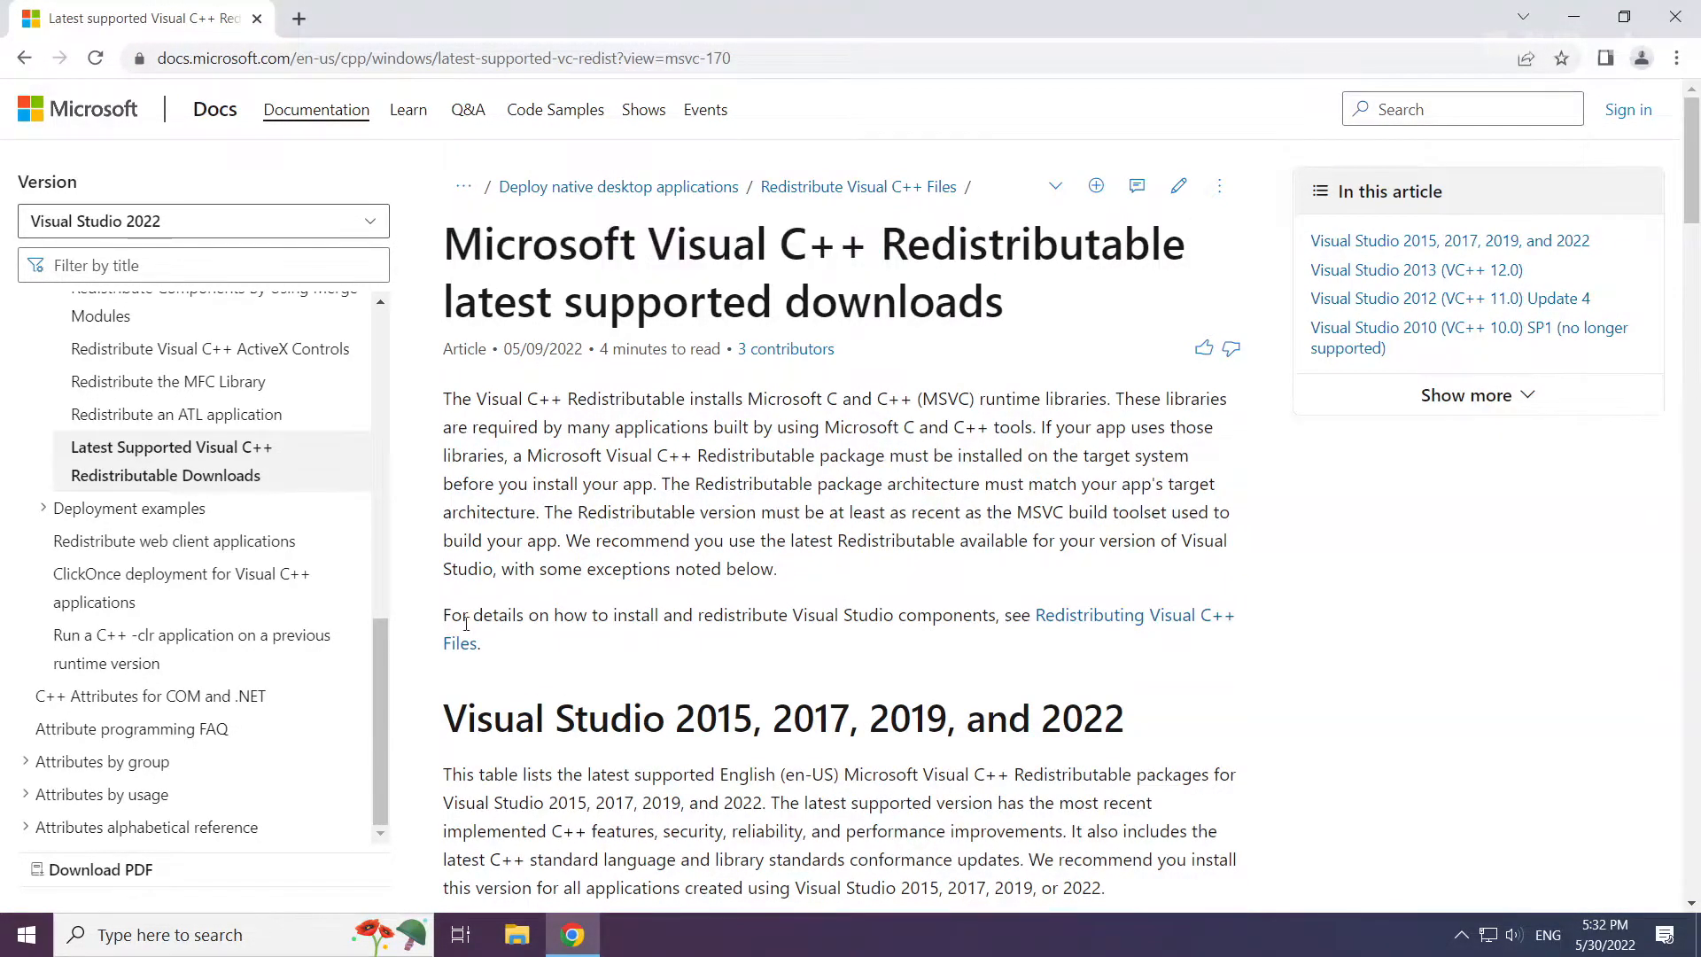
scroll("down", 3)
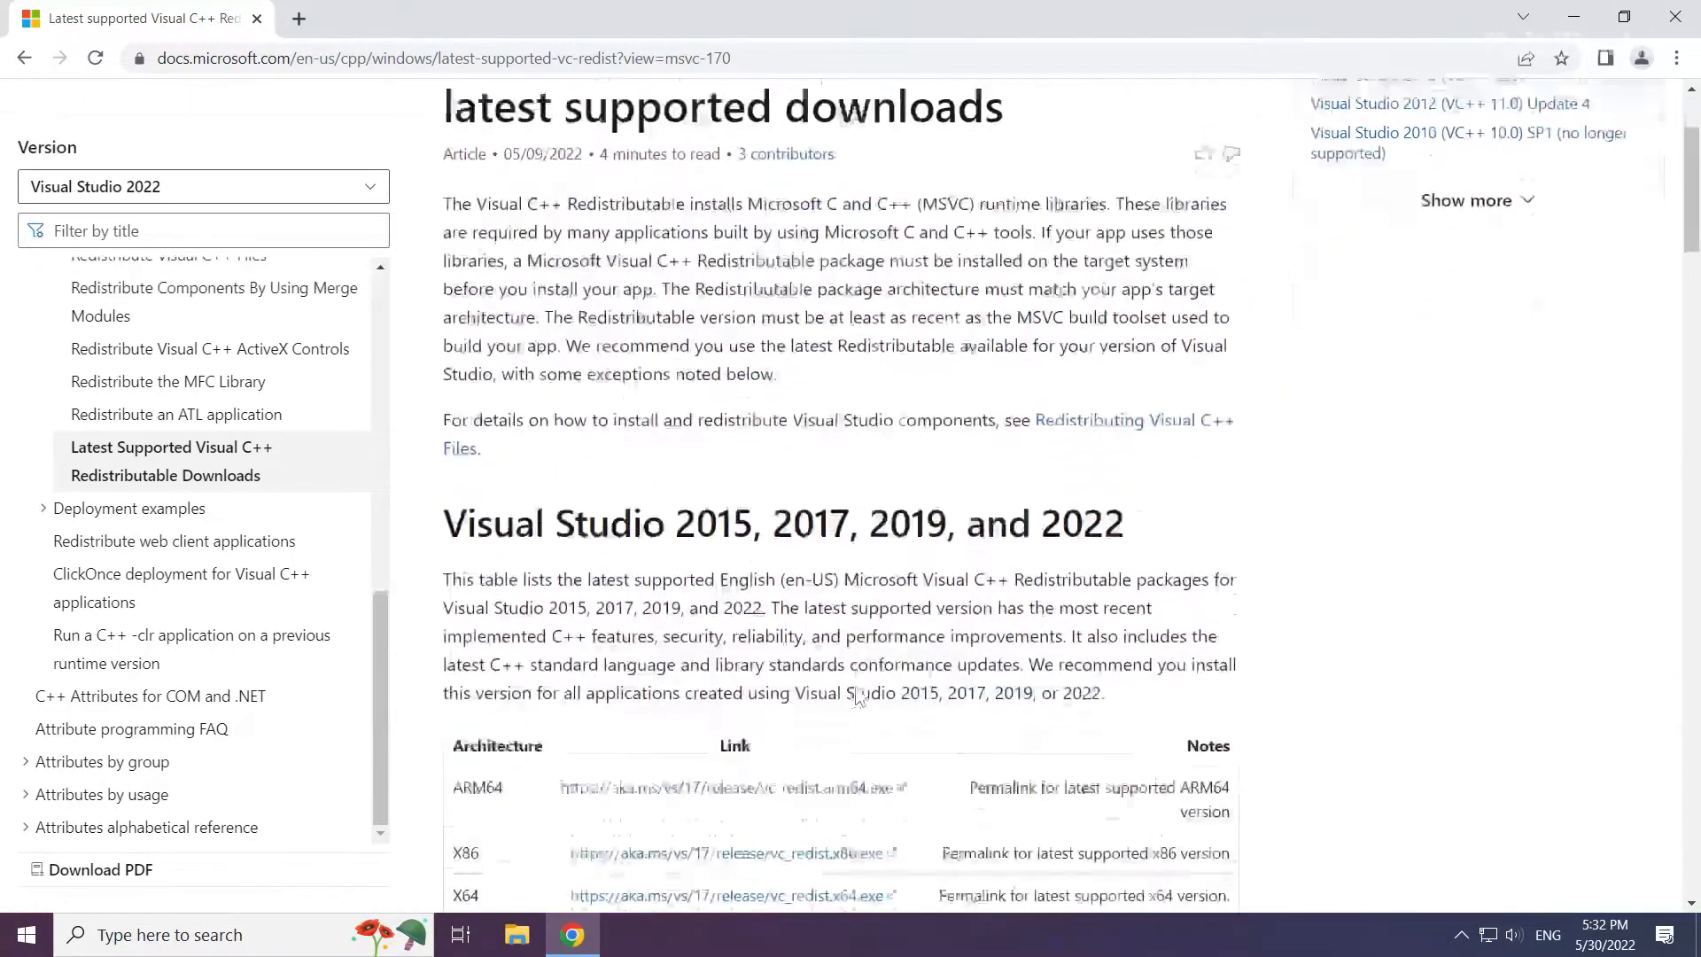
scroll("down", 3)
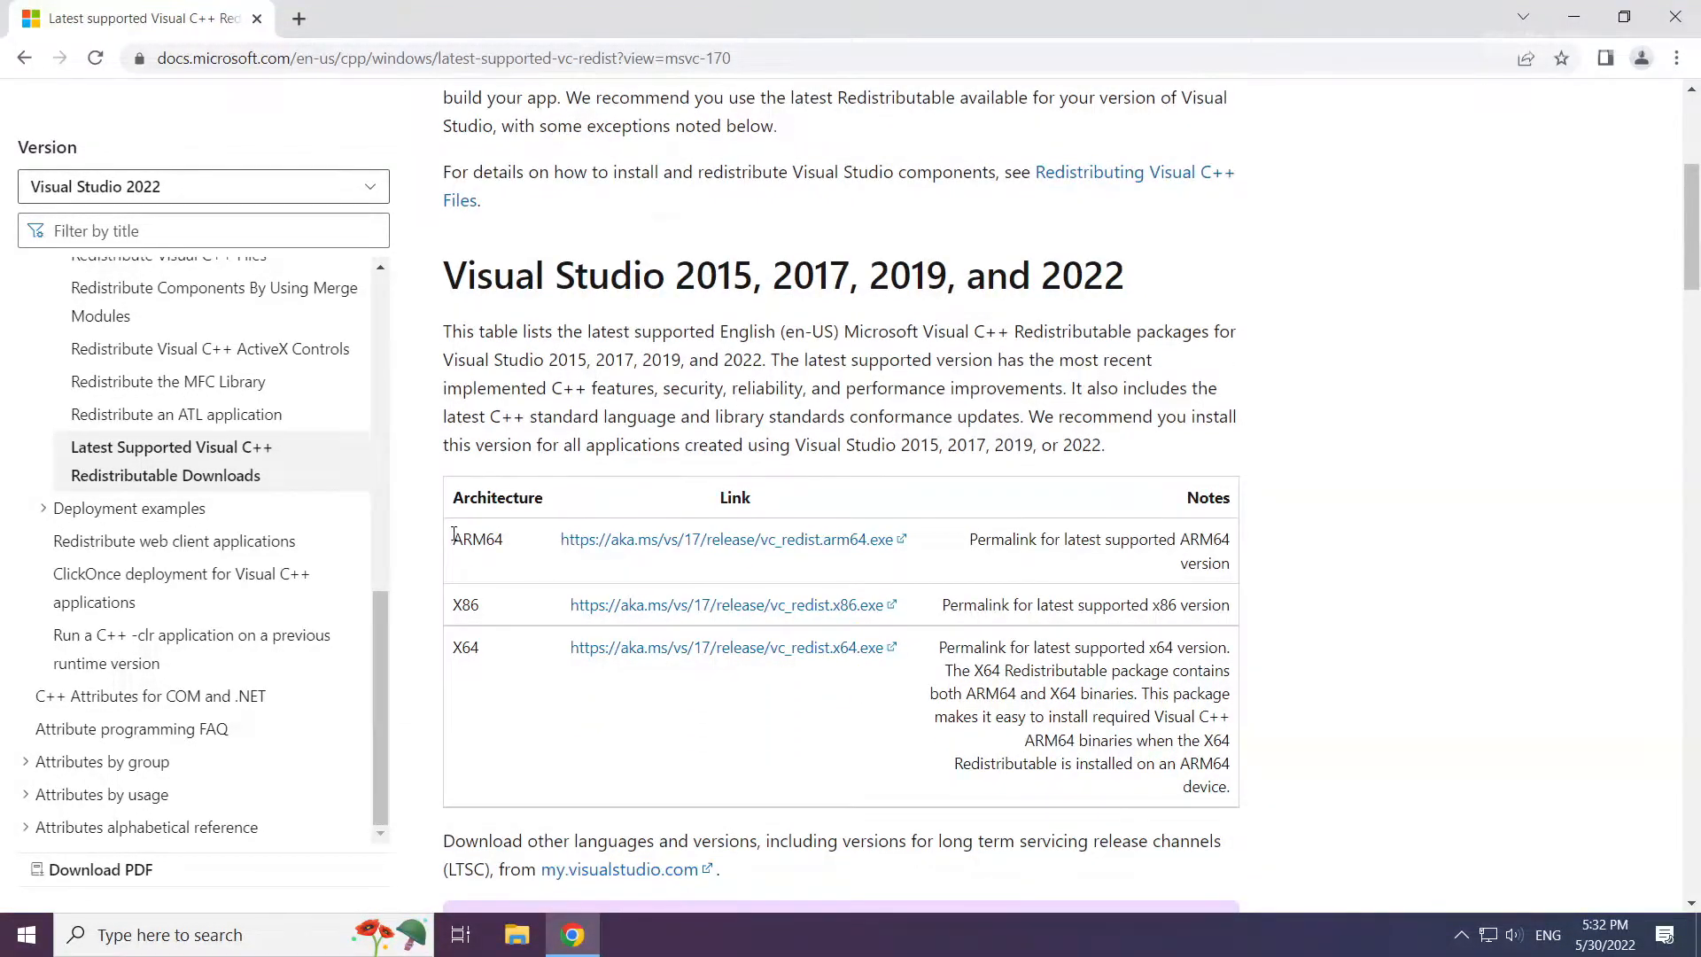
mouse_move(677, 553)
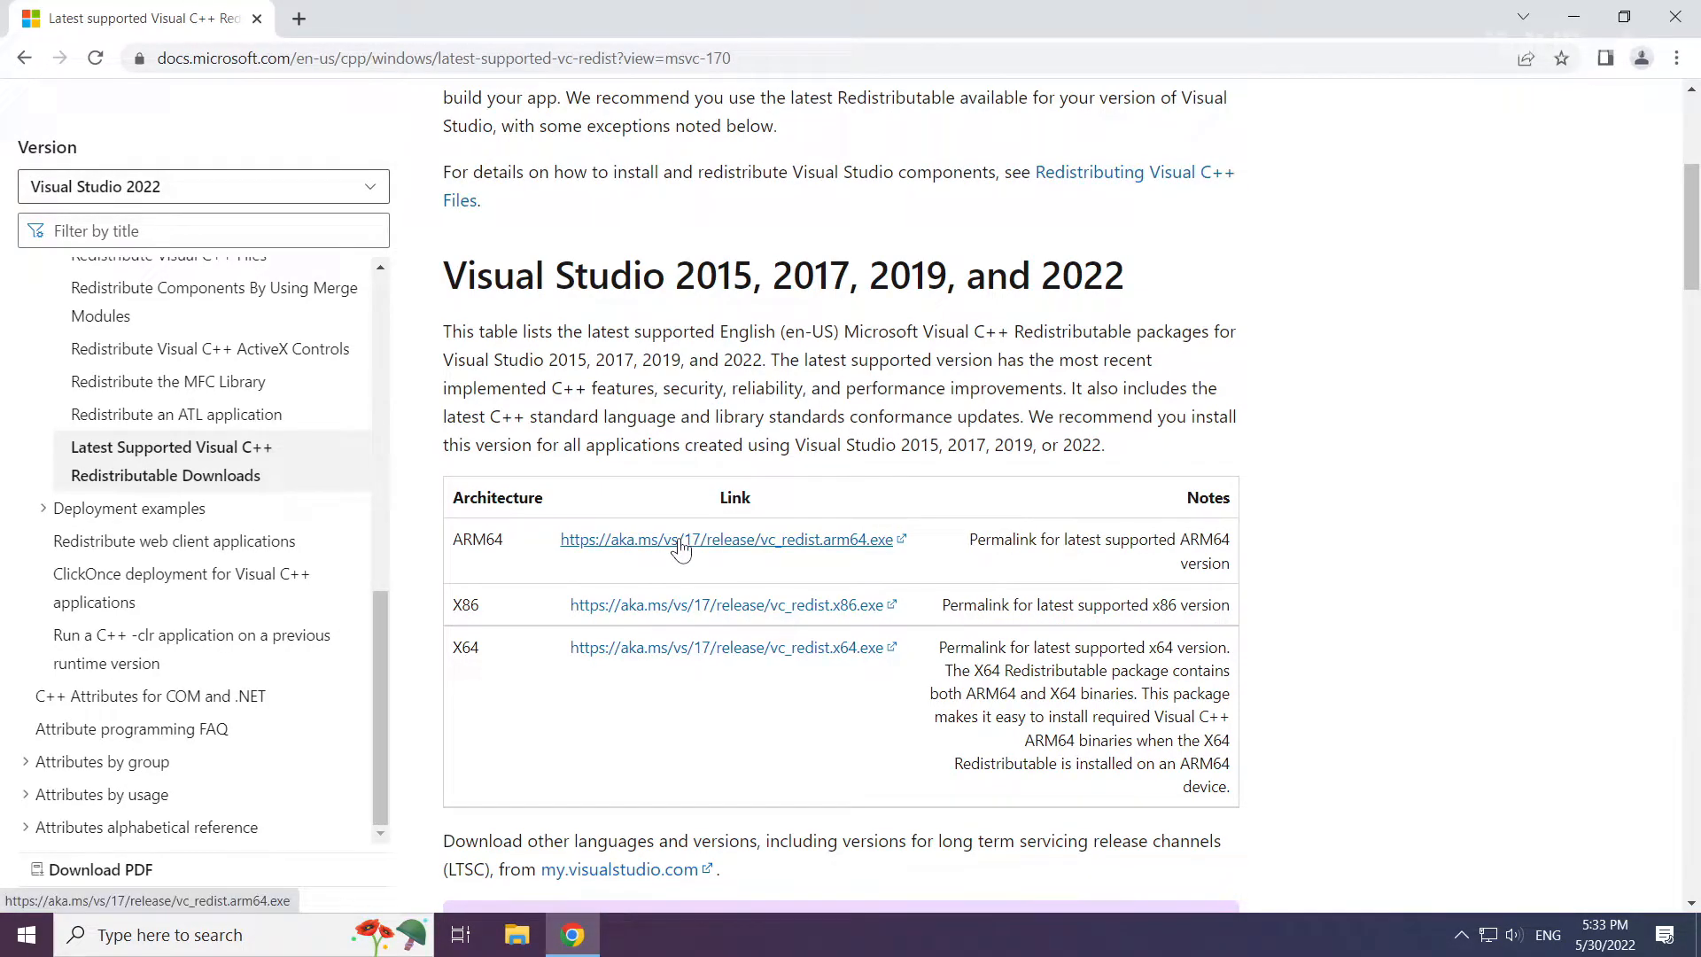
left_click(724, 540)
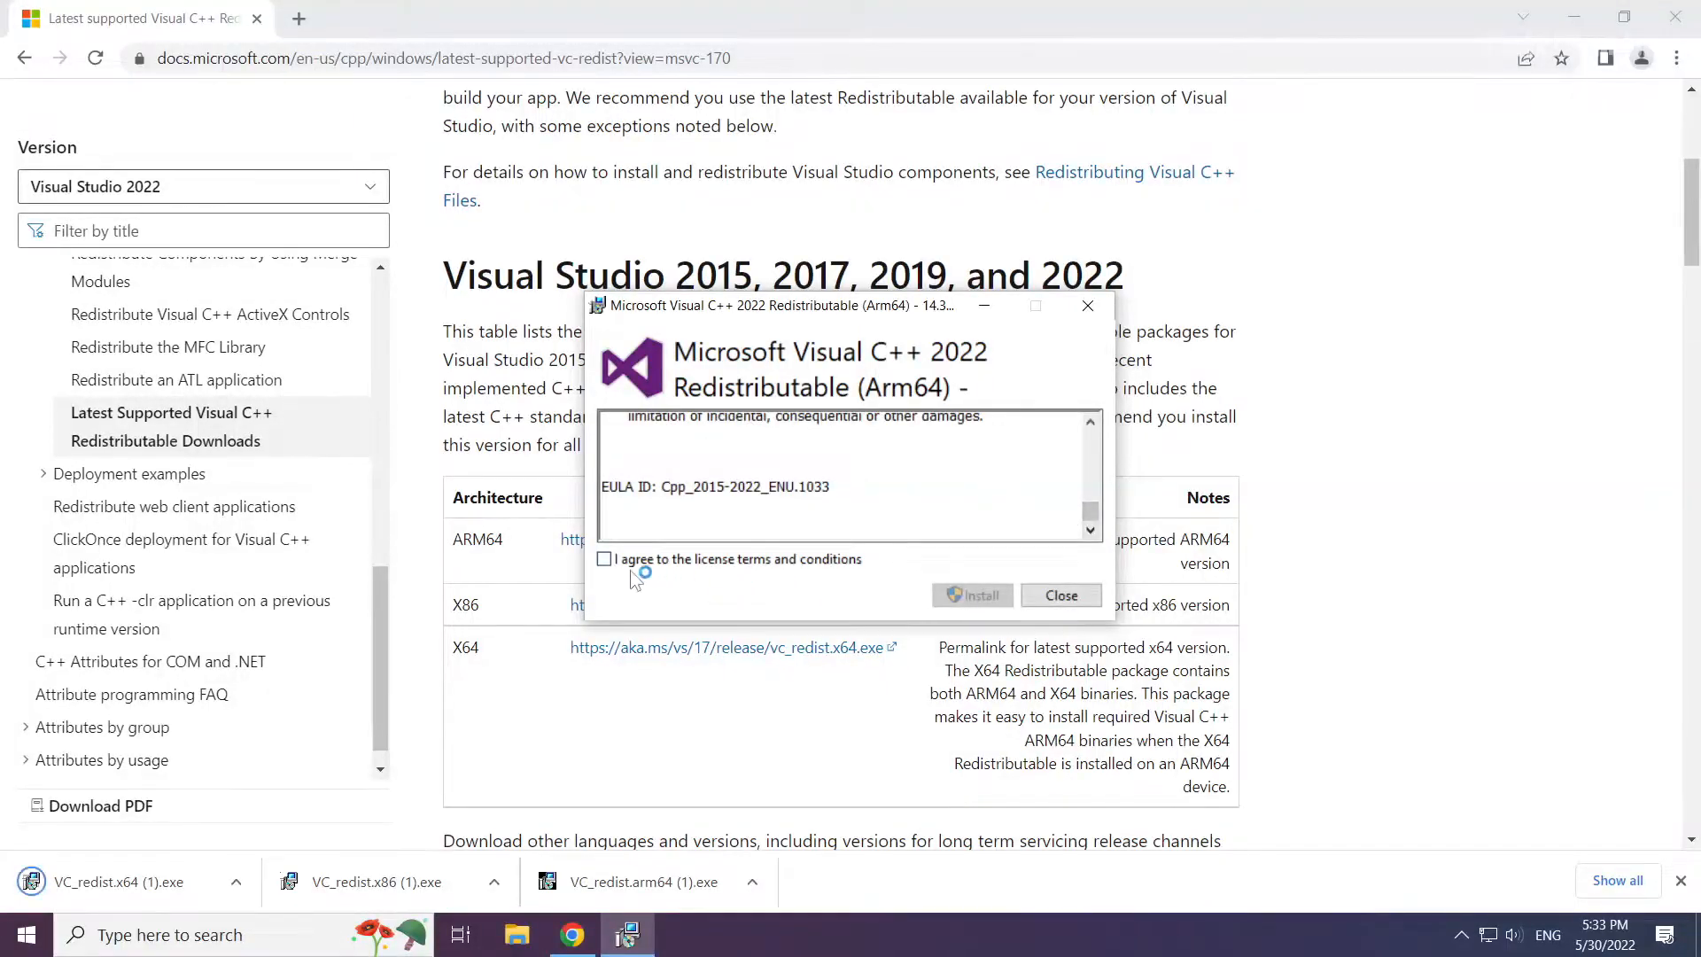
Agree to the licence terms, install the x86 redistributable, and close the installer
left_click(604, 559)
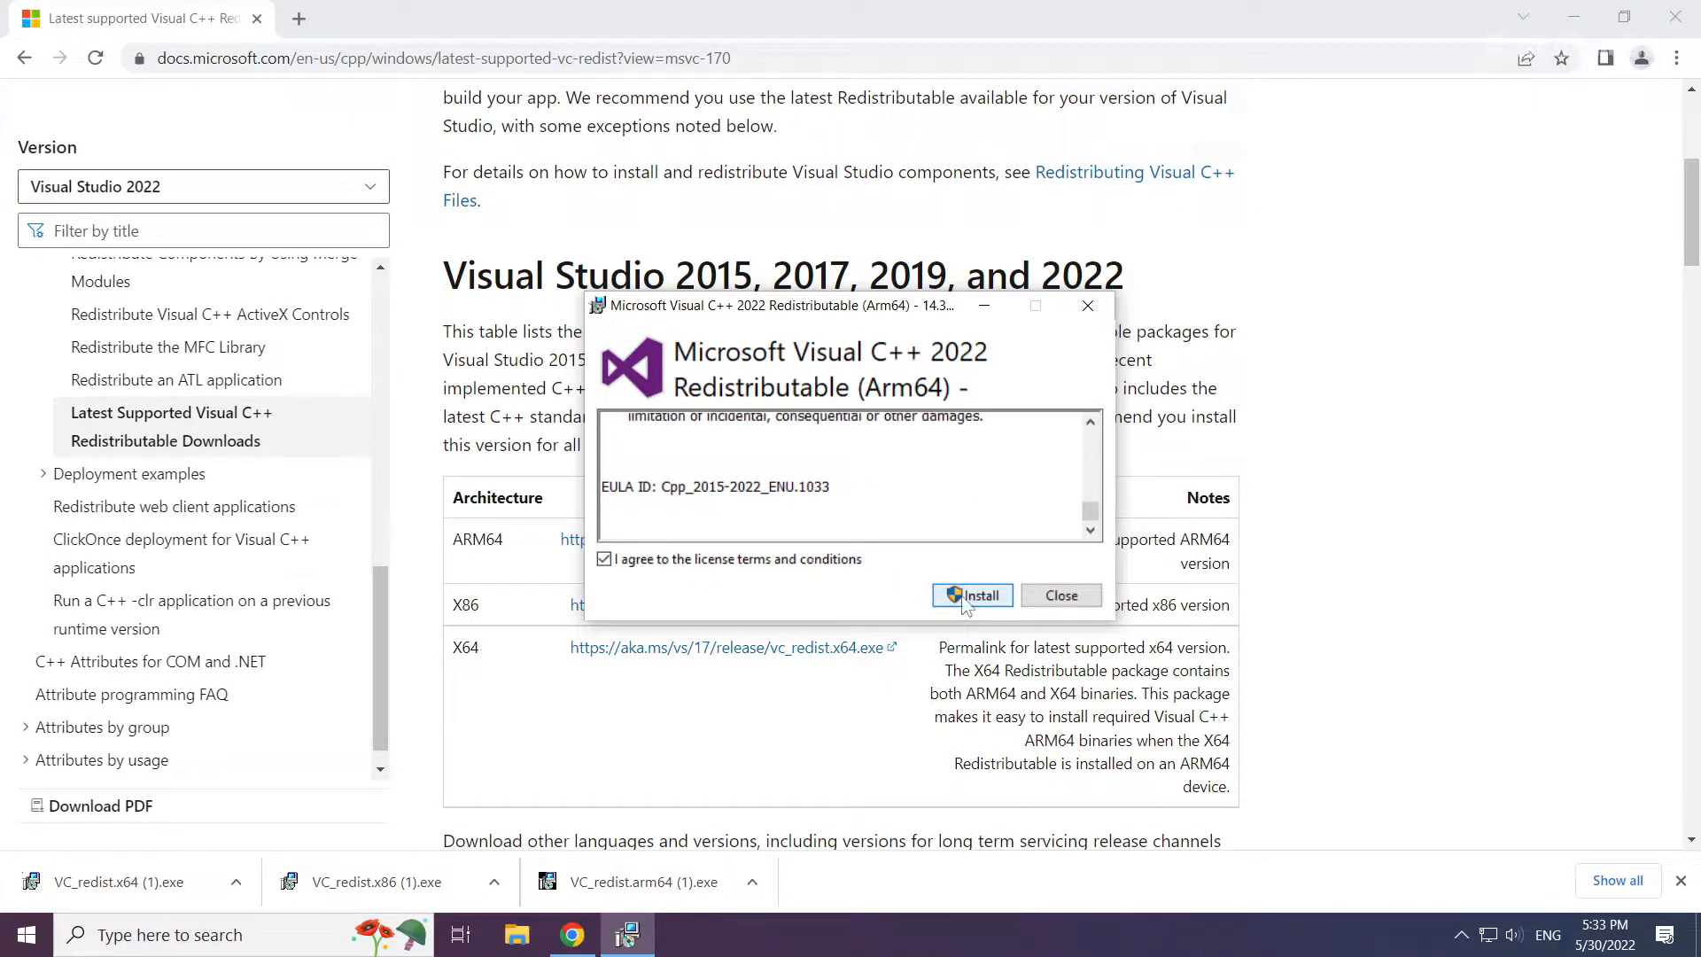
left_click(971, 594)
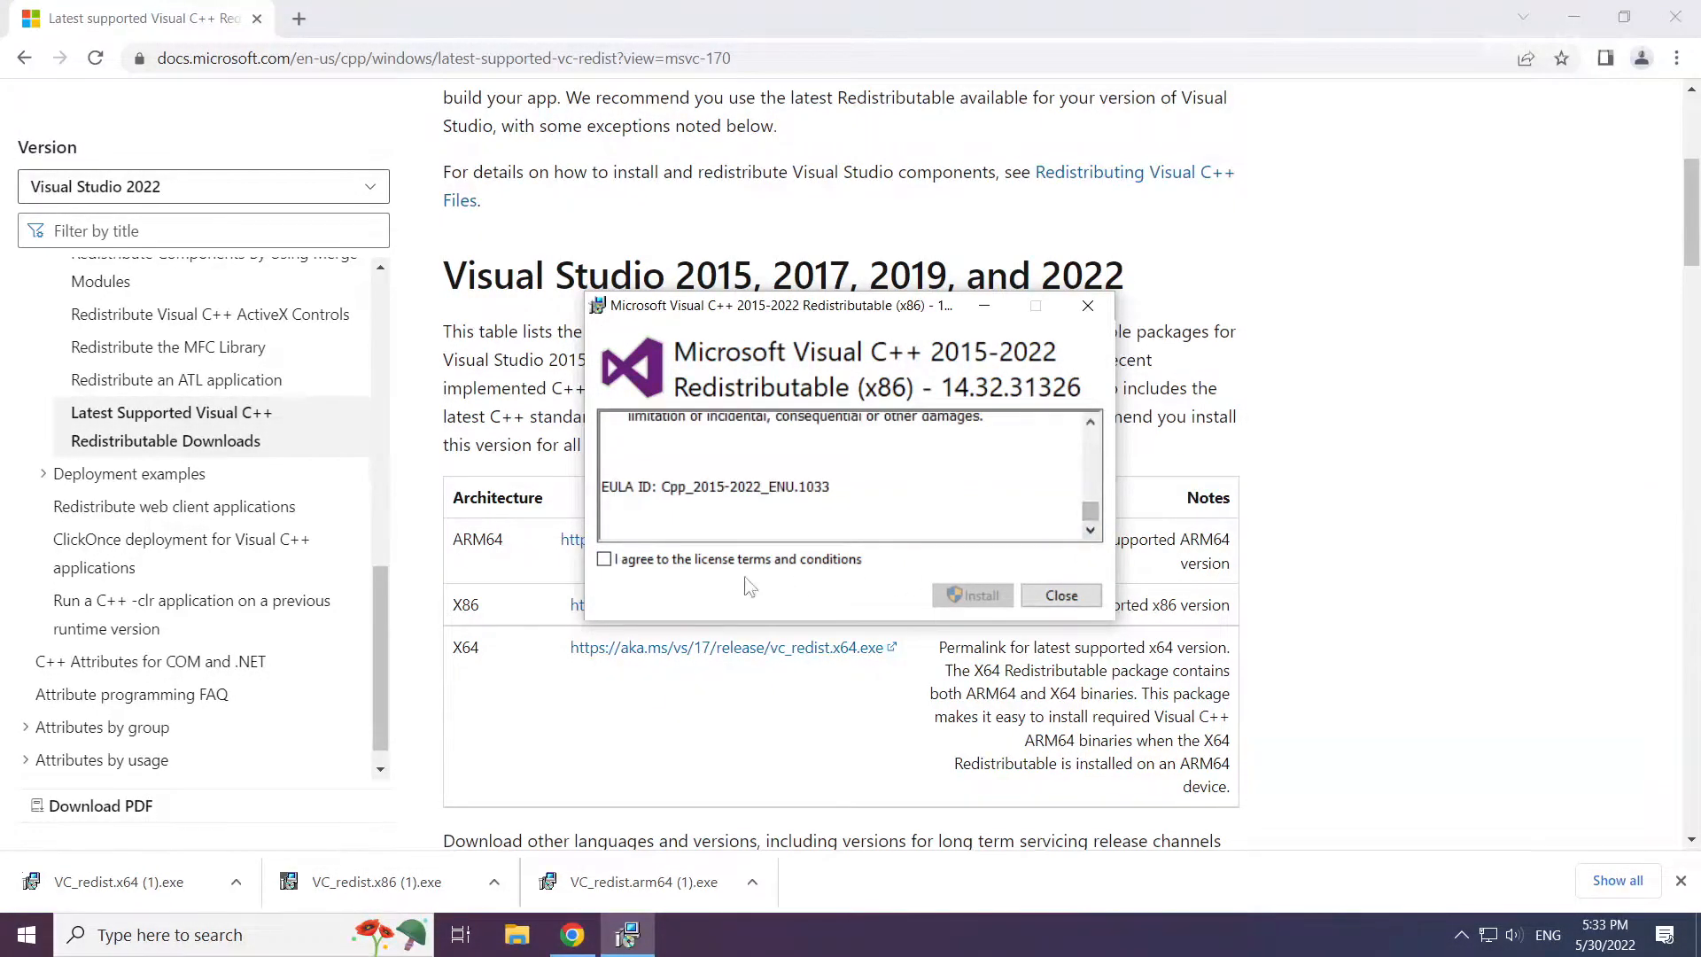
left_click(971, 595)
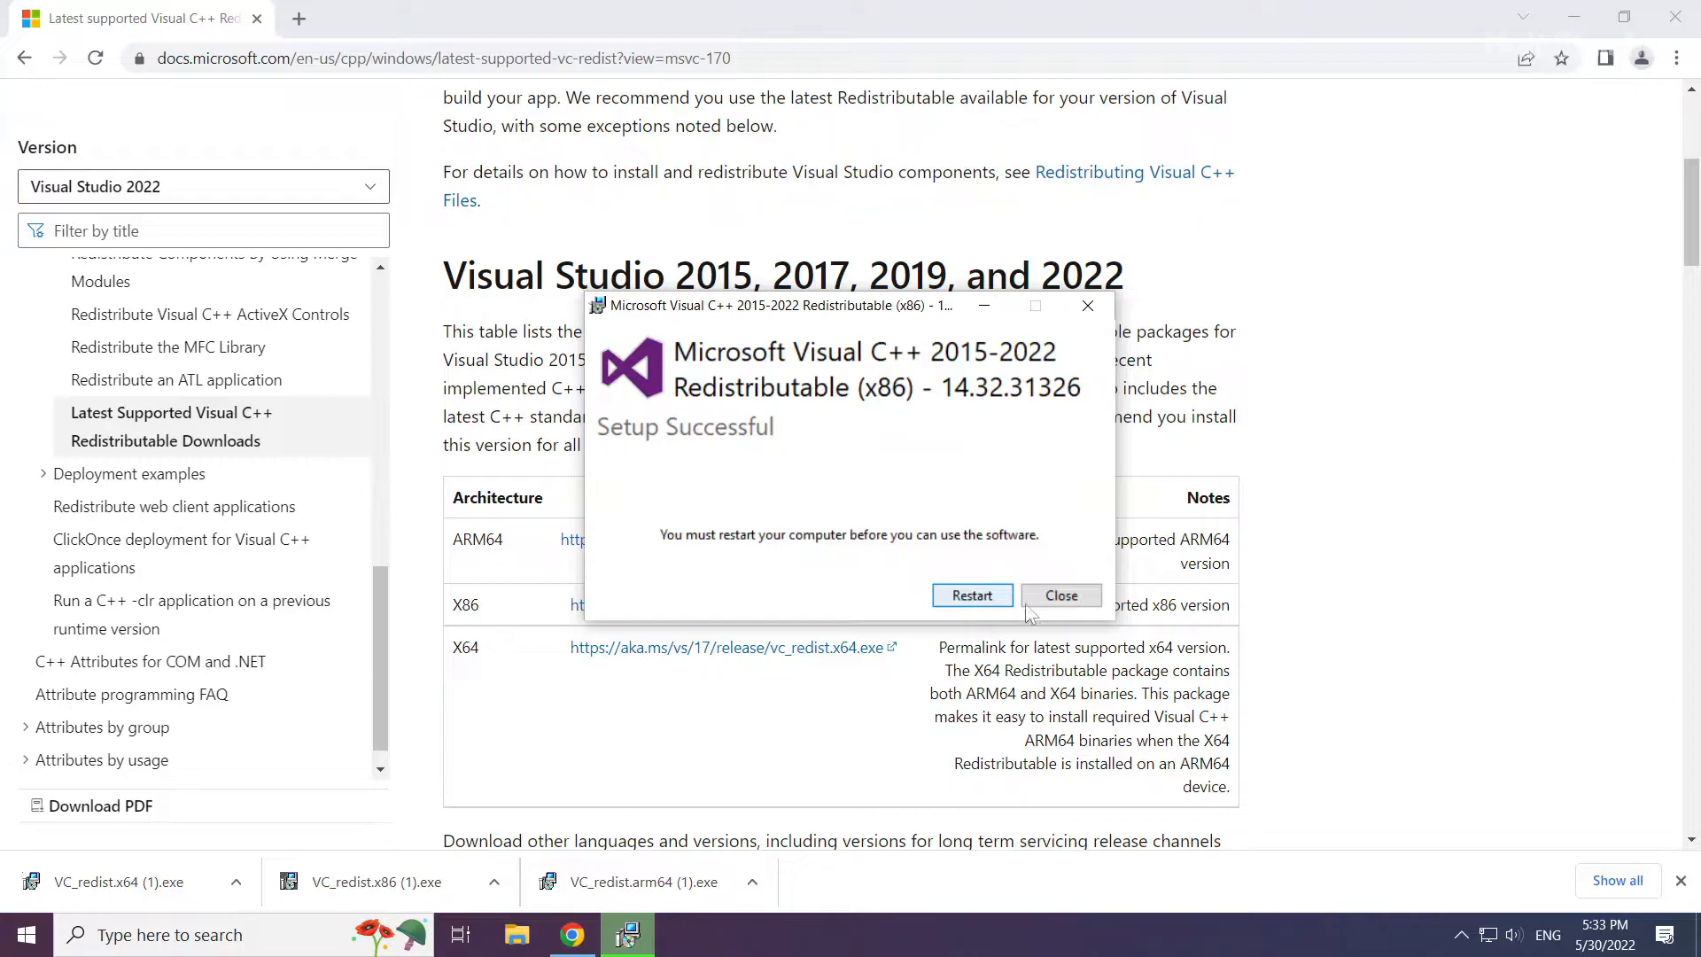
left_click(1060, 595)
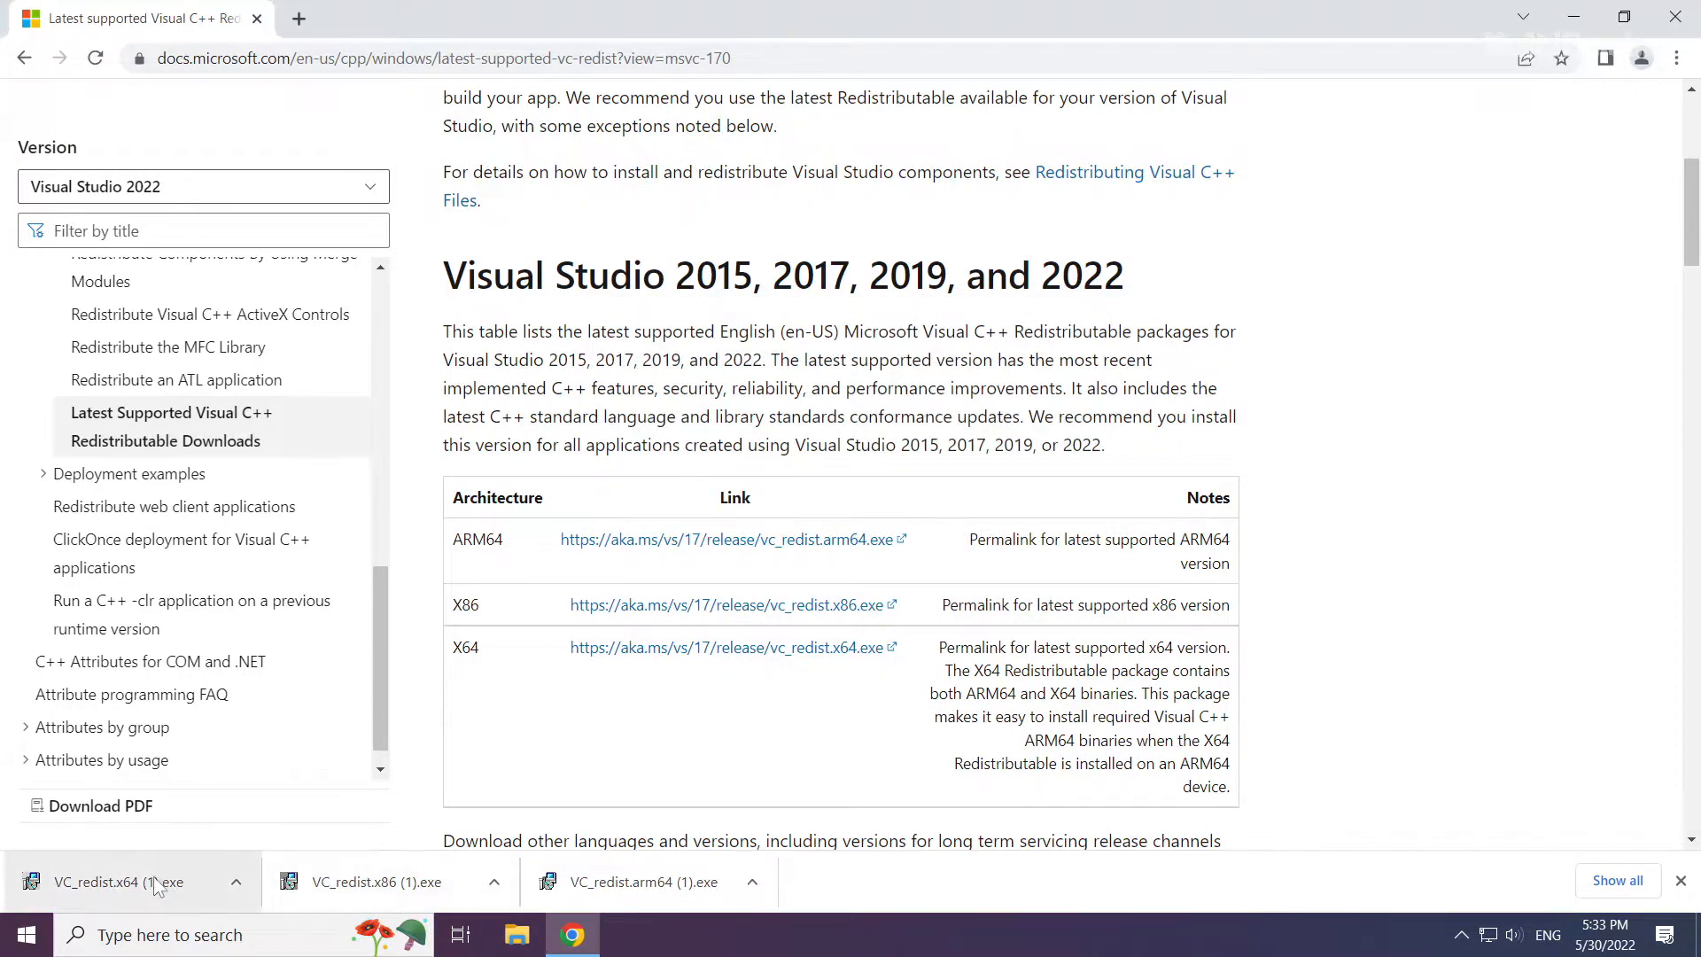
left_click(123, 880)
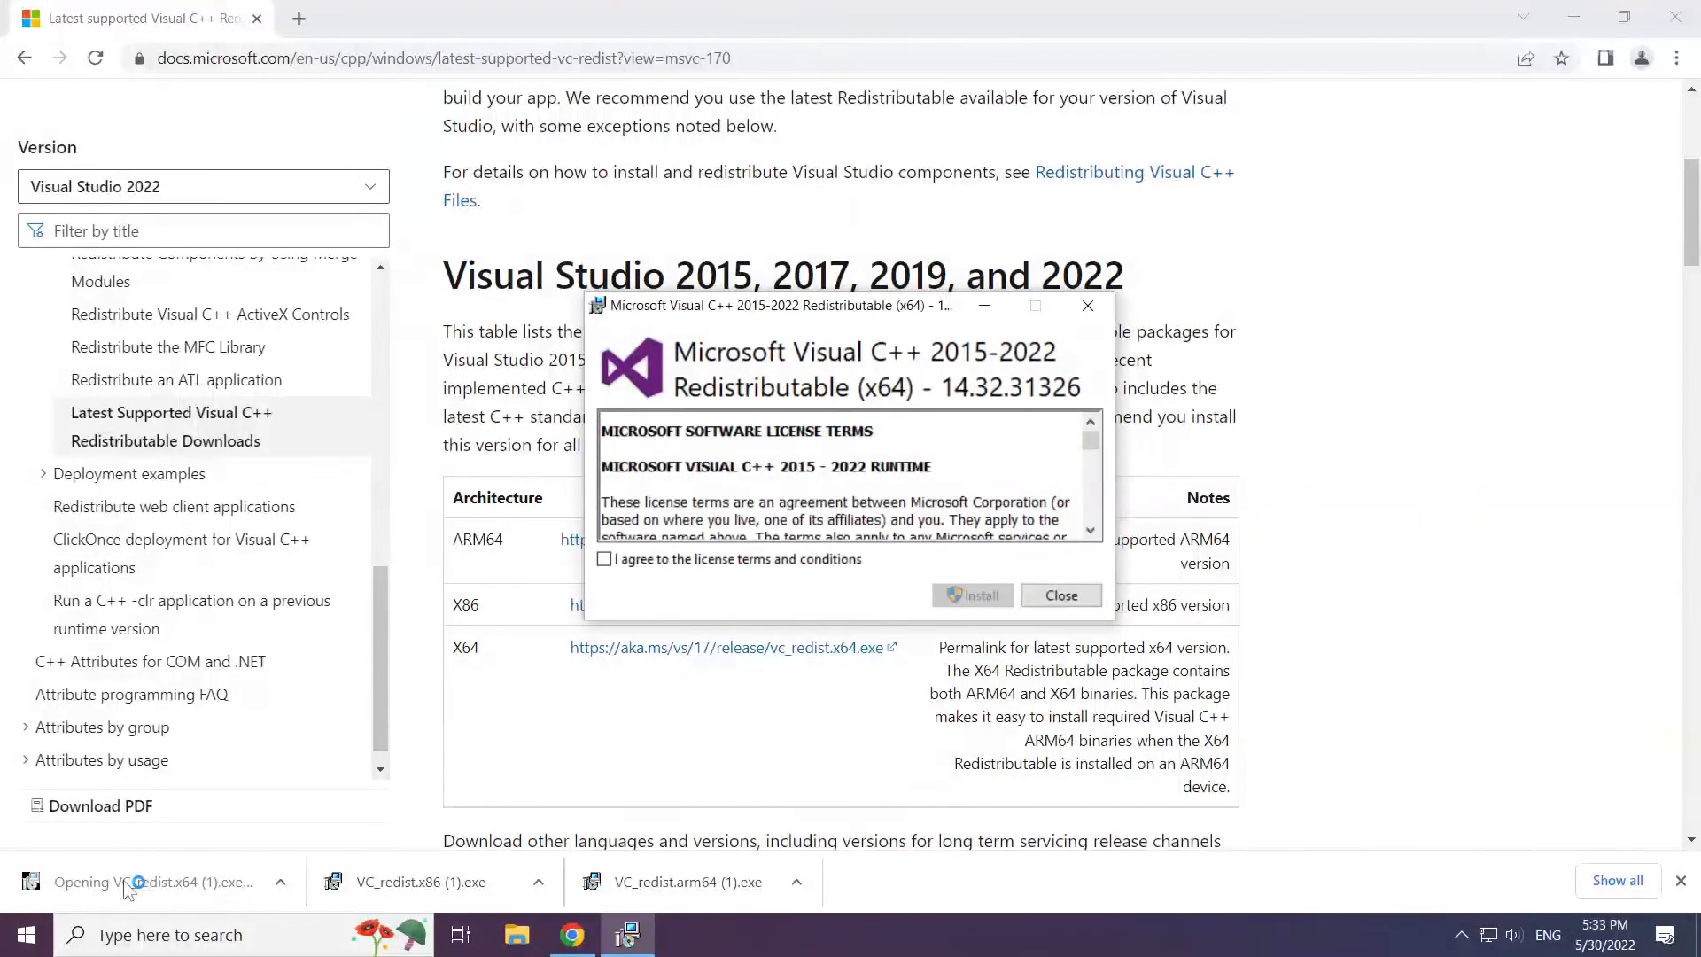
scroll("down", 3)
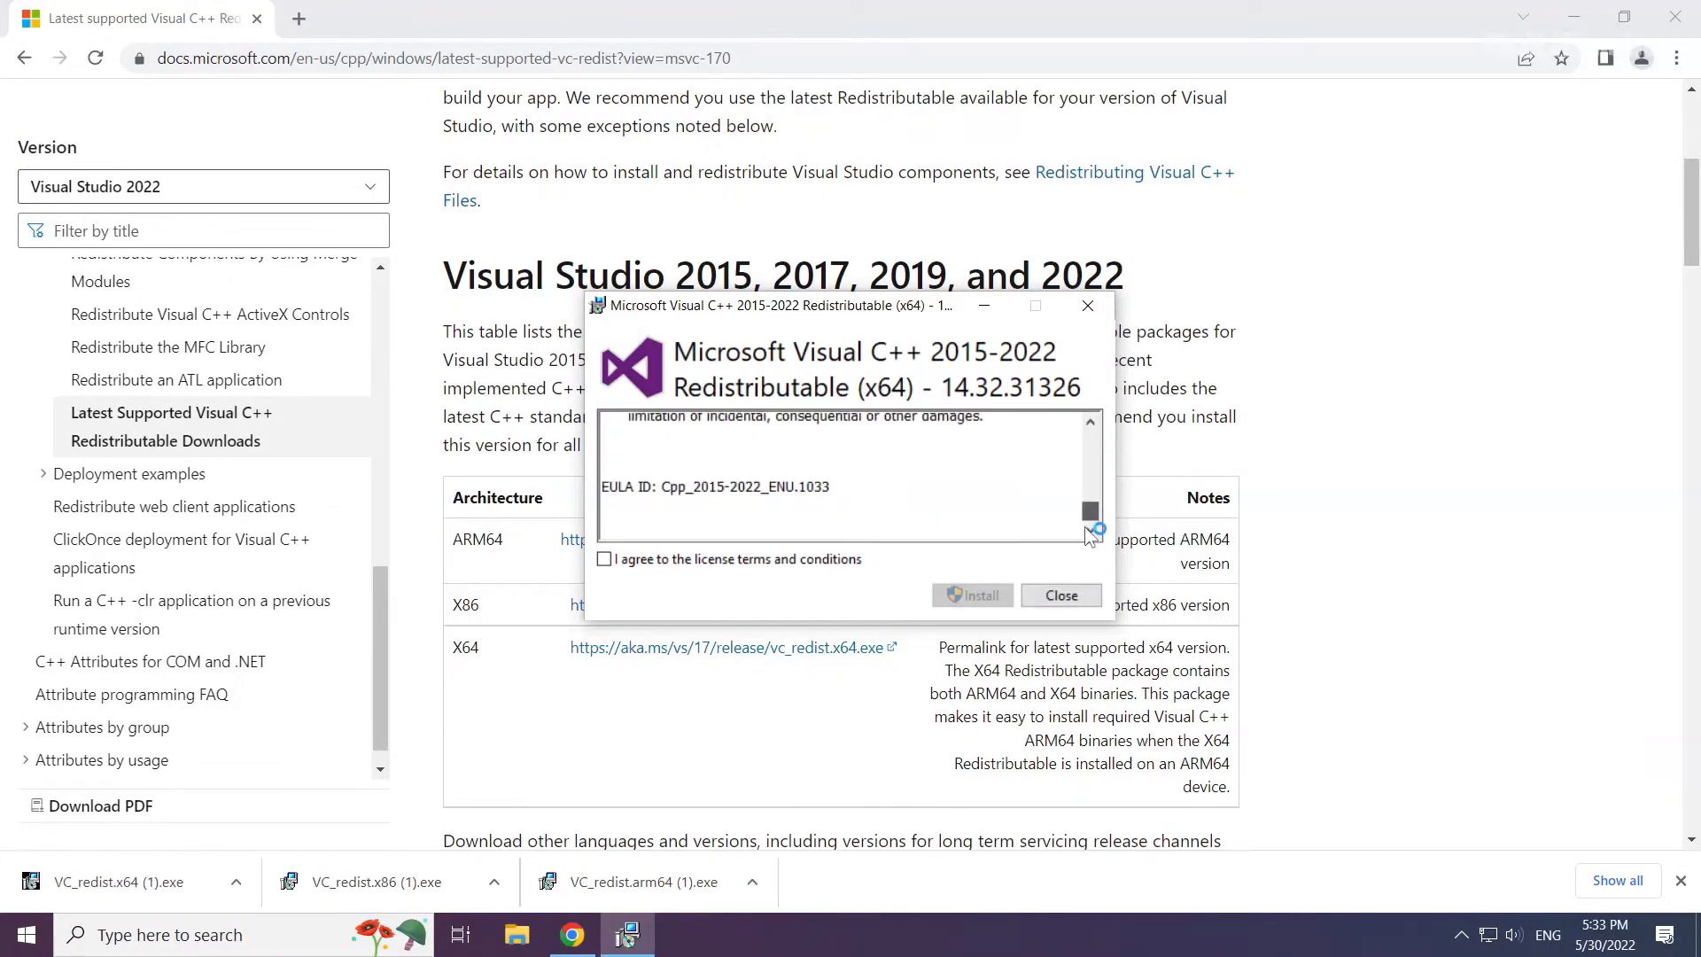
left_click(605, 559)
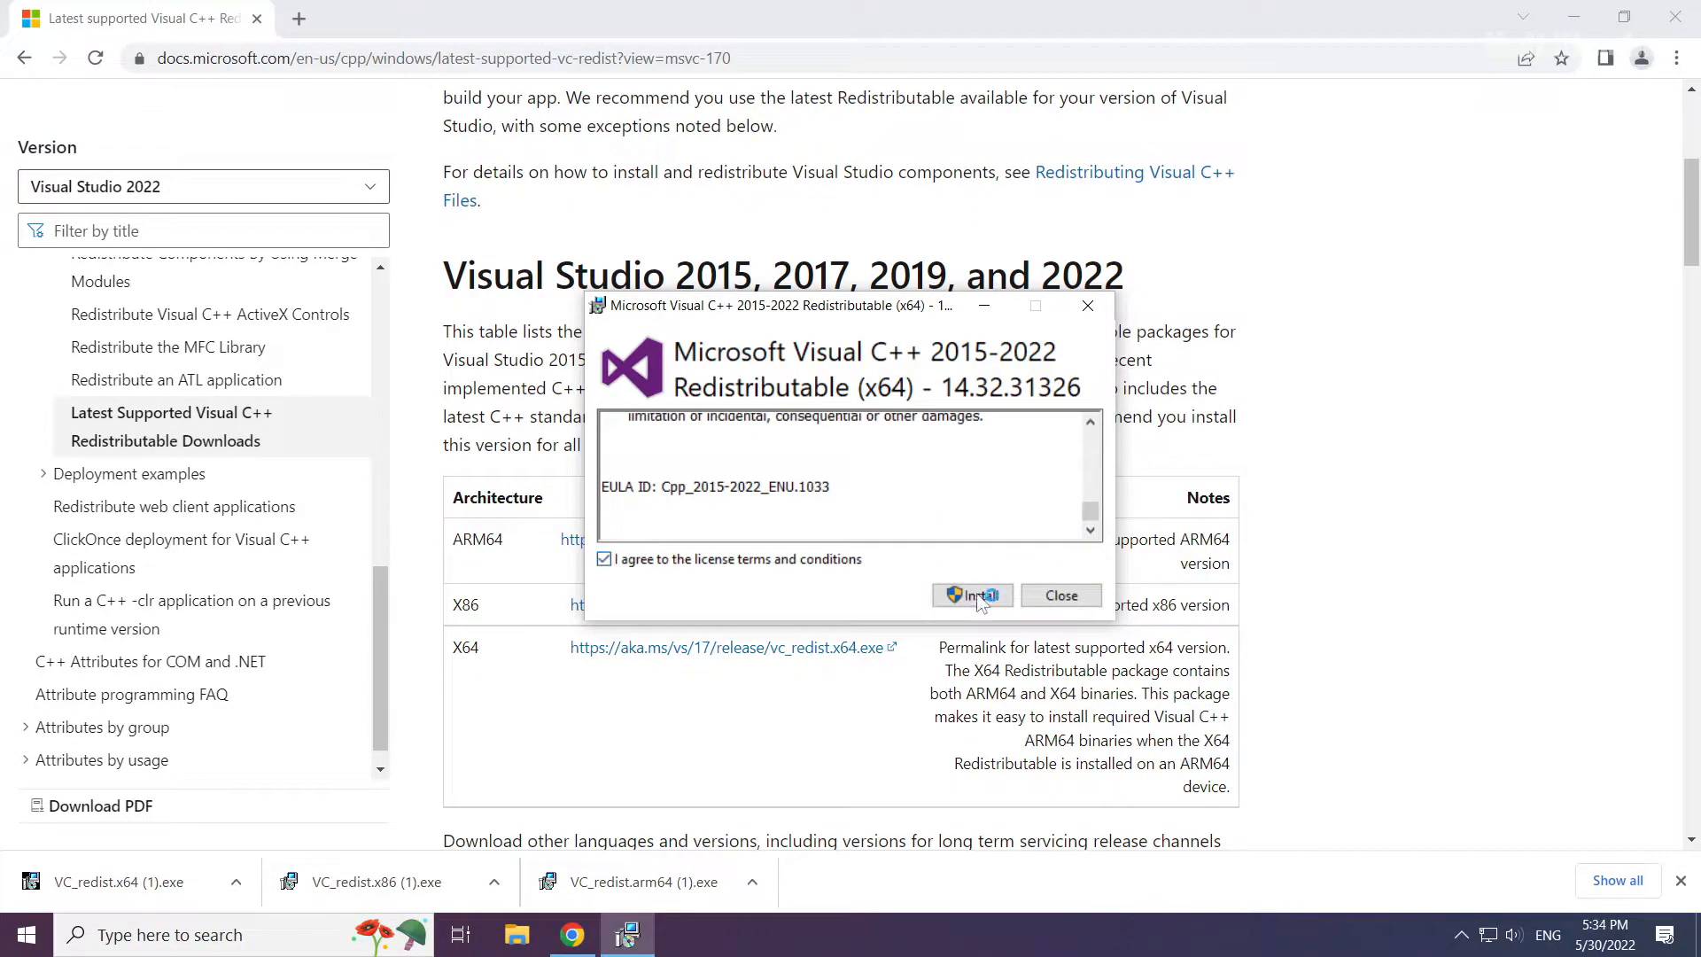
left_click(972, 595)
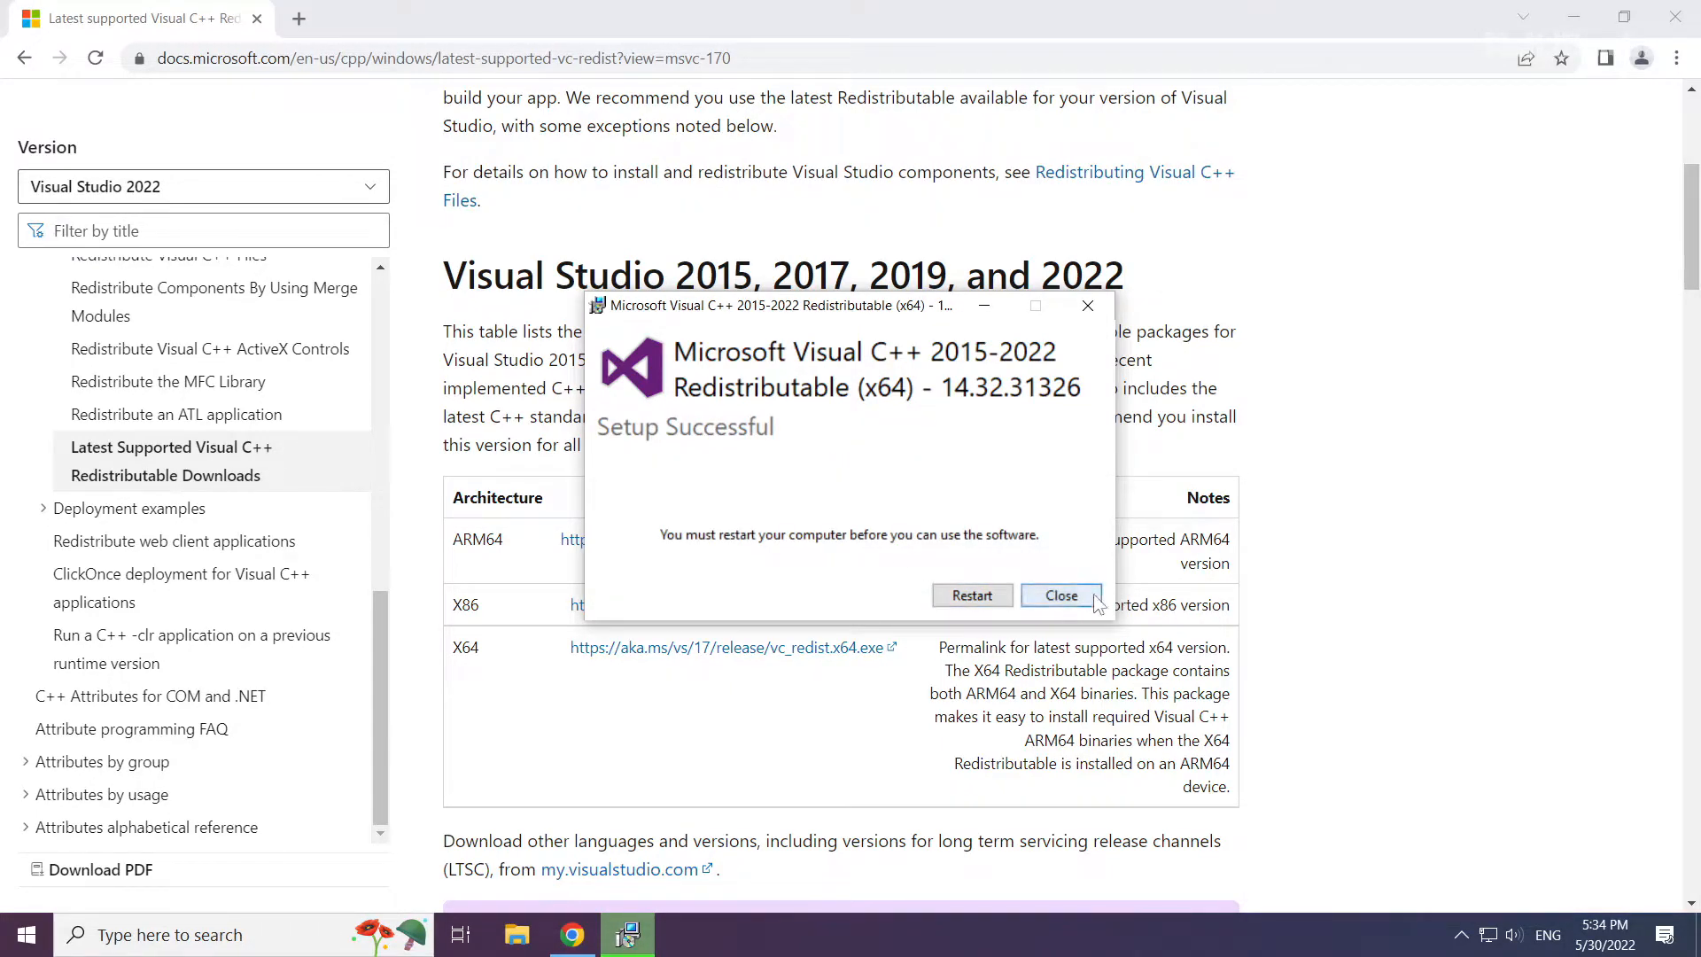
left_click(1060, 594)
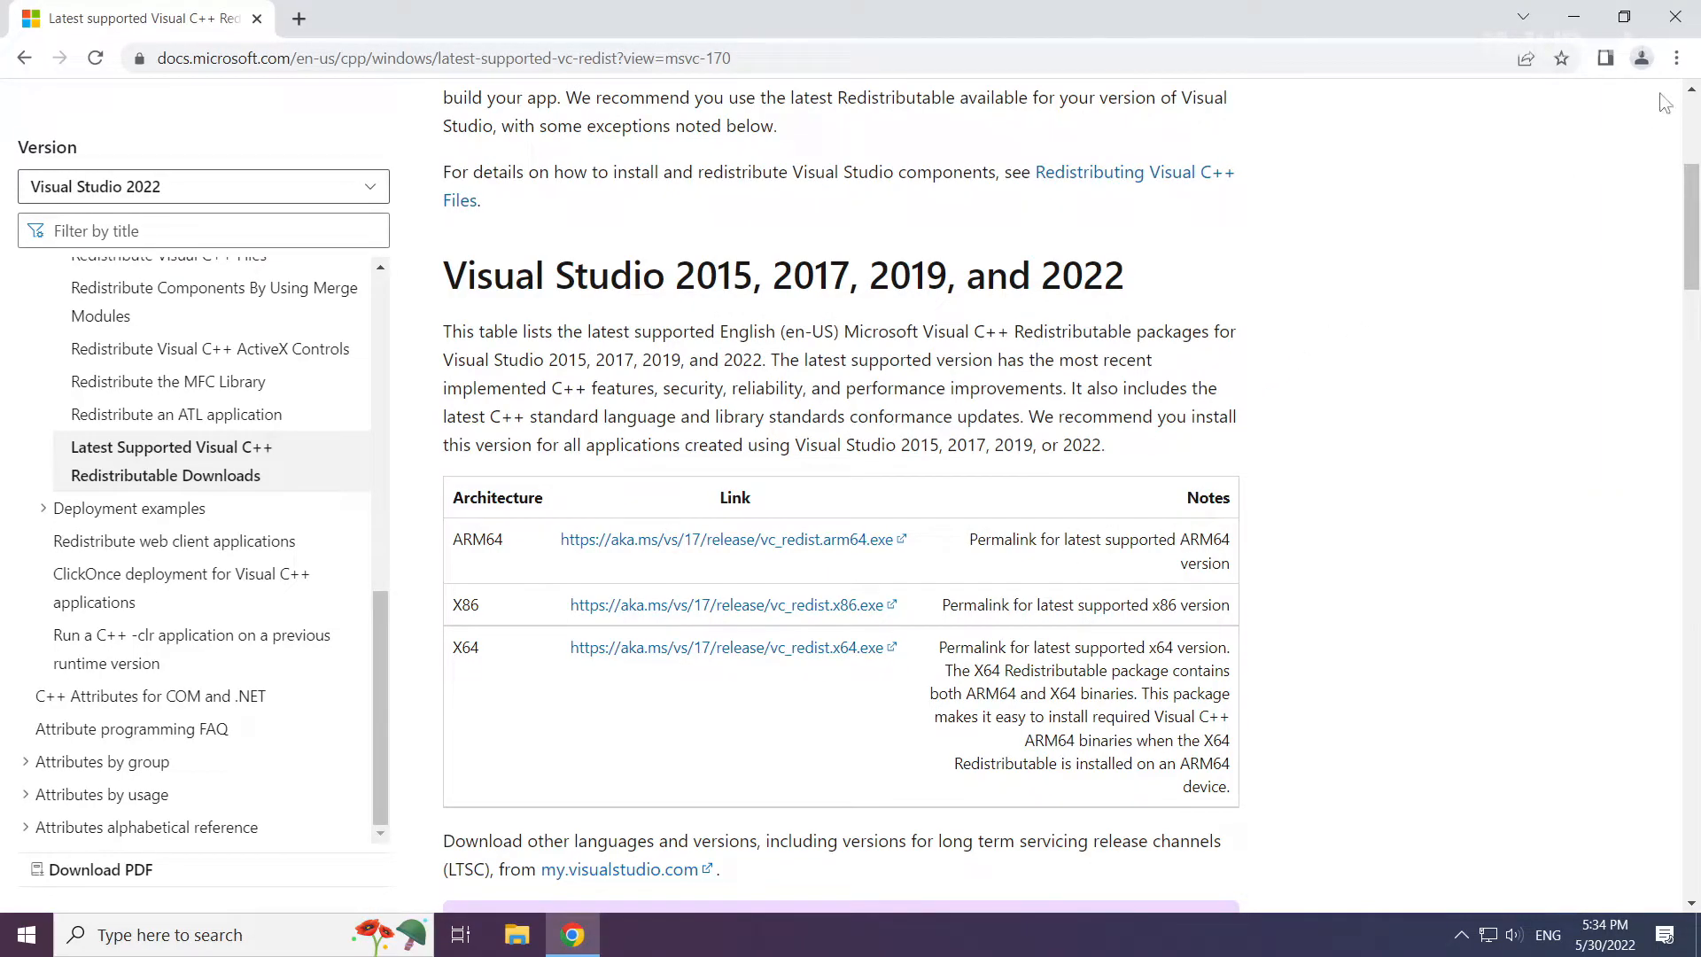
mouse_move(1676, 18)
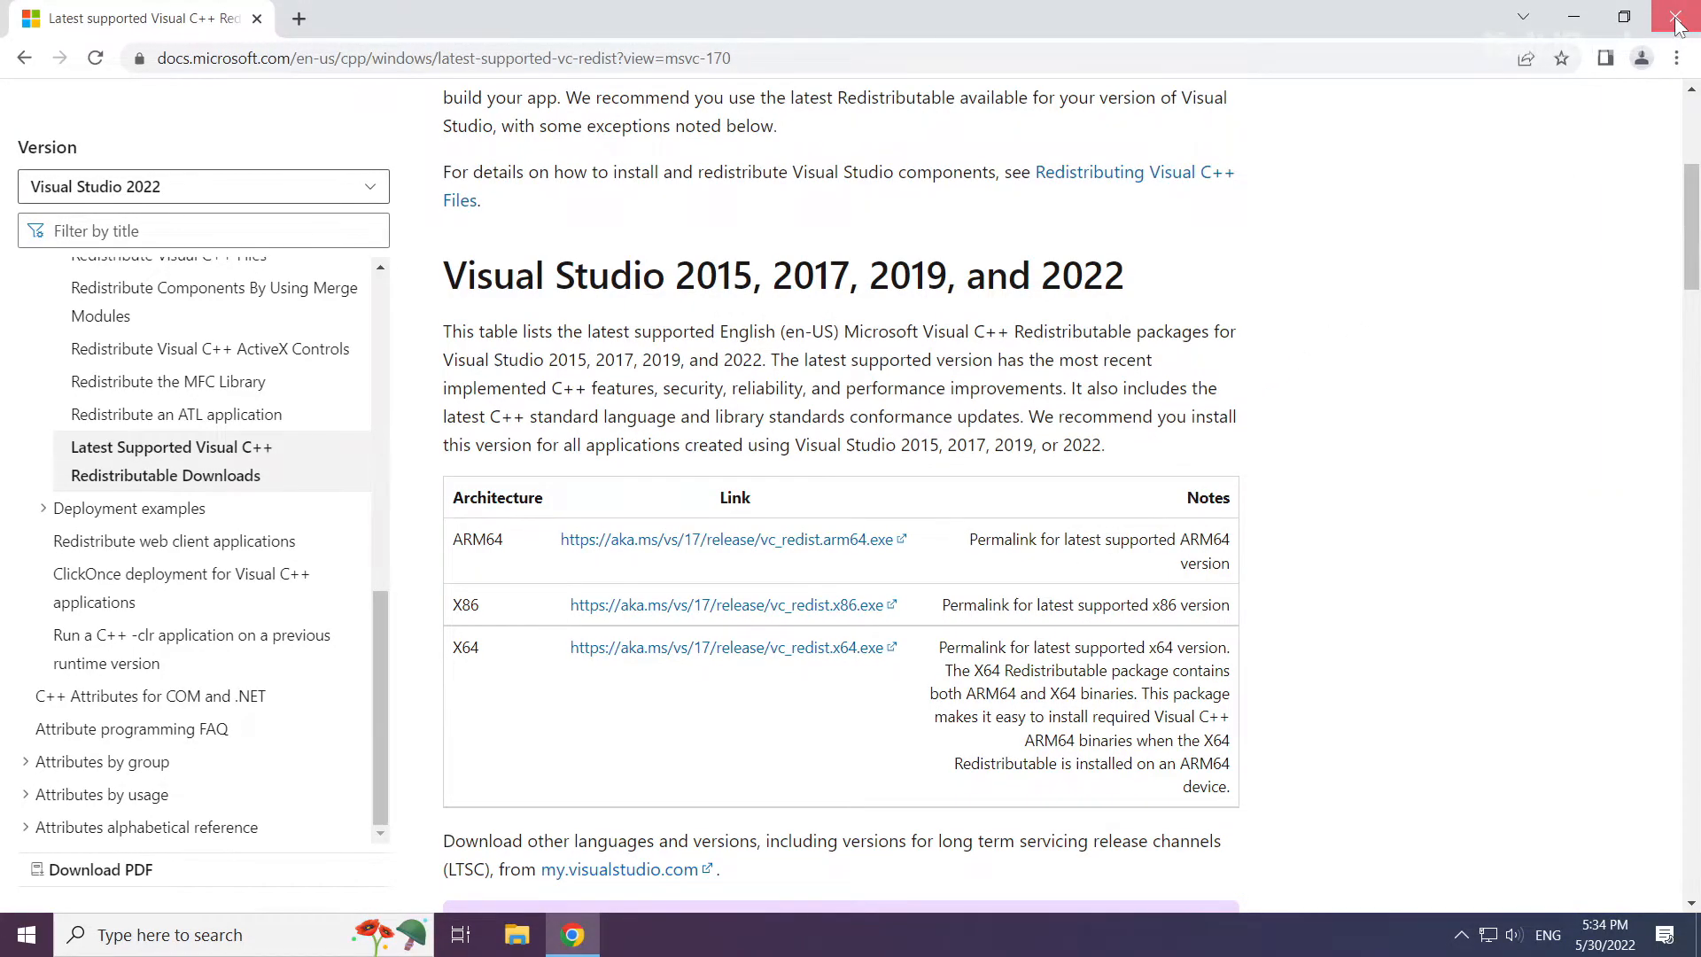
left_click(1676, 18)
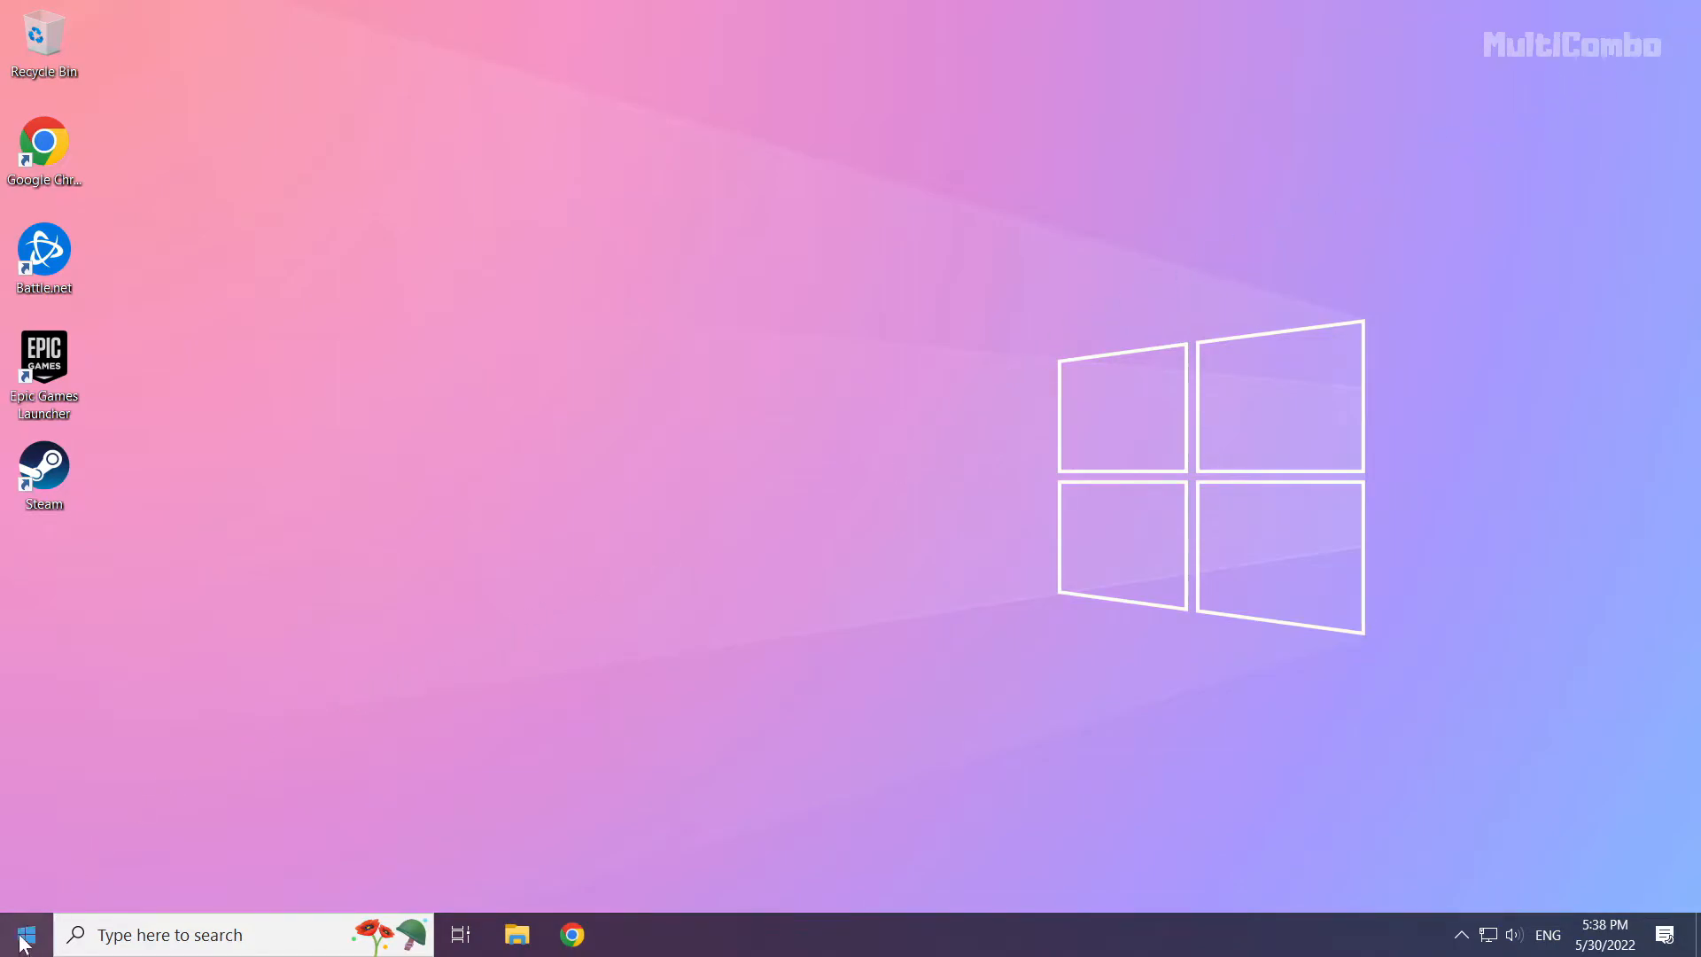
Launch Task Manager from the Start button's power user menu
right_click(21, 934)
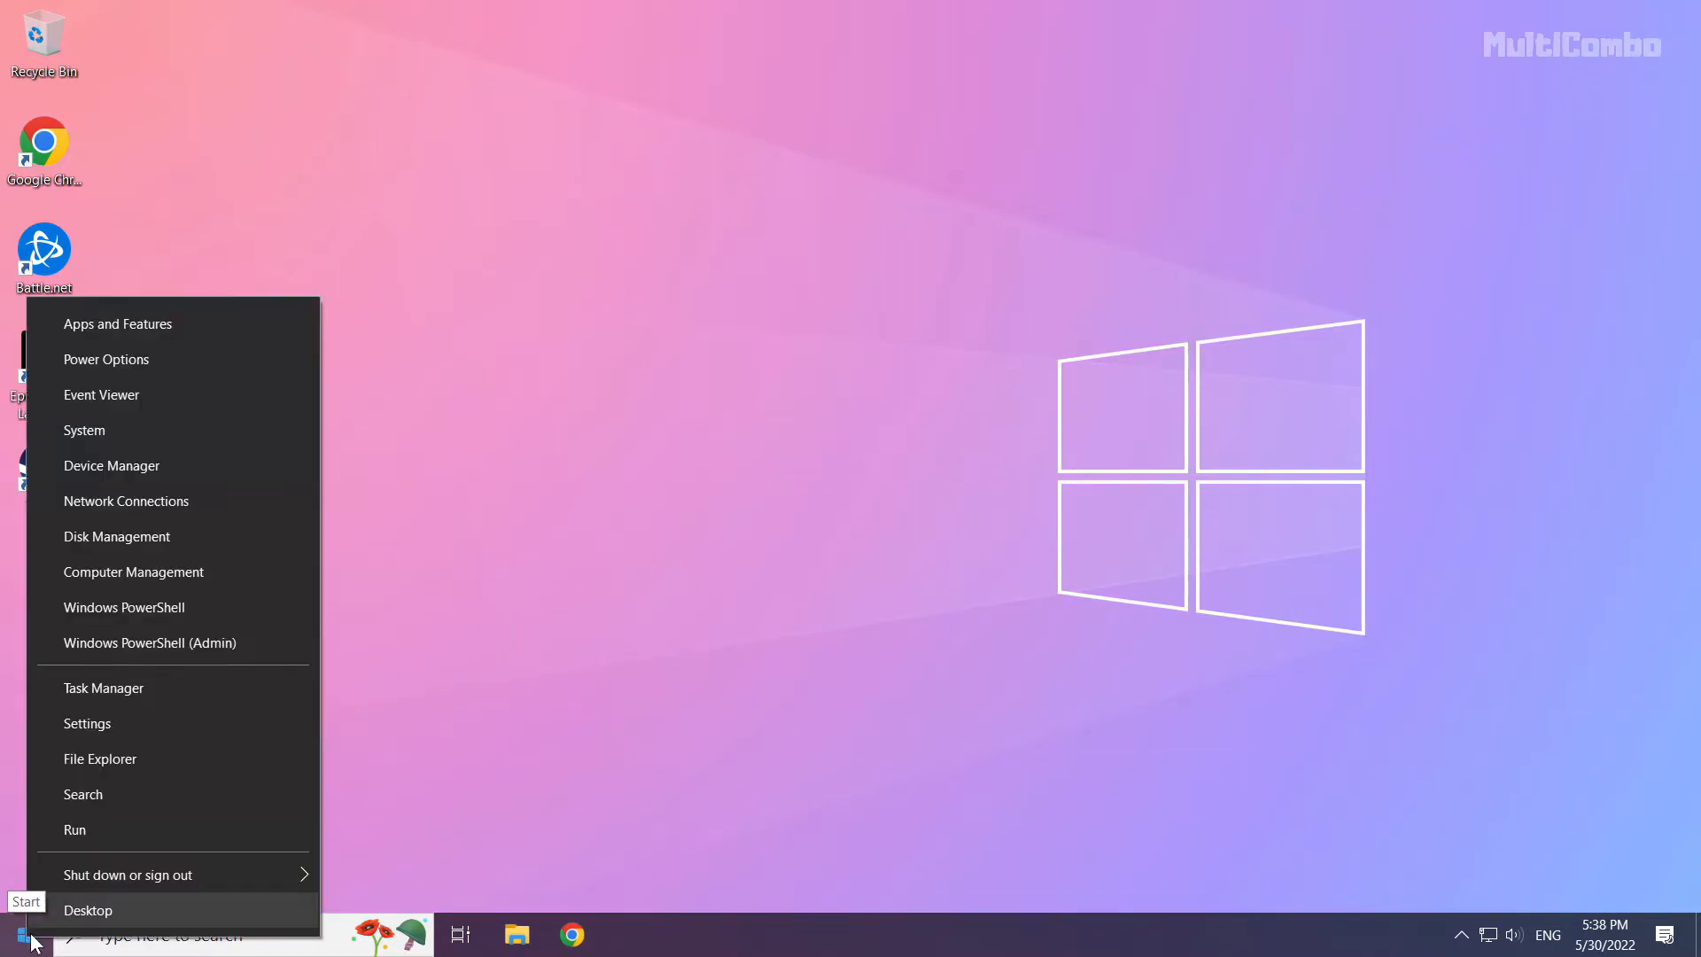
mouse_move(213, 687)
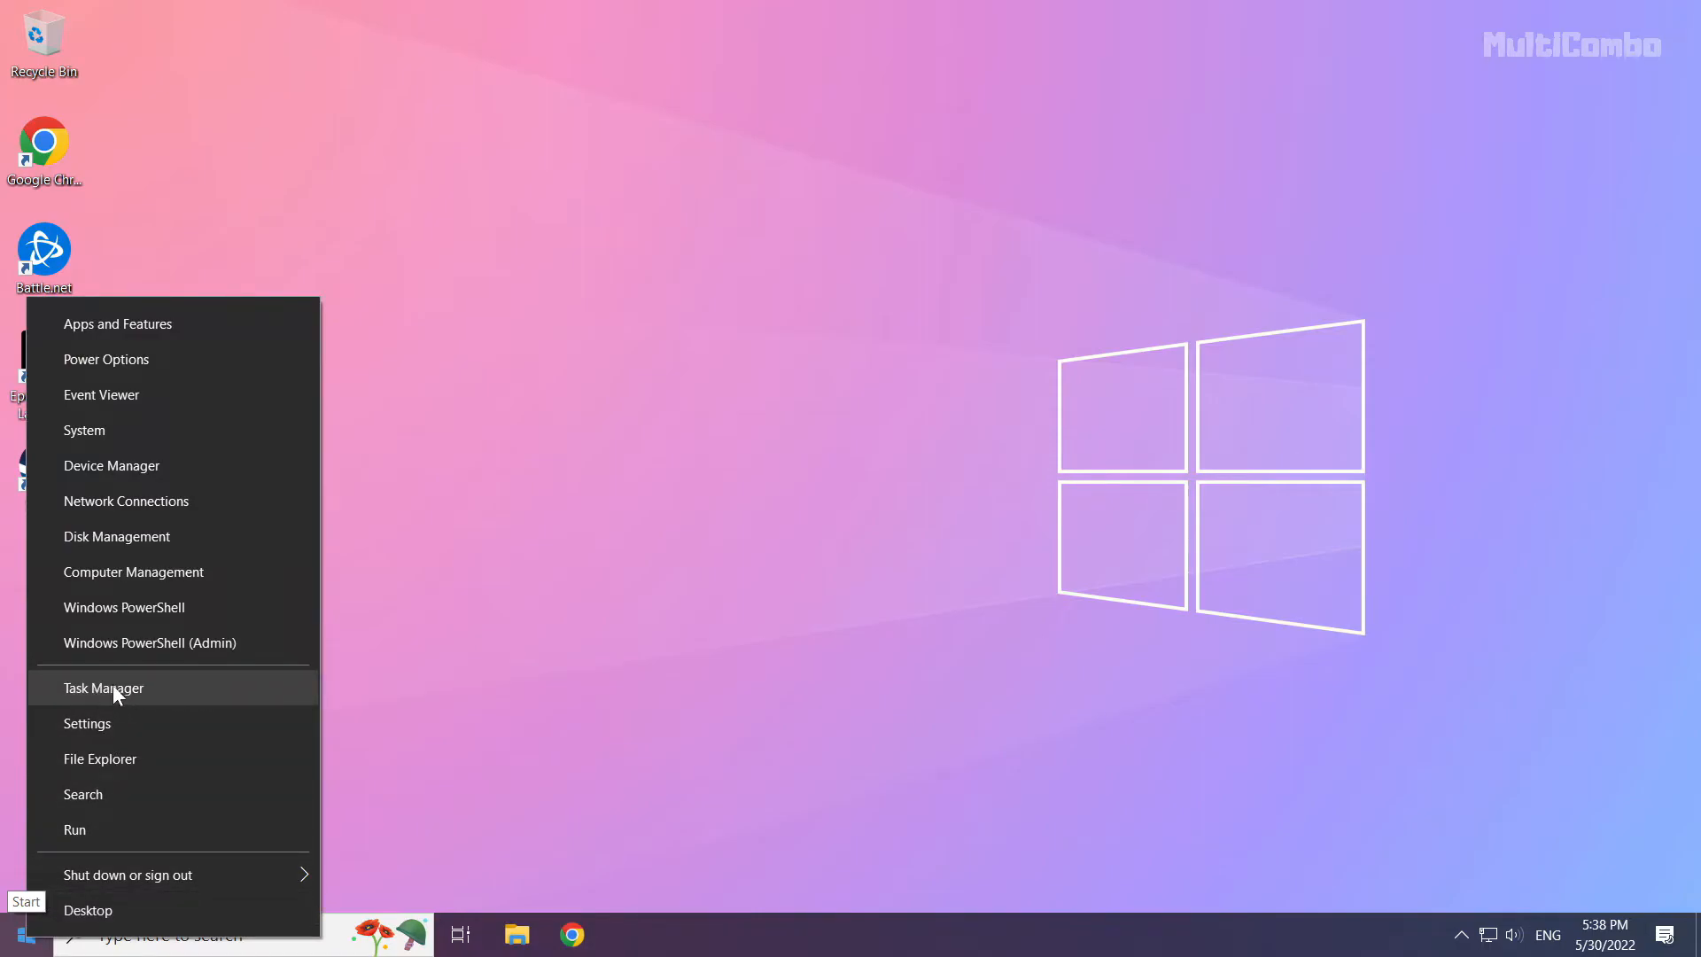
left_click(104, 687)
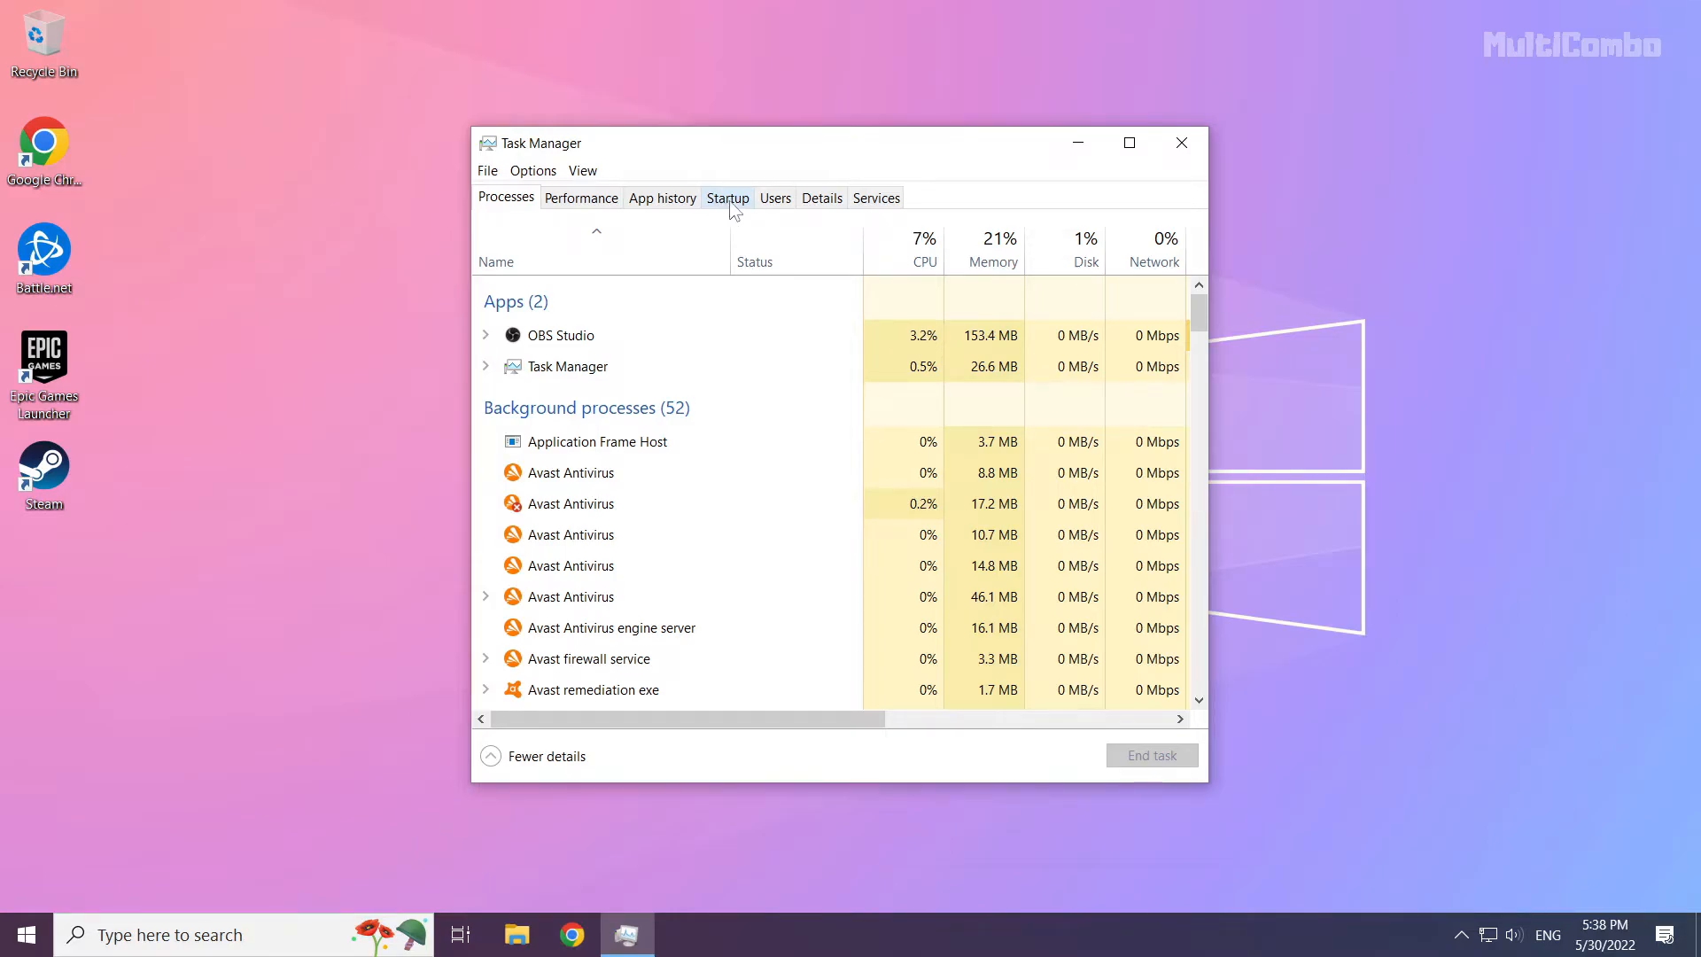
Disable Microsoft Edge, Java Update Scheduler, Hamachi and Cortana at startup, then close Task Manager
left_click(726, 198)
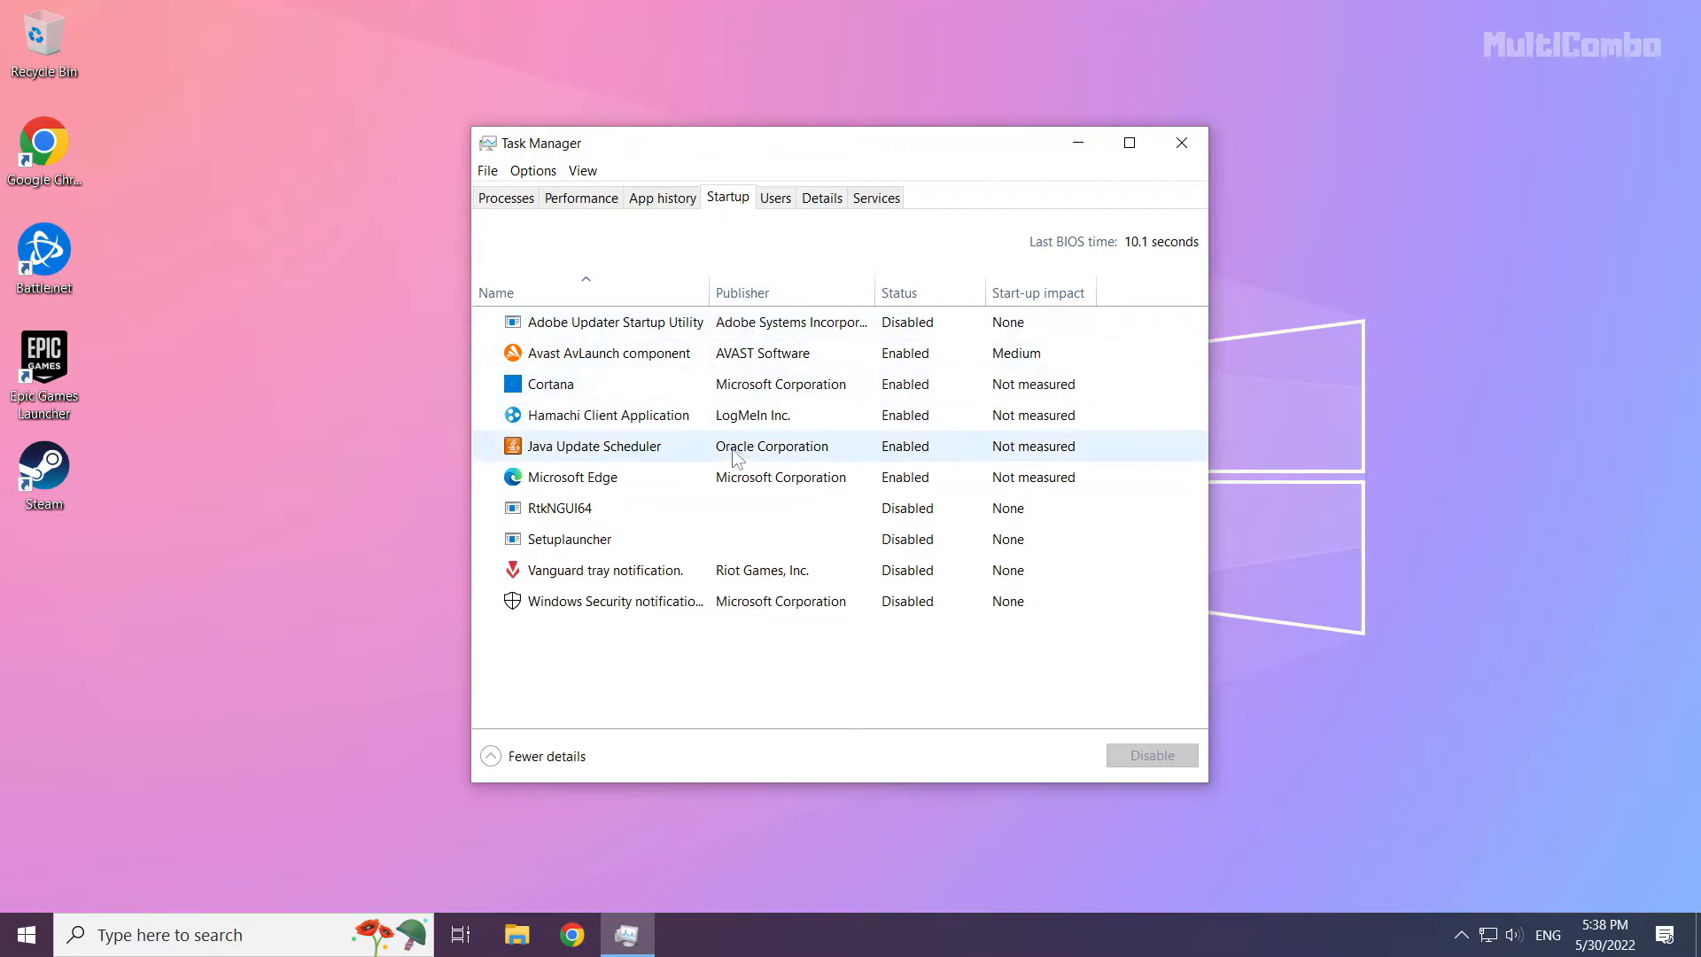
left_click(572, 478)
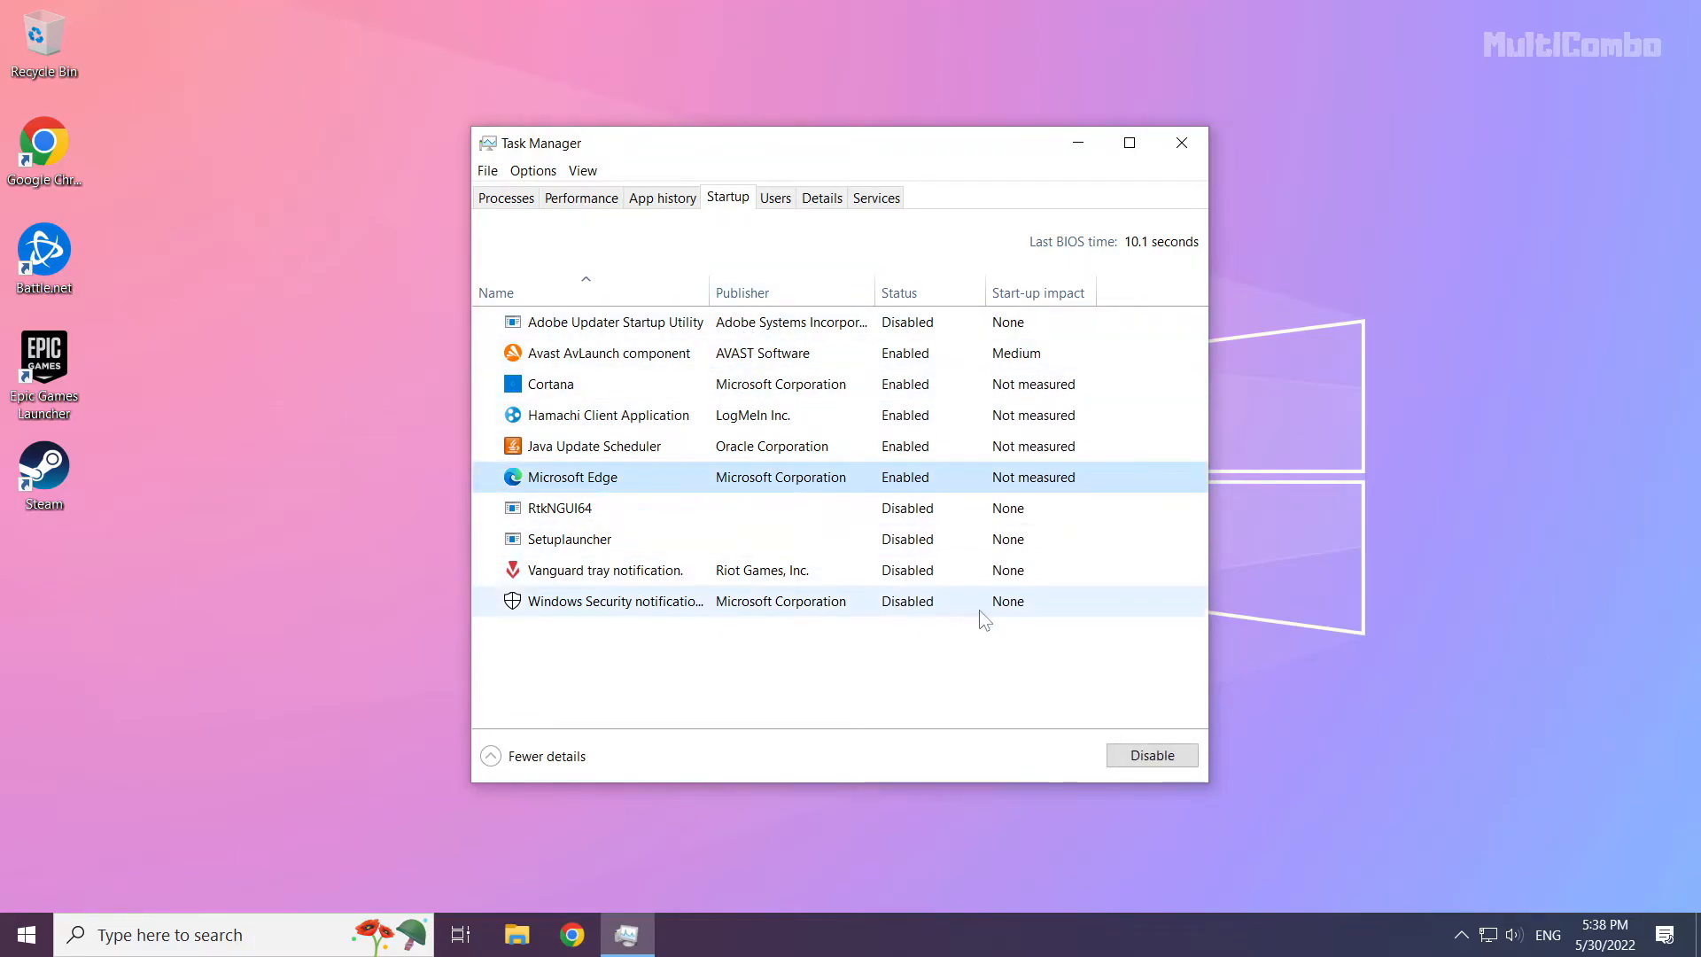
left_click(1150, 754)
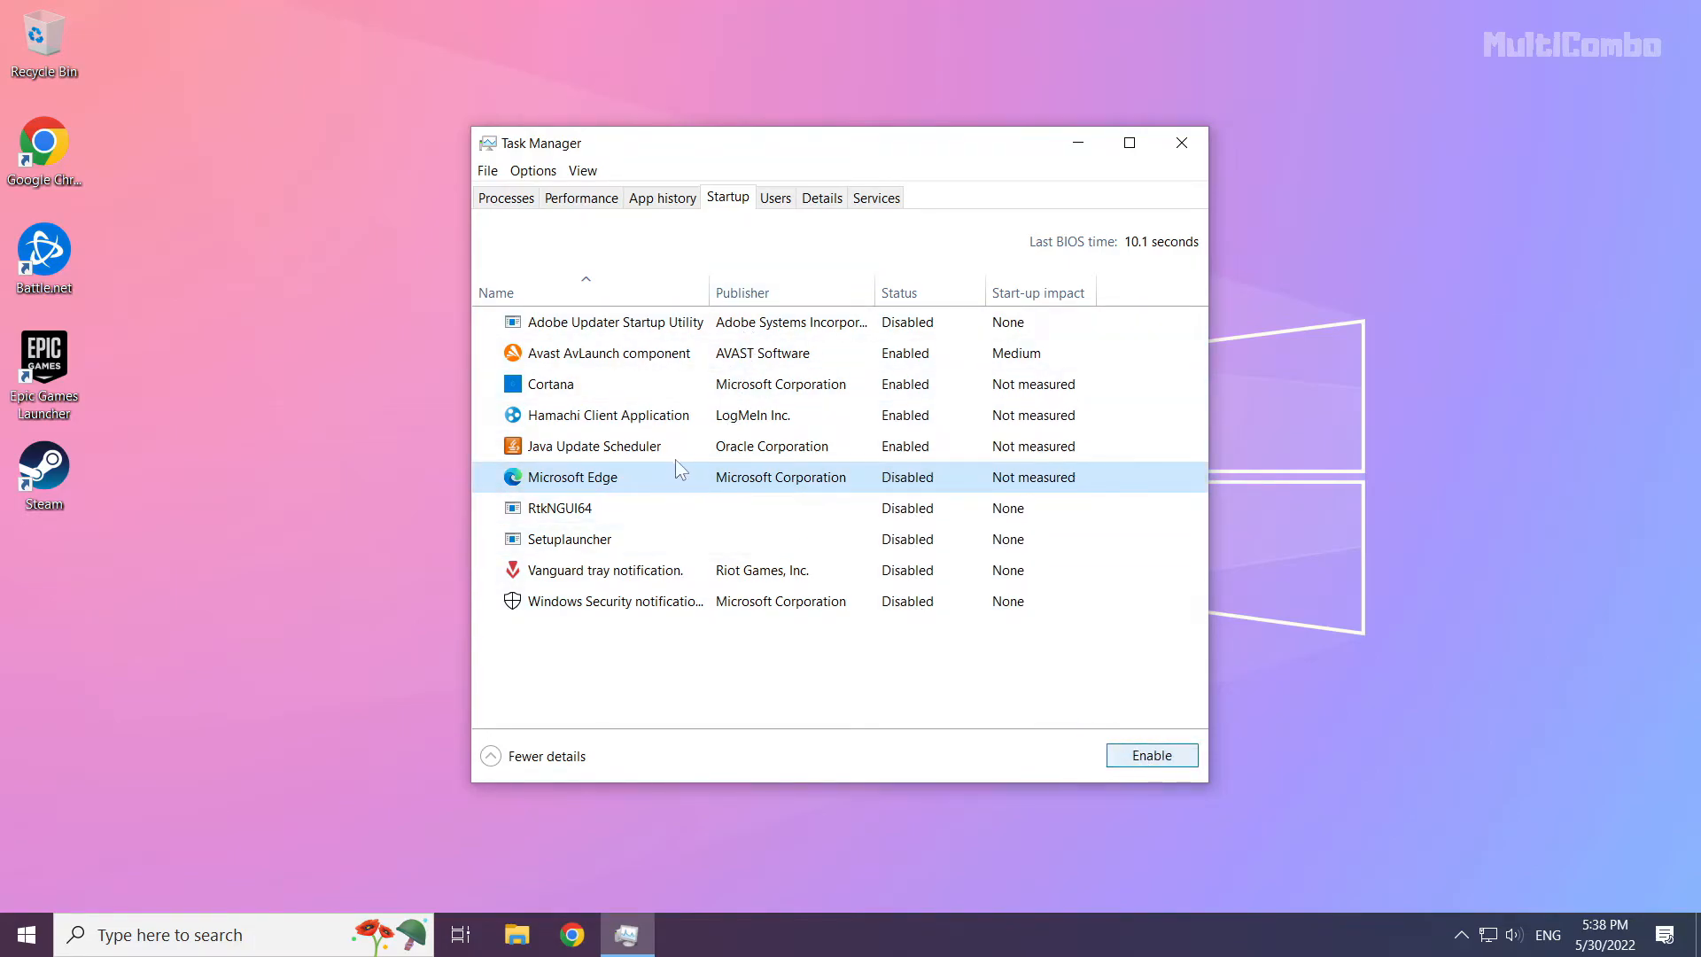
left_click(595, 446)
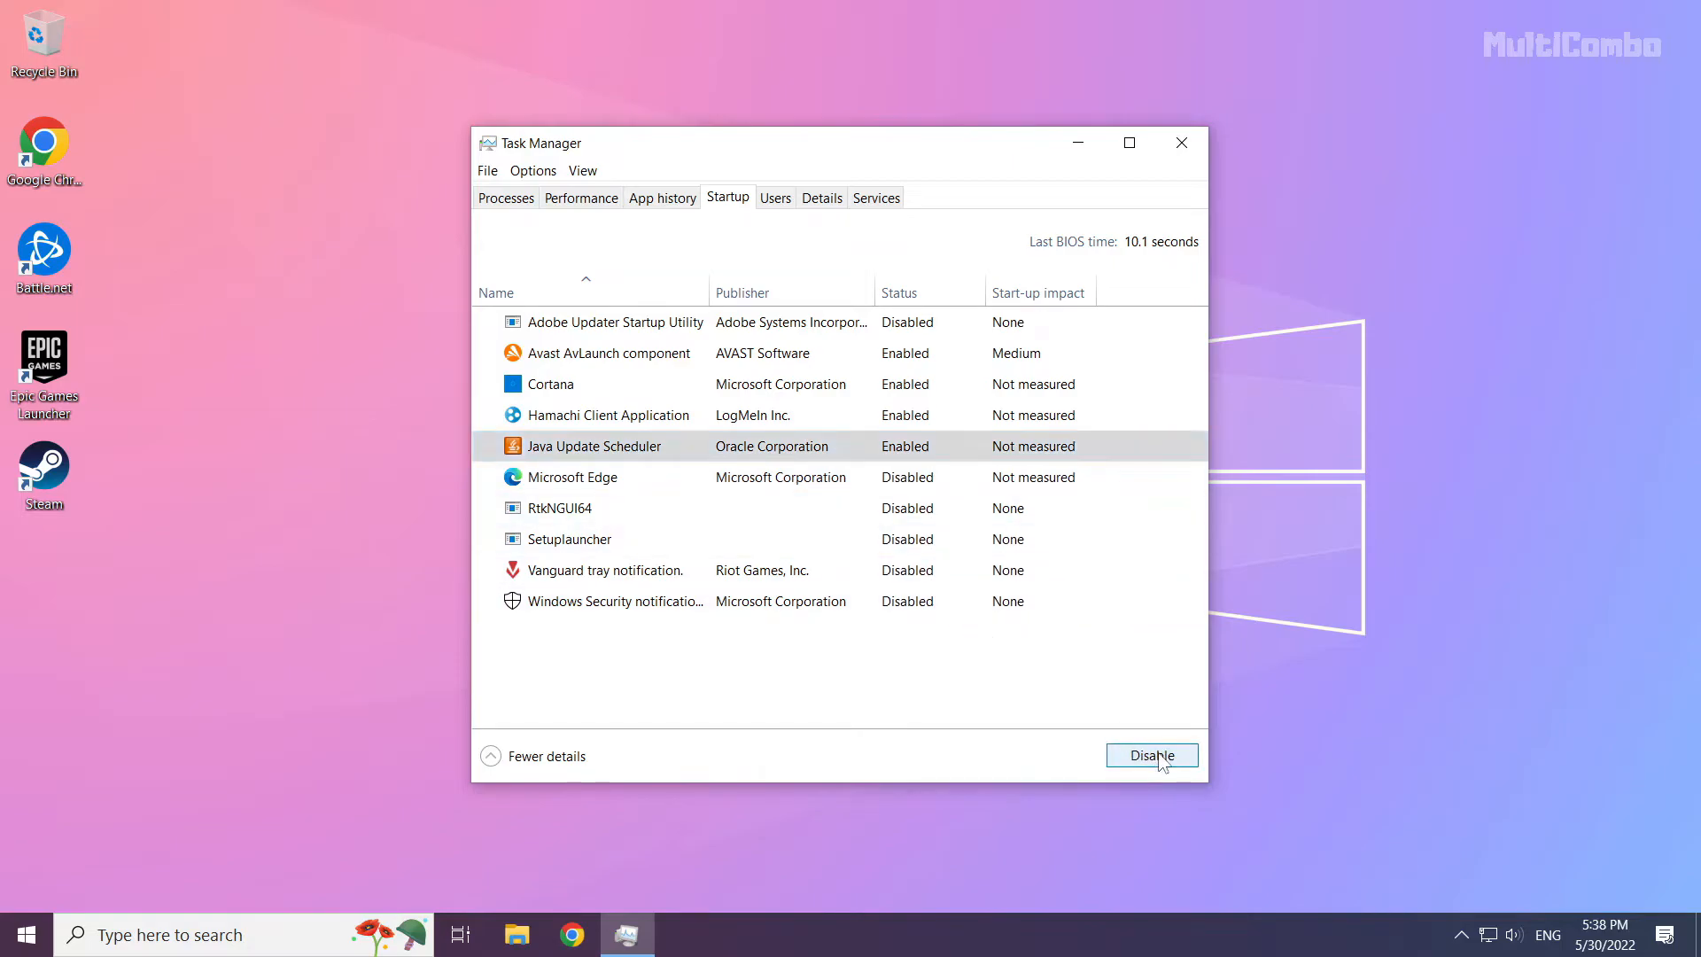
left_click(1150, 755)
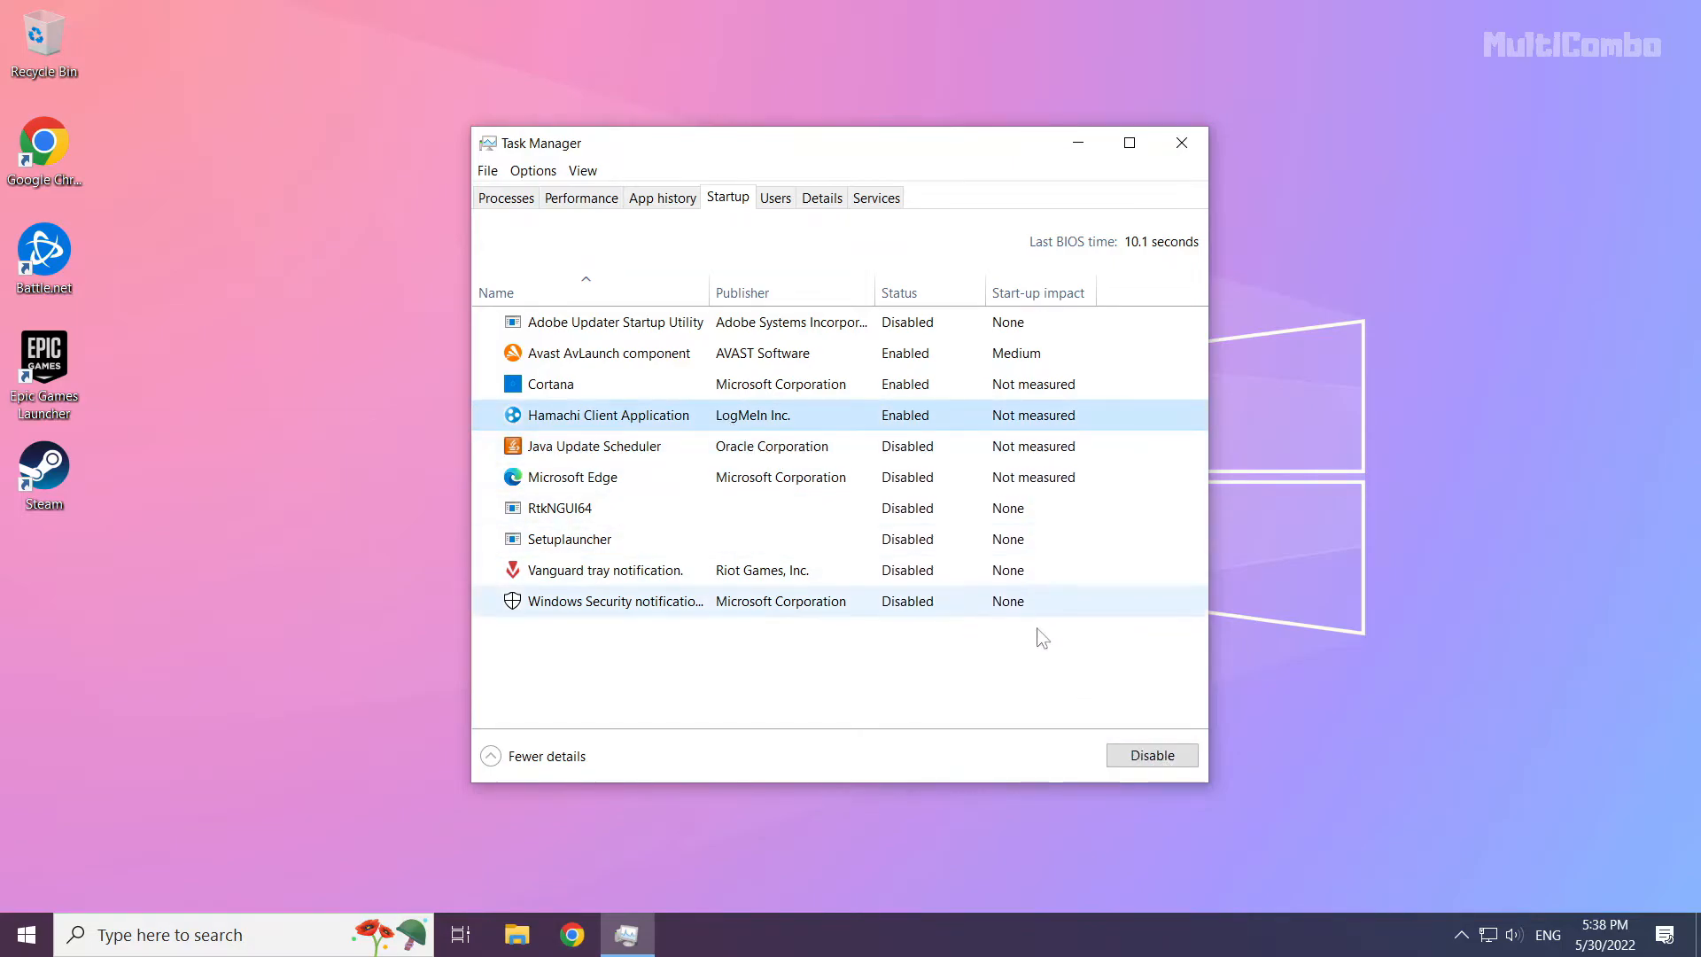
left_click(1151, 755)
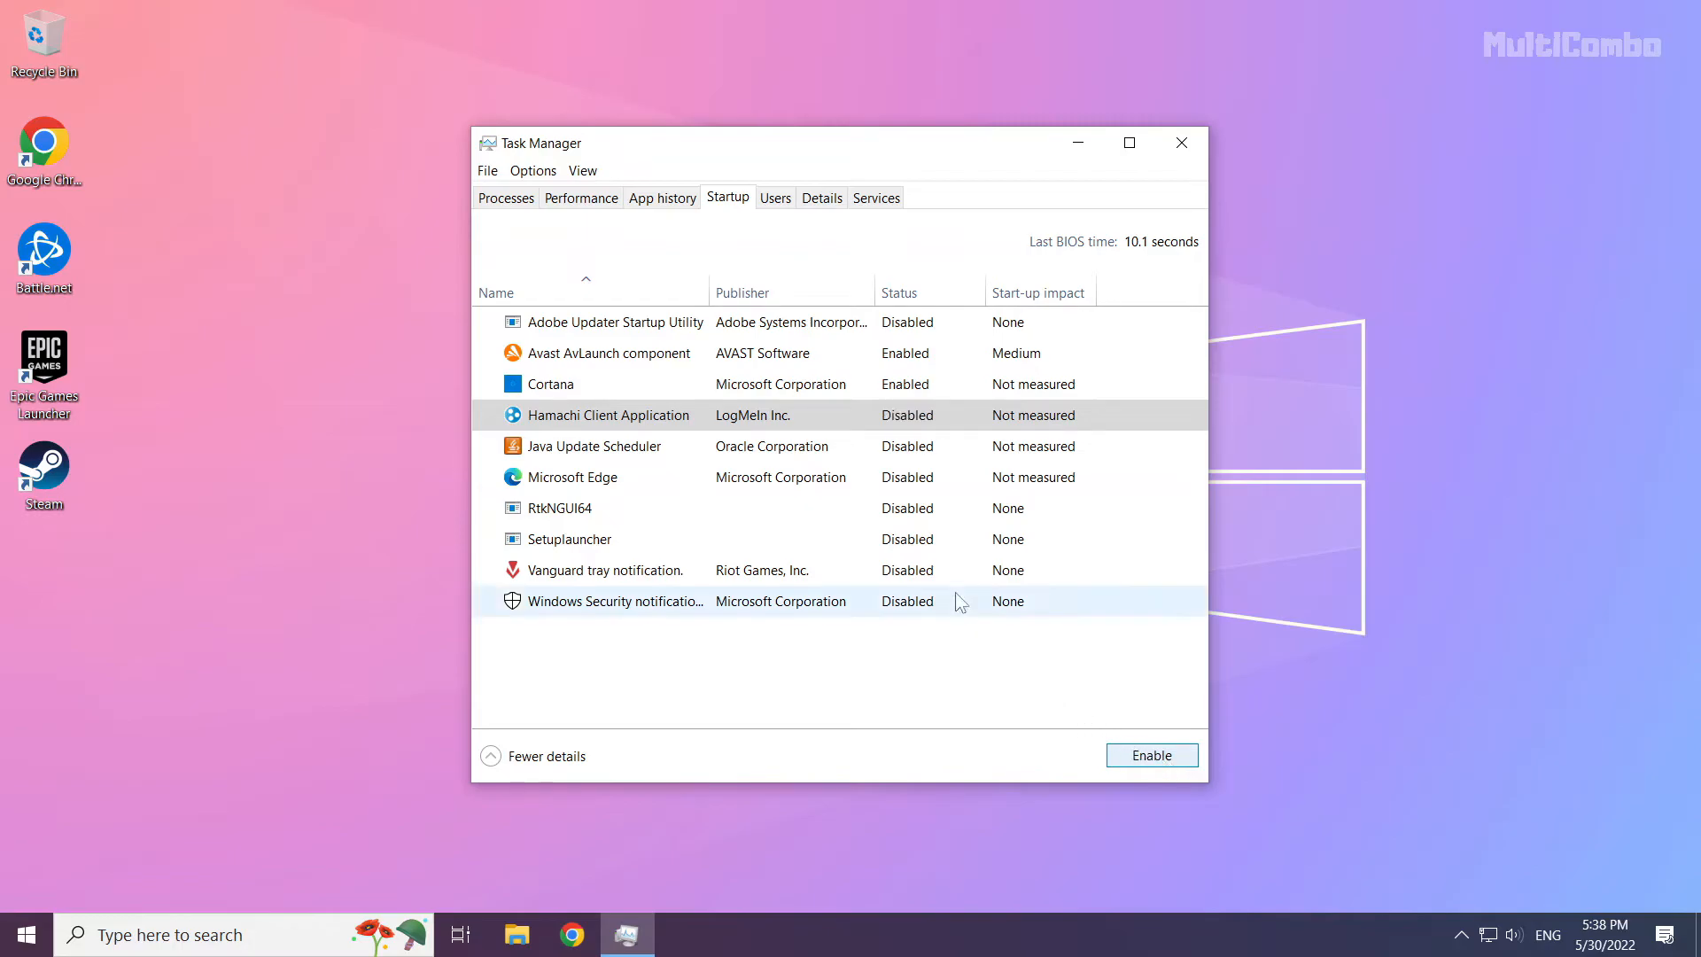
left_click(550, 383)
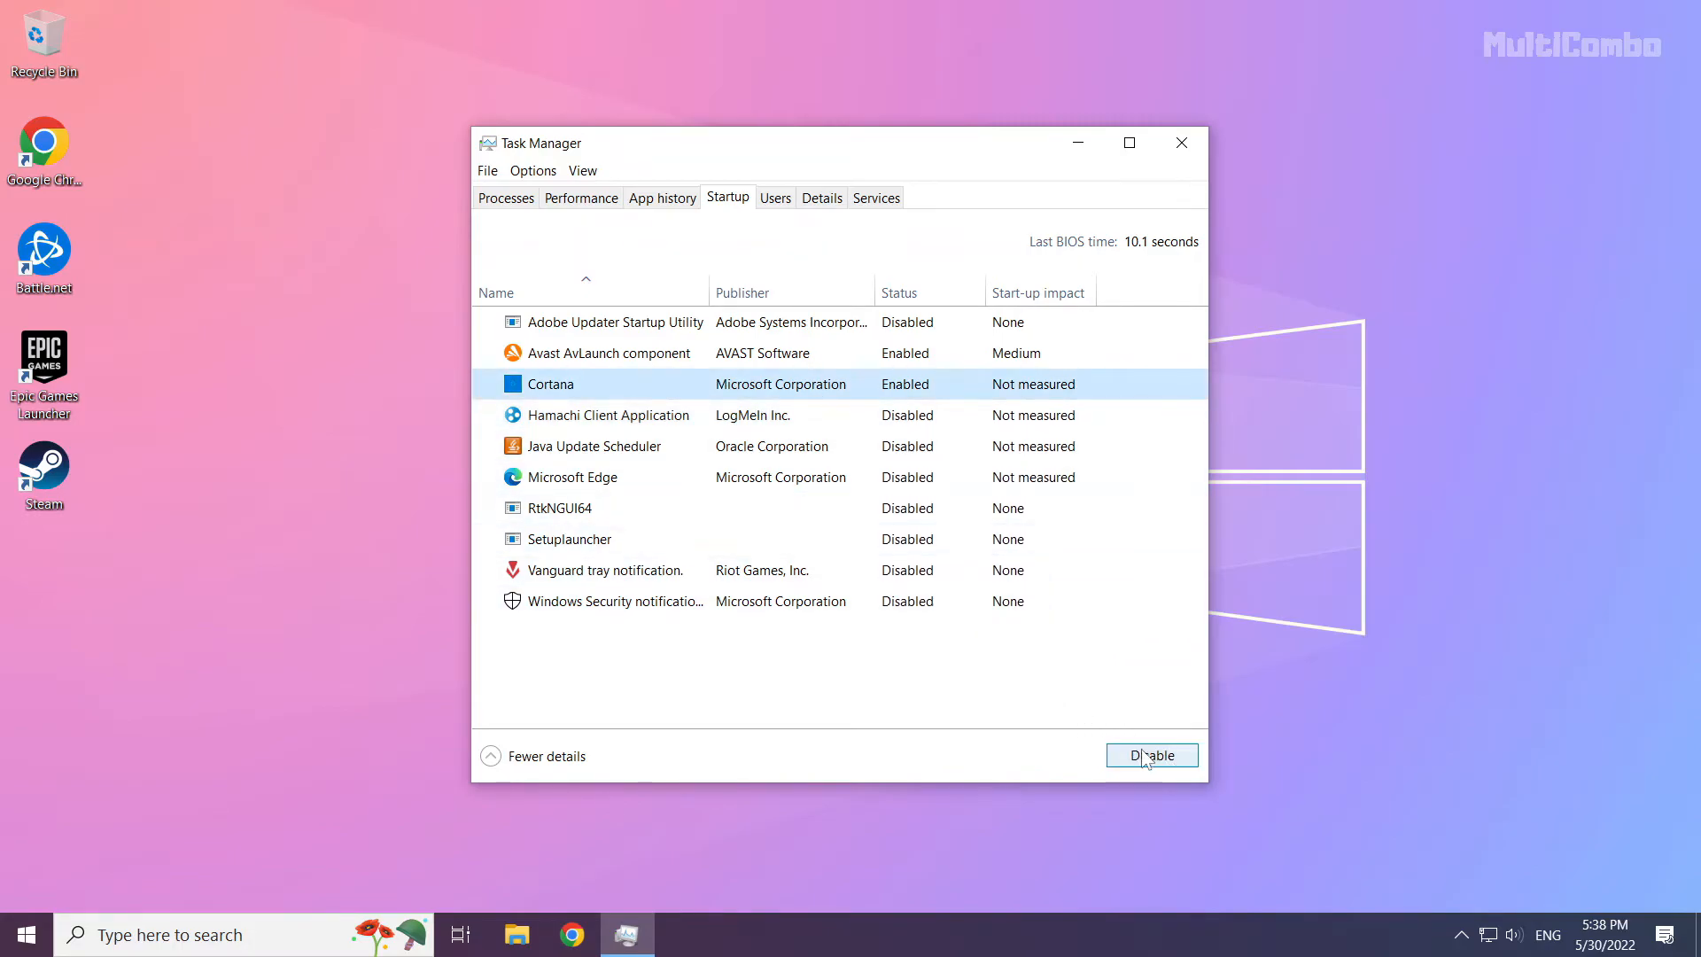
left_click(1150, 755)
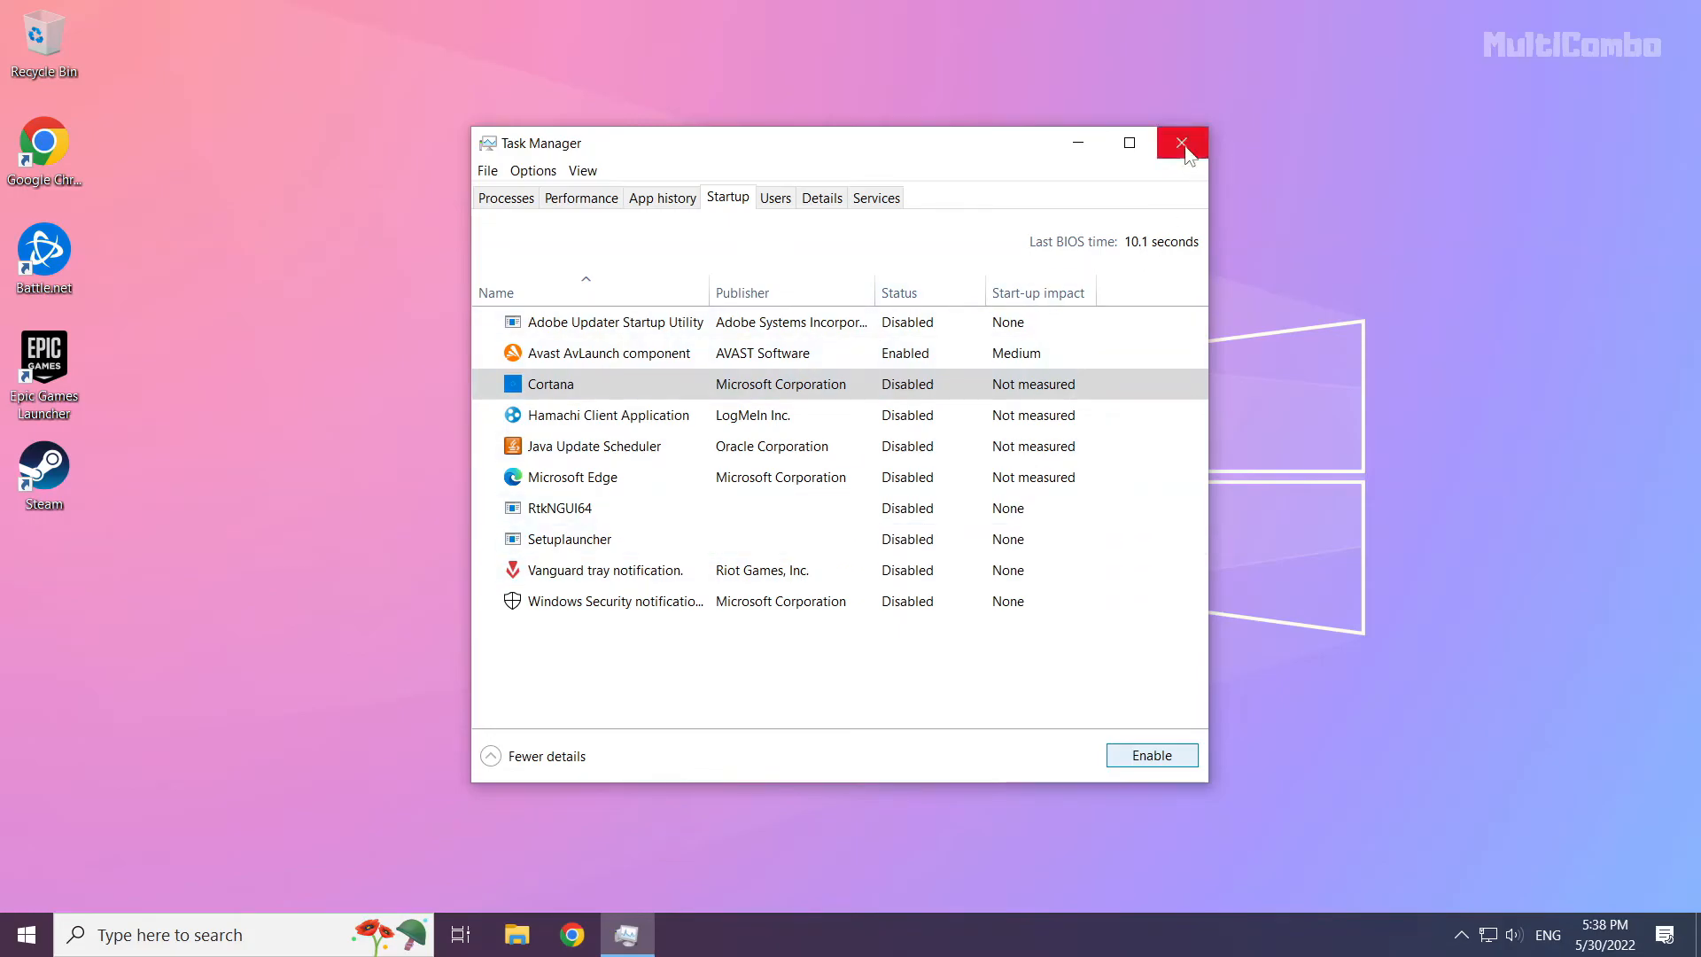
left_click(1181, 142)
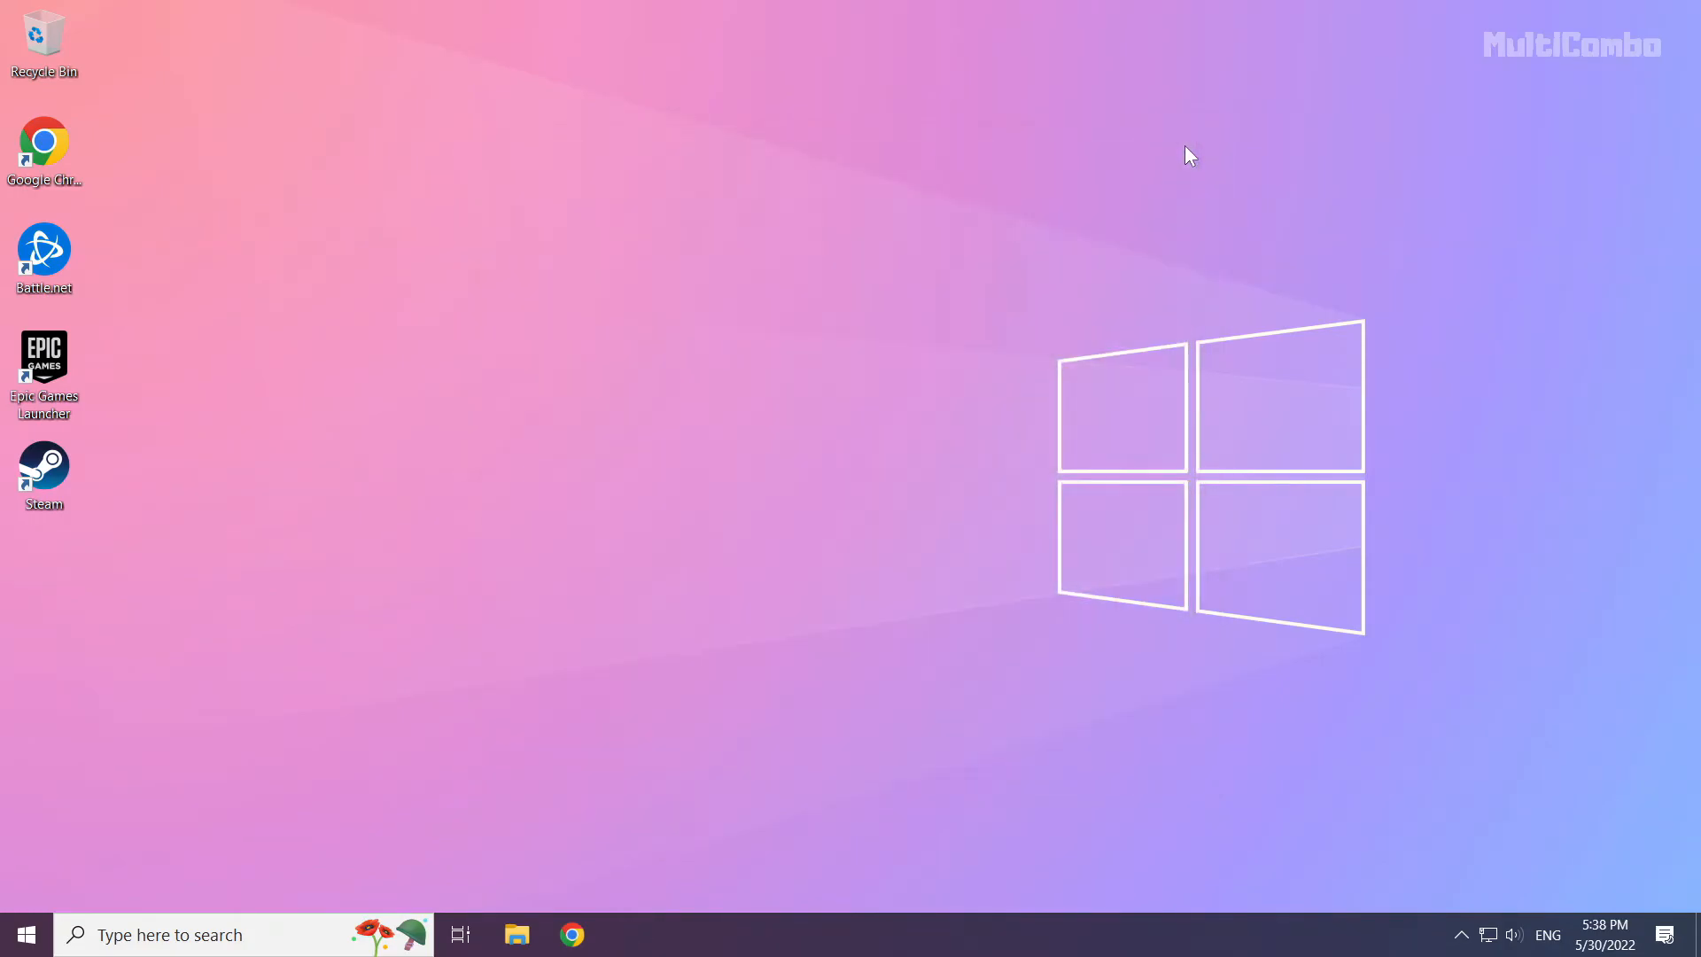
mouse_move(199, 770)
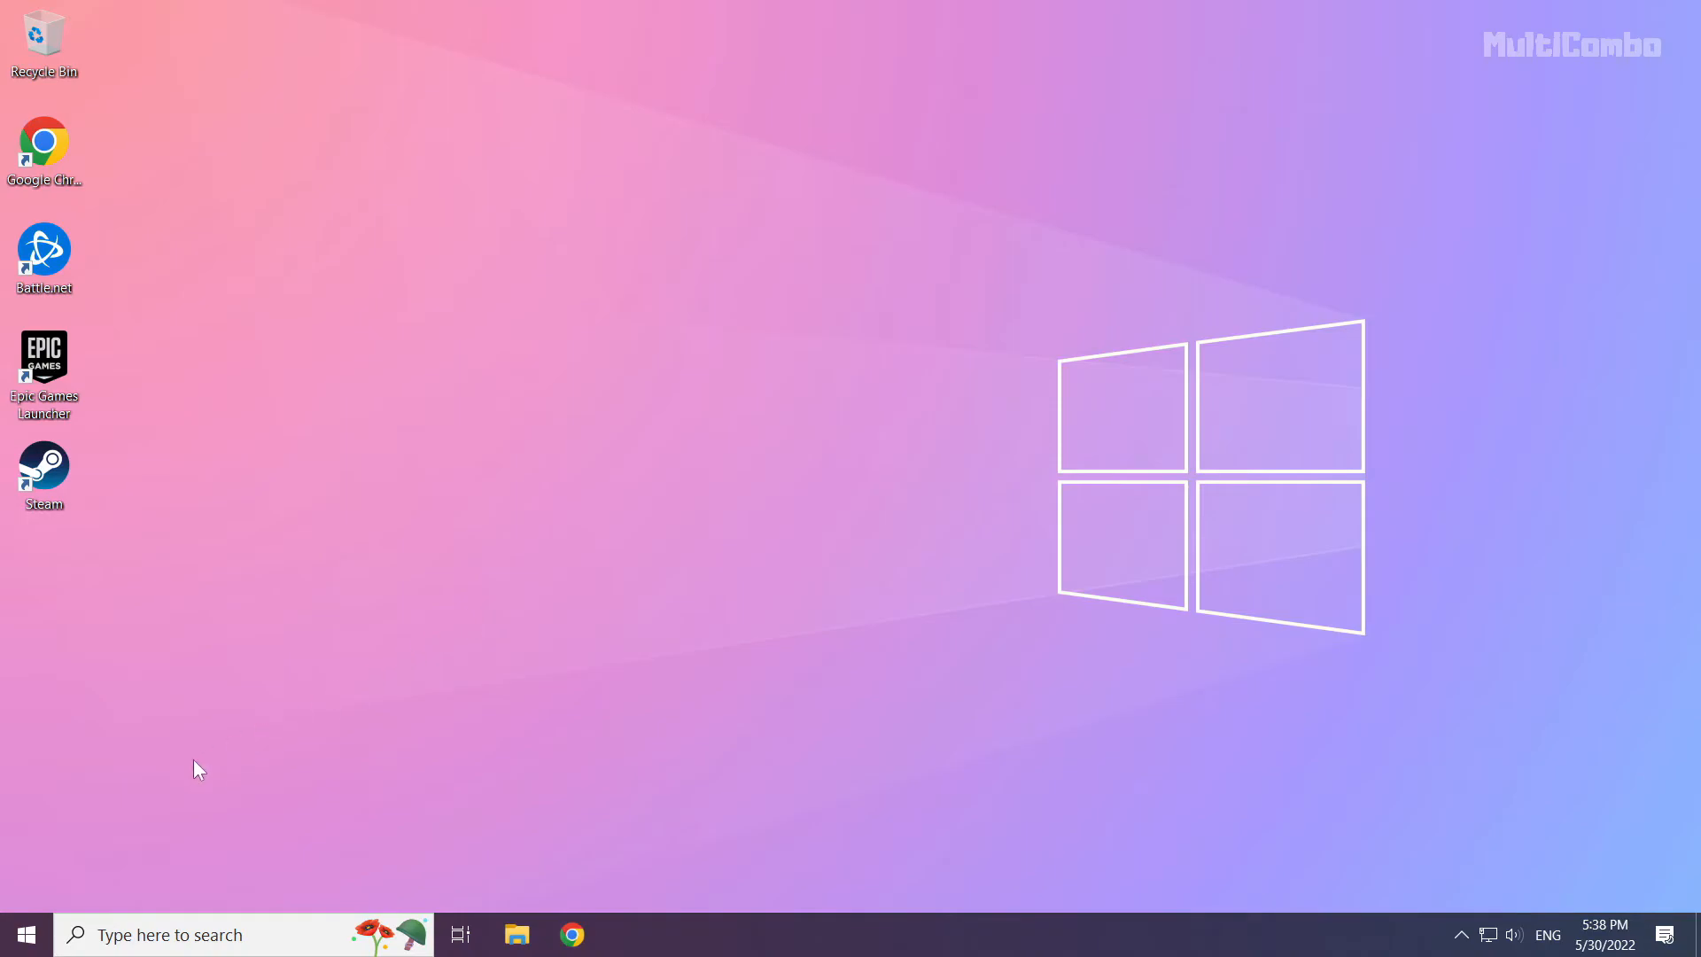
mouse_move(24, 932)
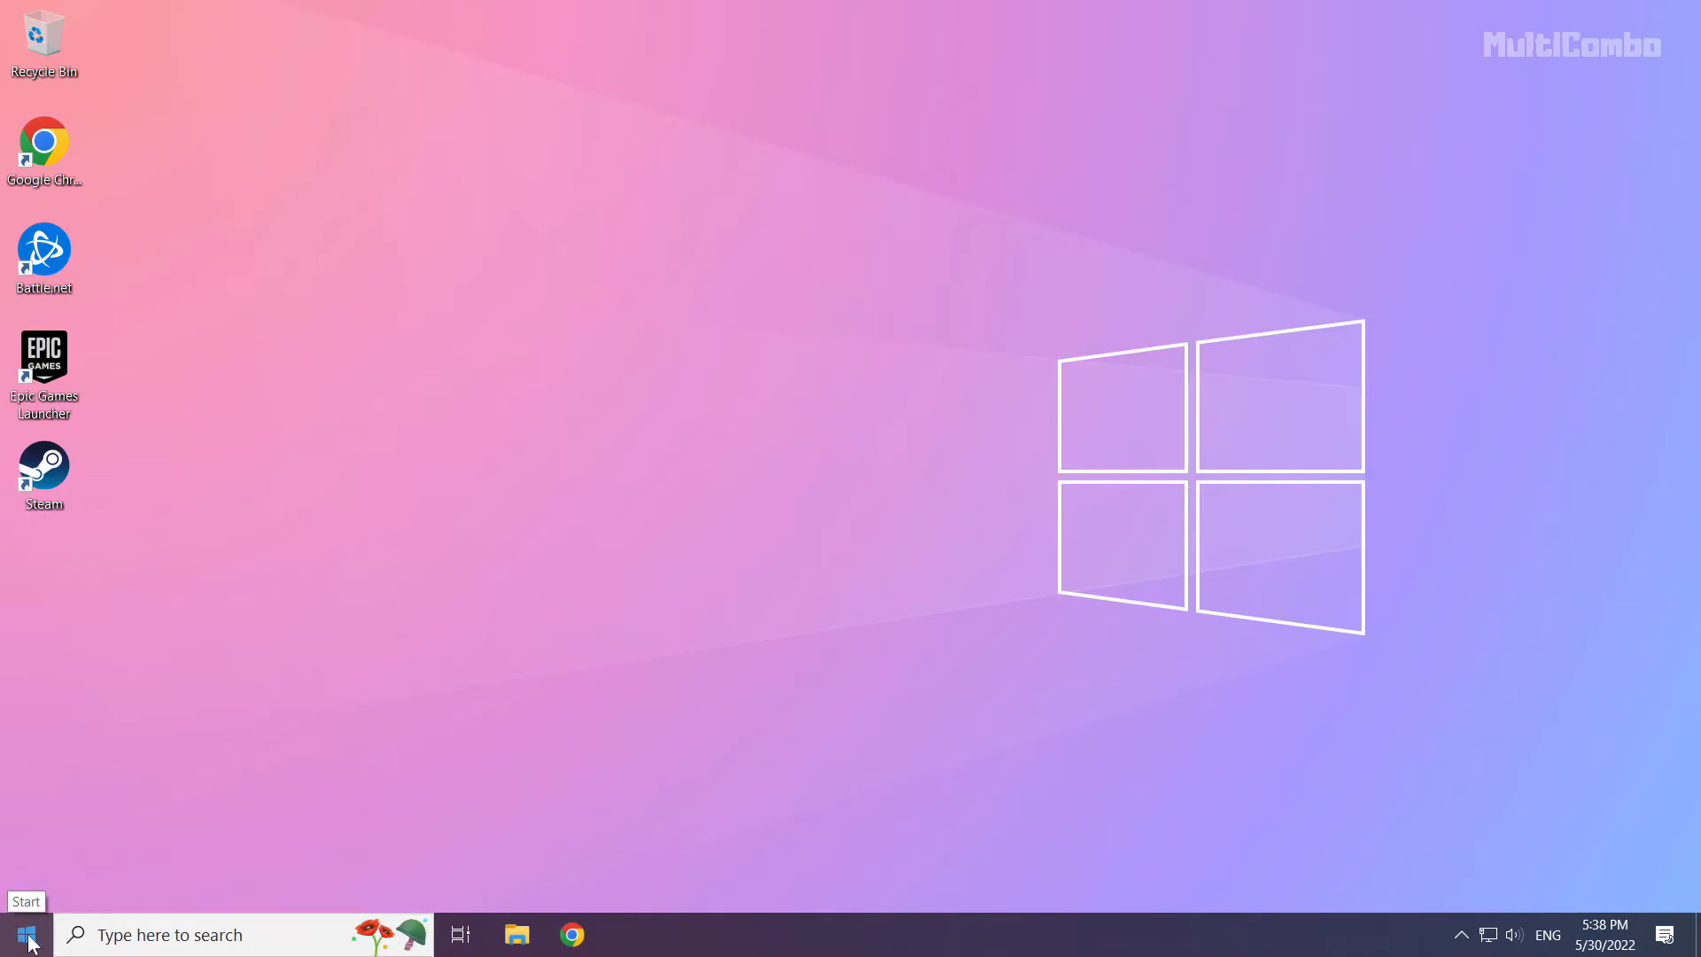
Open the Start menu to reach the power options for Restart
left_click(26, 933)
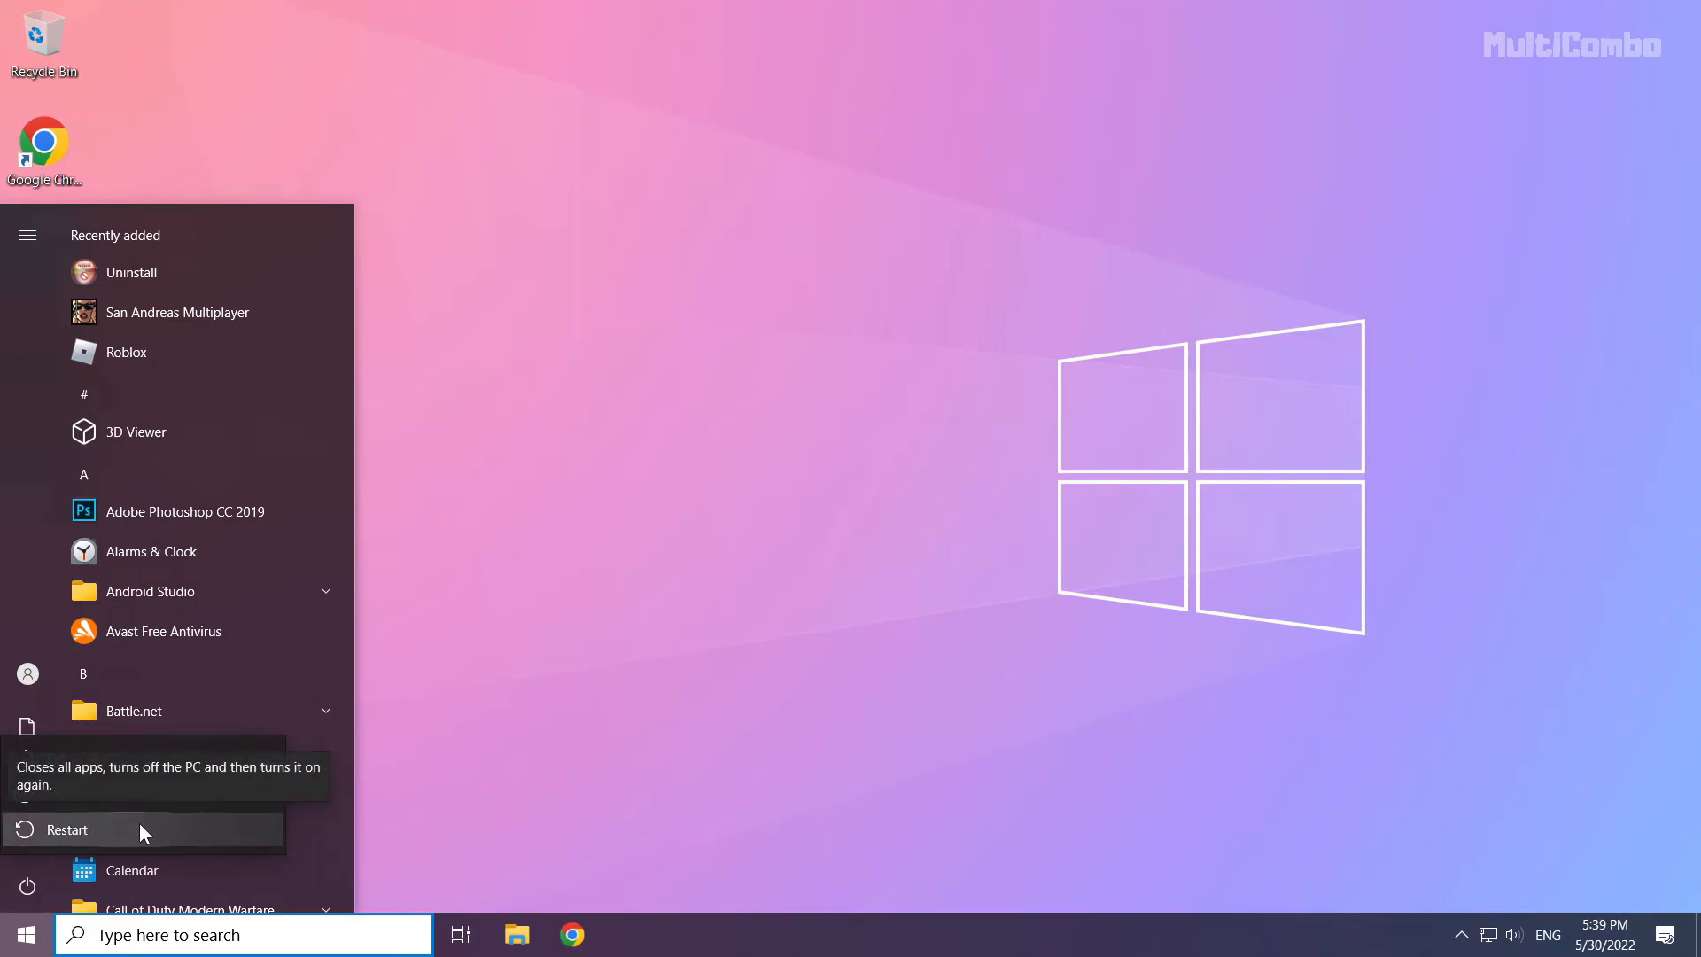
mouse_move(159, 832)
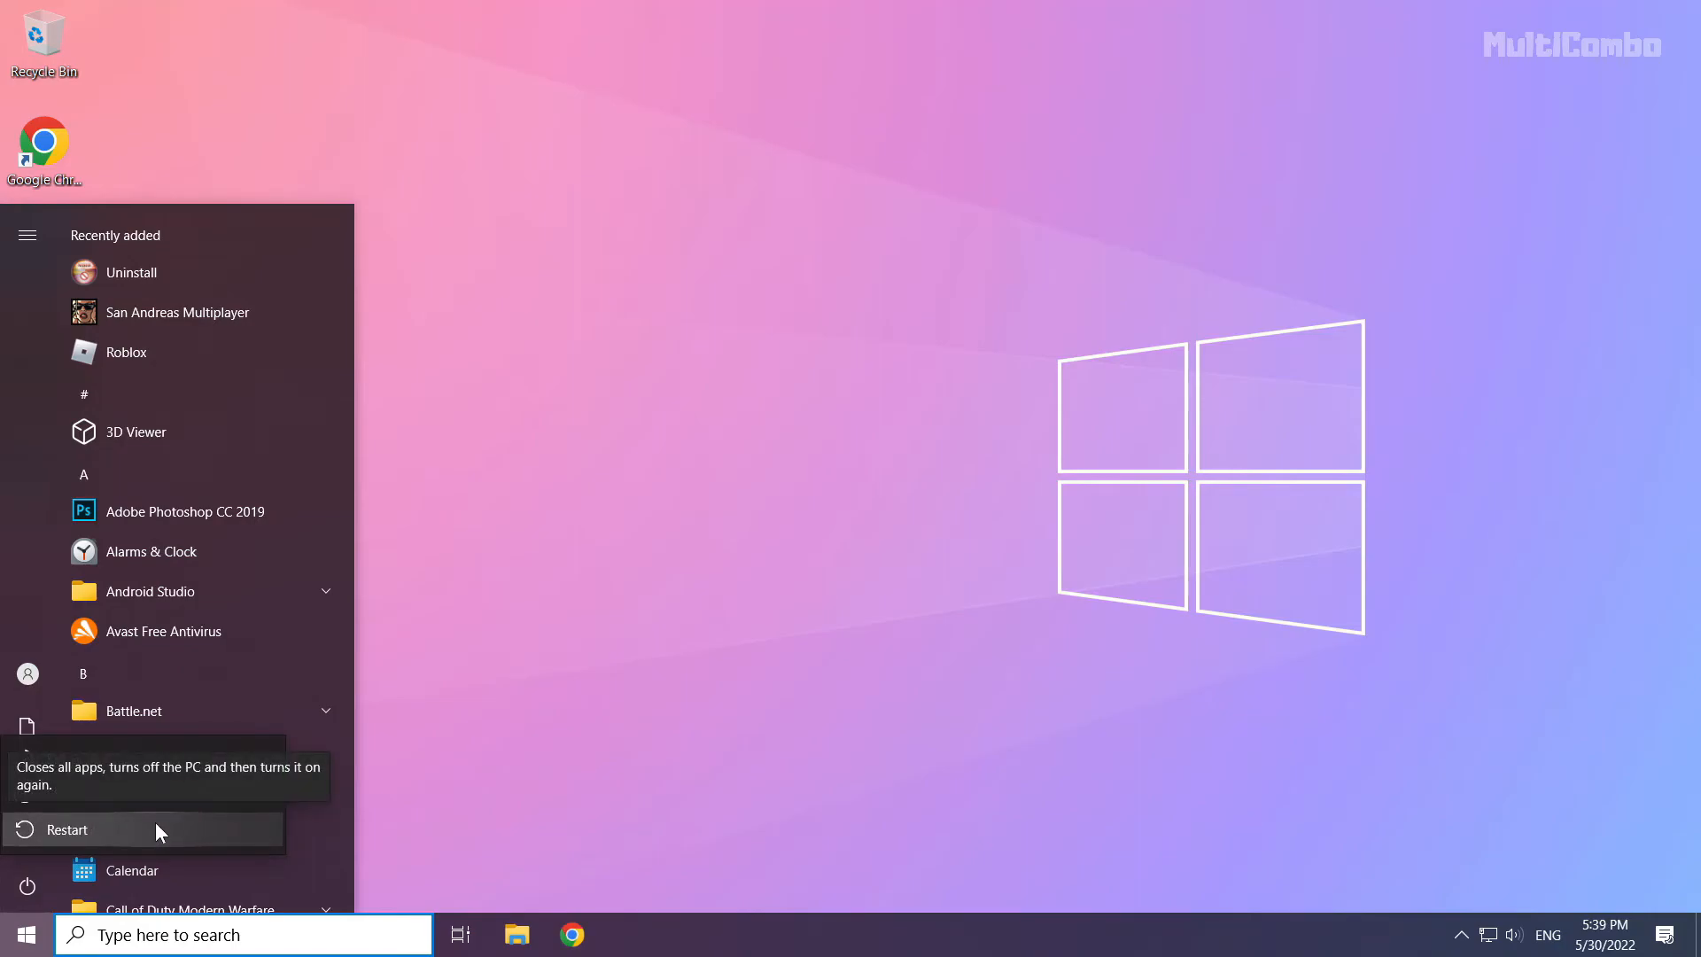